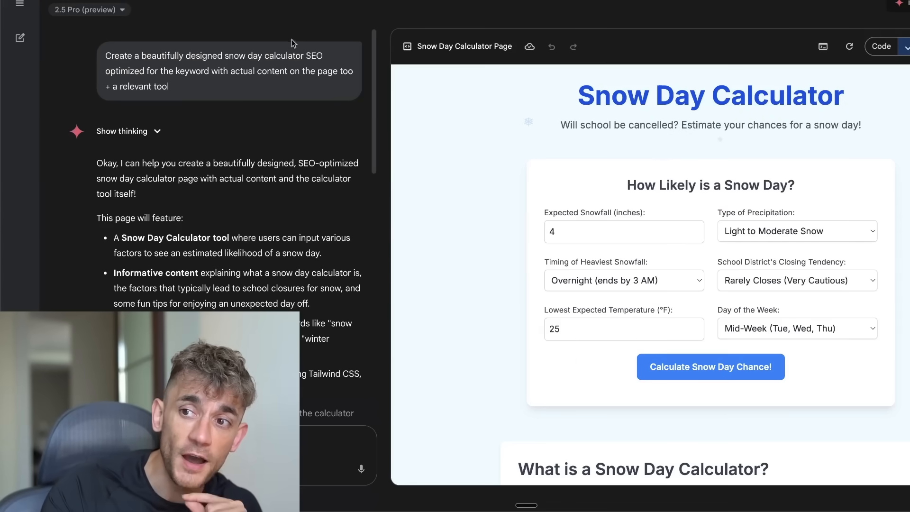
{"action": "mouse_move", "coordinate": [312, 41]}
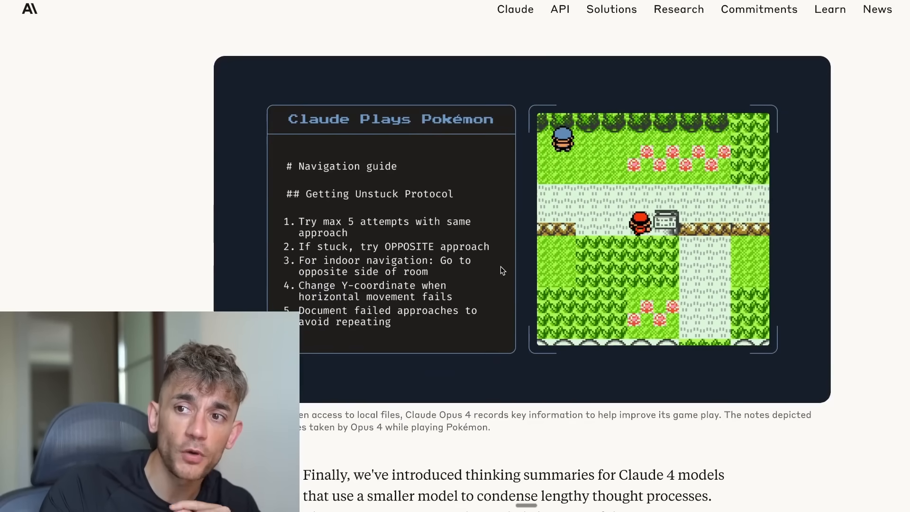
- Scroll the Claude 4 announcement down to its header illustration
{"action": "scroll", "scroll_direction": "down", "scroll_amount": 3}
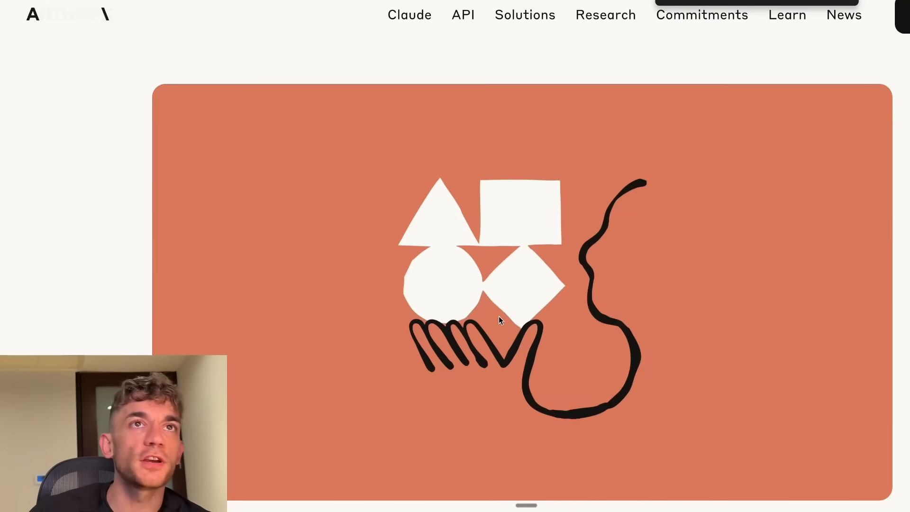
- Scroll the announcement to the benchmark table and check the Gemini model picker
{"action": "scroll", "scroll_direction": "up", "scroll_amount": 3}
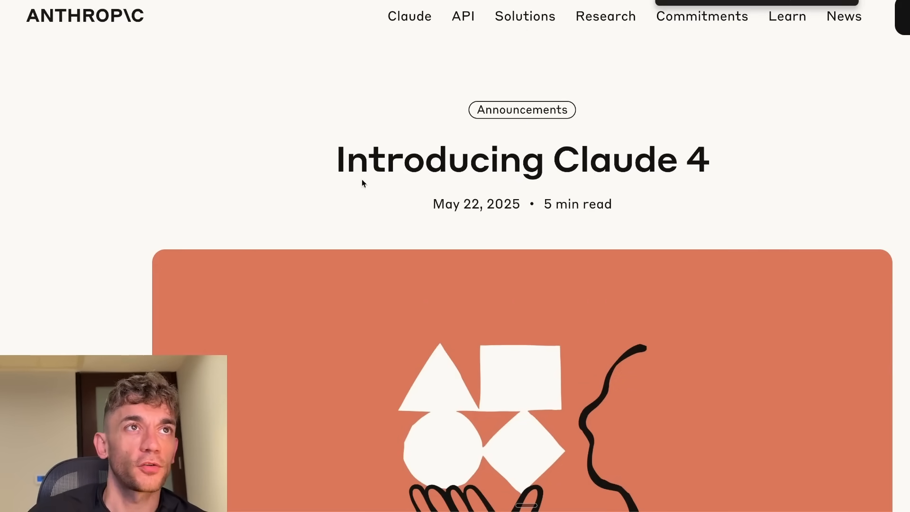
{"action": "scroll", "scroll_direction": "down", "scroll_amount": 3}
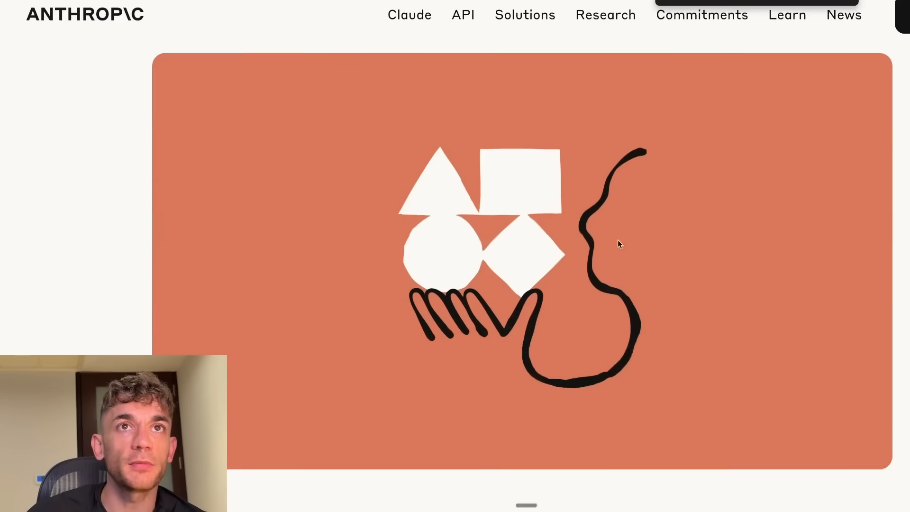
{"action": "scroll", "scroll_direction": "down", "scroll_amount": 3}
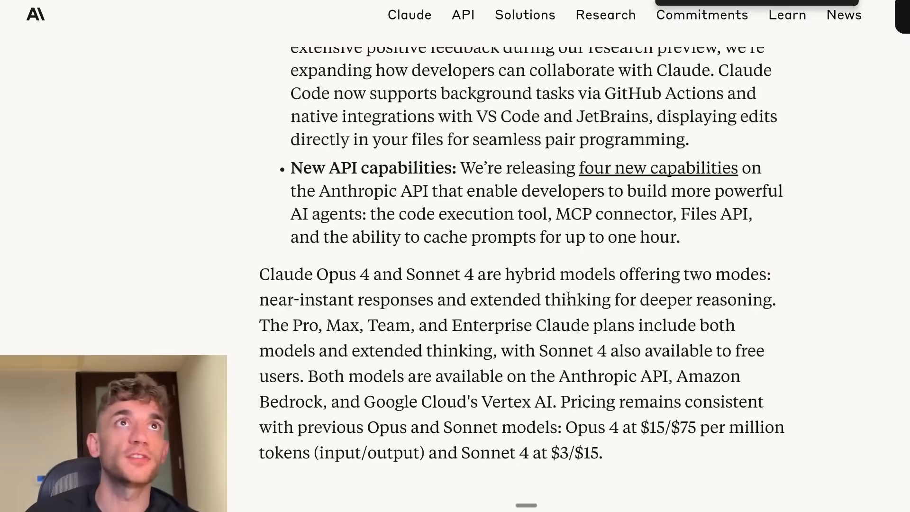
{"action": "scroll", "scroll_direction": "up", "scroll_amount": 3}
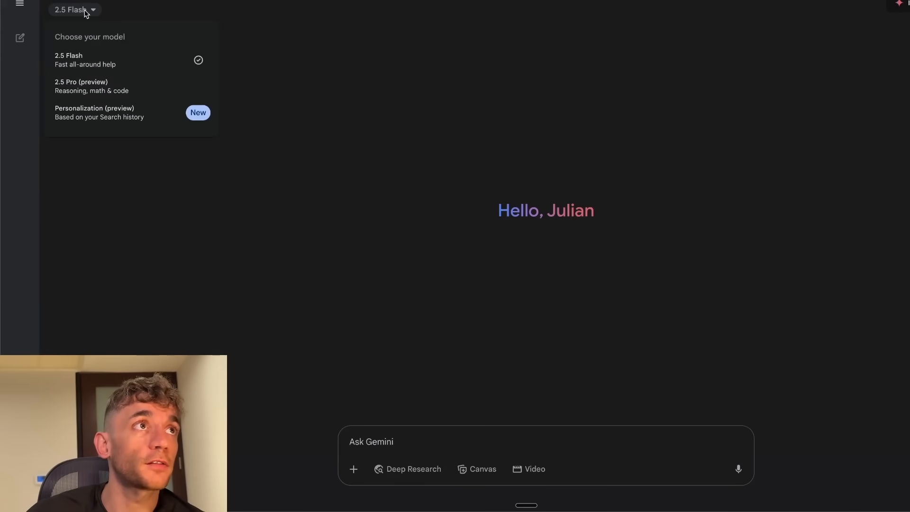
{"action": "left_click", "coordinate": [82, 87]}
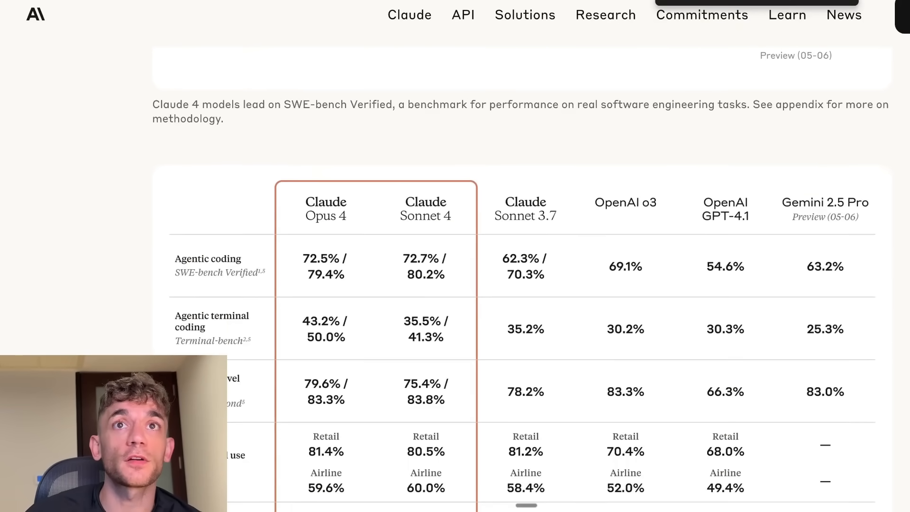
{"action": "scroll", "scroll_direction": "down", "scroll_amount": 3}
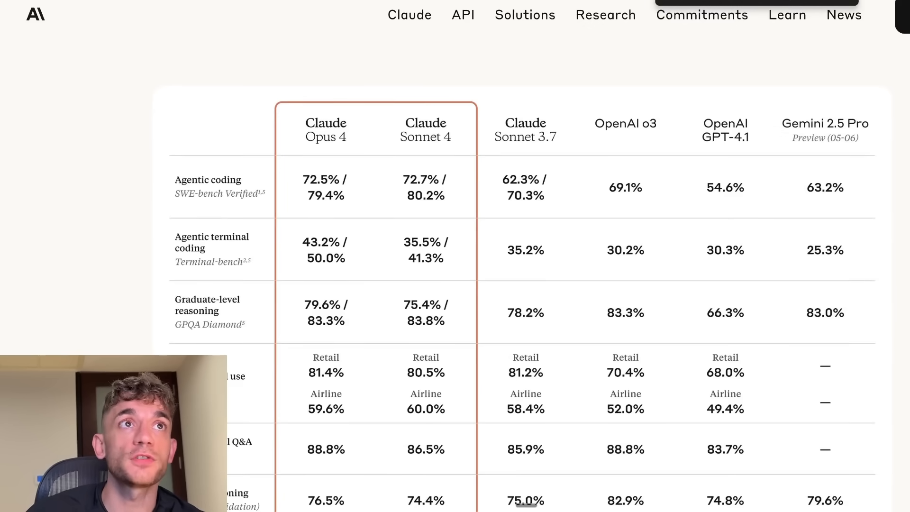
{"action": "mouse_move", "coordinate": [439, 107]}
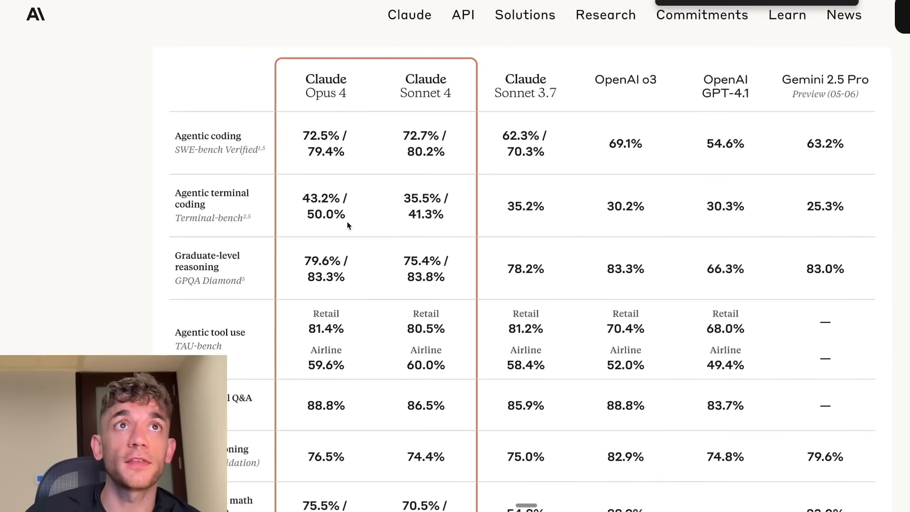
{"action": "mouse_move", "coordinate": [847, 134]}
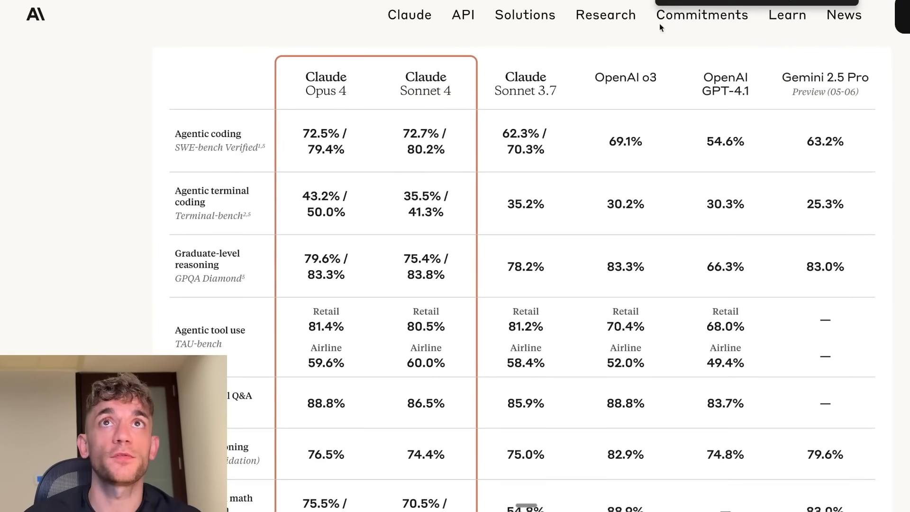
{"action": "mouse_move", "coordinate": [354, 90]}
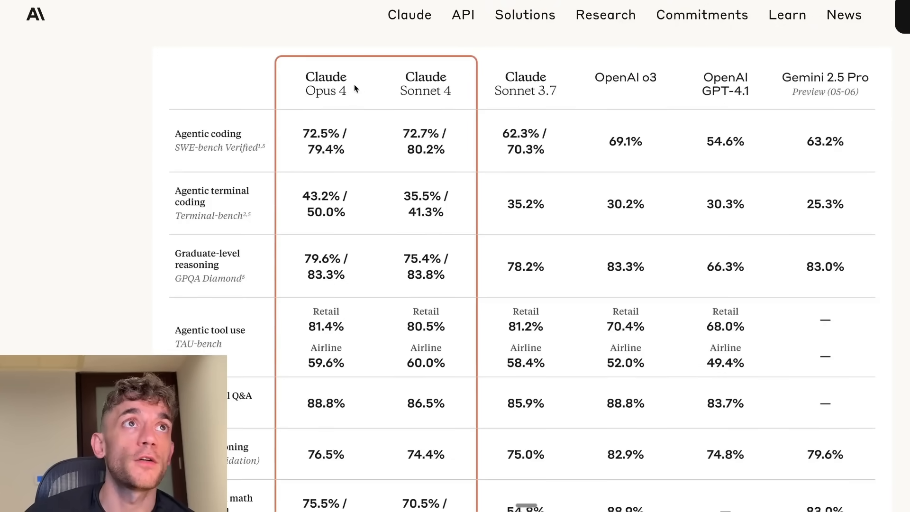
{"action": "mouse_move", "coordinate": [801, 76]}
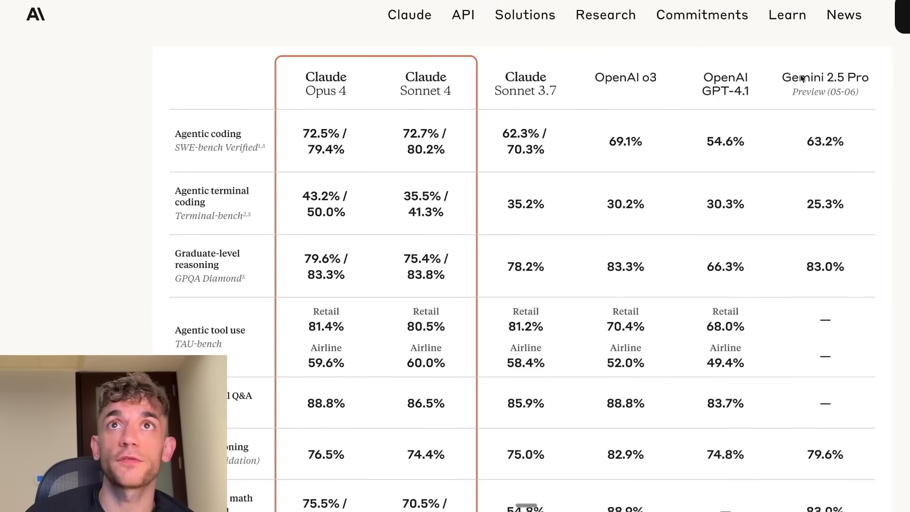
{"action": "mouse_move", "coordinate": [419, 135]}
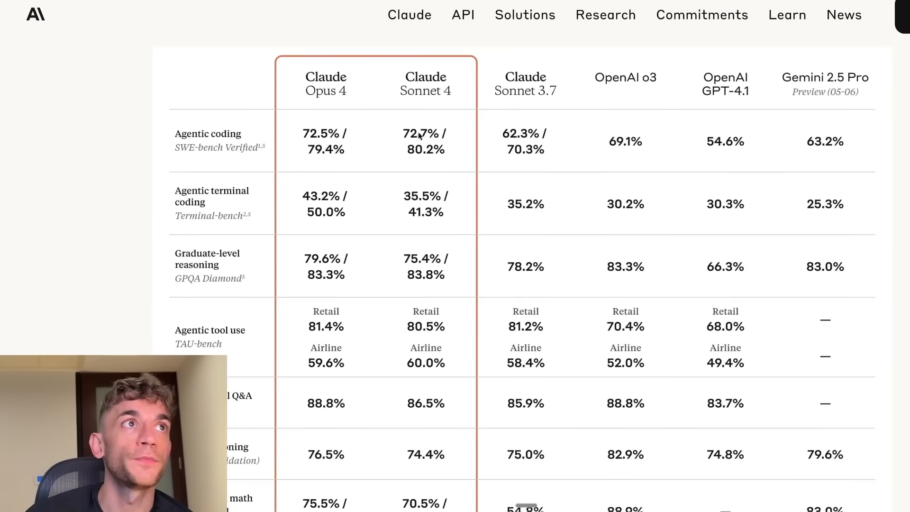
{"action": "mouse_move", "coordinate": [165, 156]}
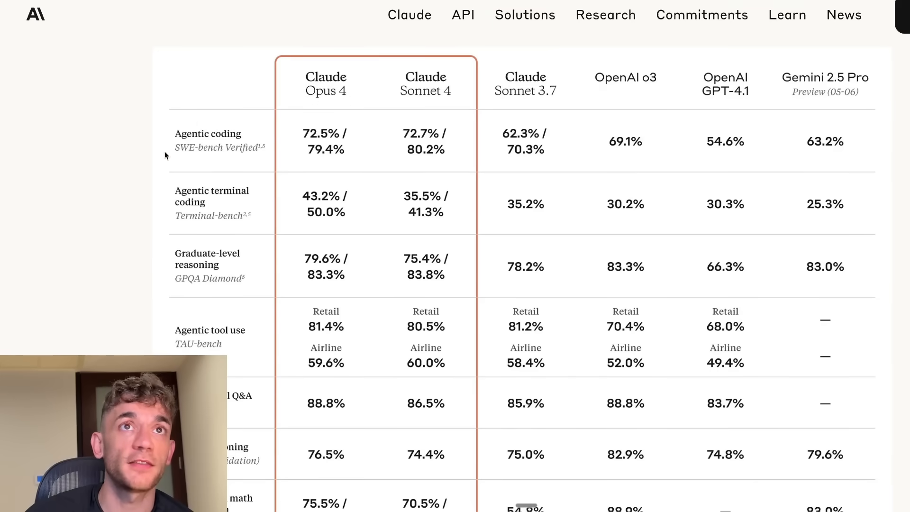
{"action": "mouse_move", "coordinate": [317, 133]}
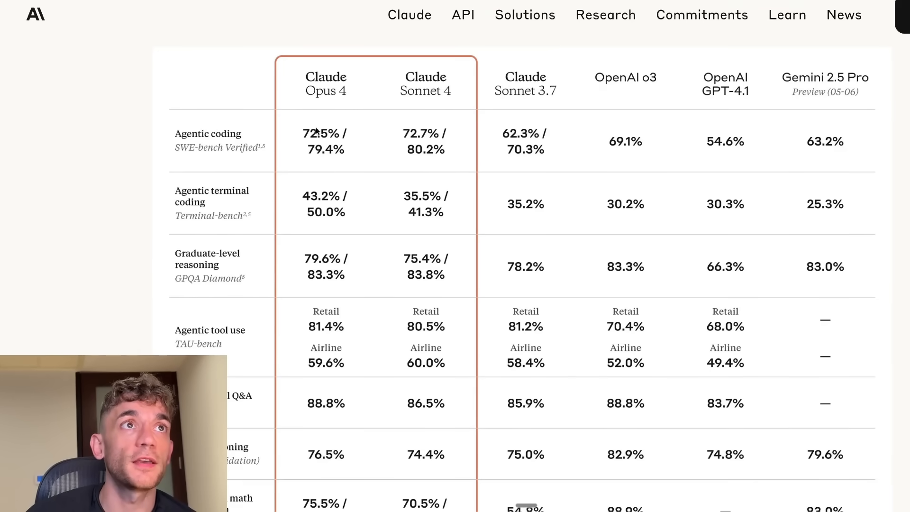
{"action": "mouse_move", "coordinate": [767, 157]}
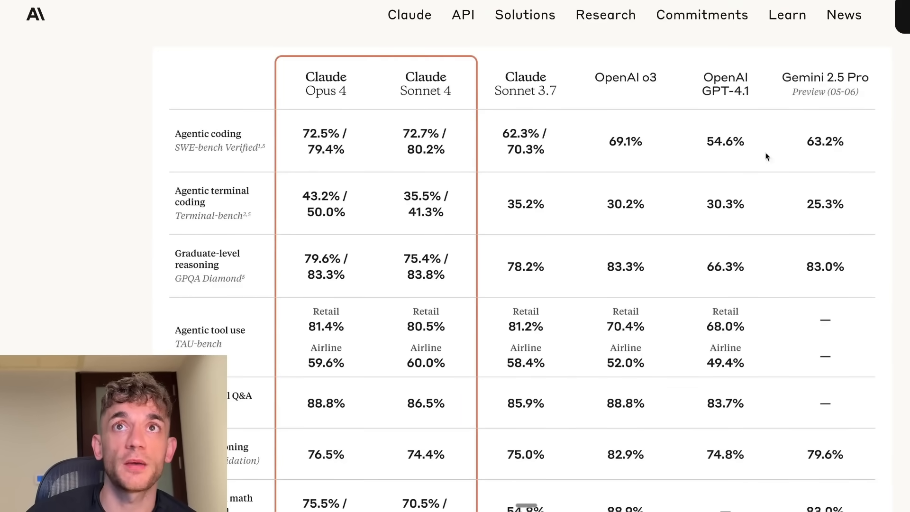
{"action": "mouse_move", "coordinate": [836, 148]}
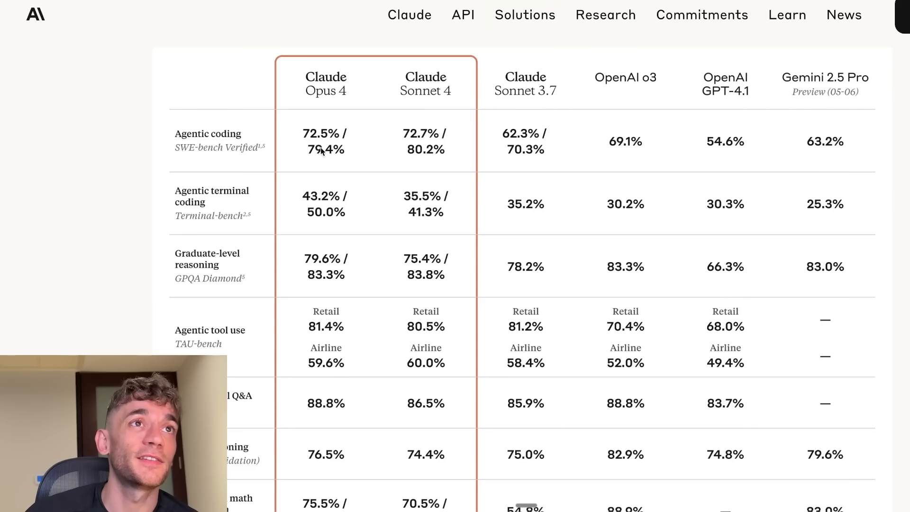
{"action": "scroll", "scroll_direction": "down", "scroll_amount": 3}
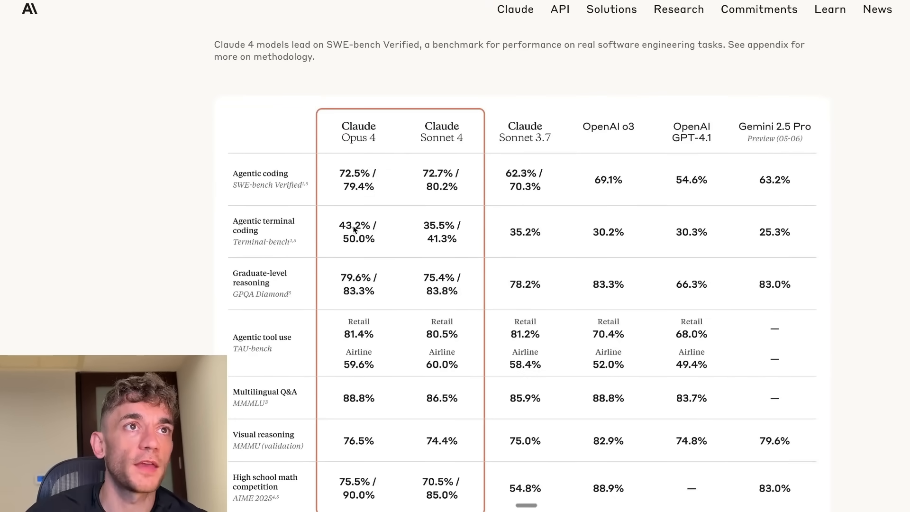
- Scroll past the benchmark table to the methodology footnotes beneath it
{"action": "scroll", "scroll_direction": "down", "scroll_amount": 3}
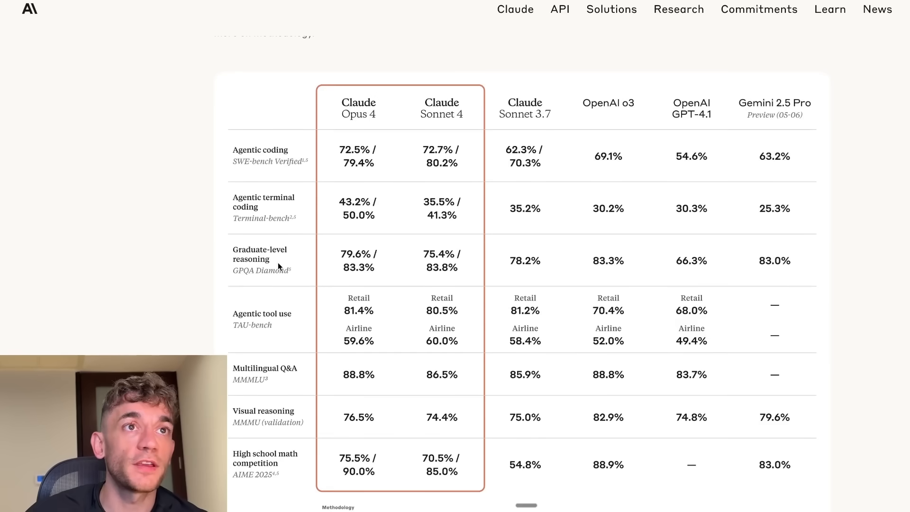
{"action": "mouse_move", "coordinate": [809, 268]}
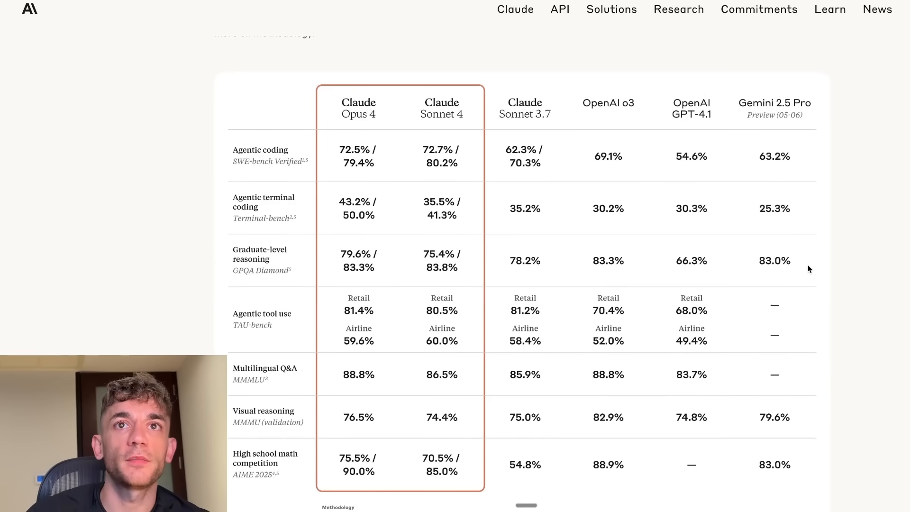
{"action": "mouse_move", "coordinate": [405, 262]}
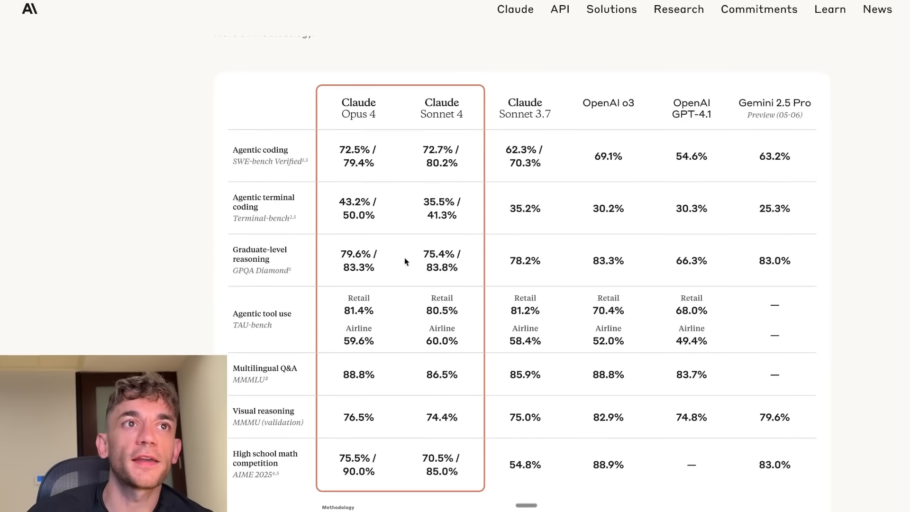
{"action": "mouse_move", "coordinate": [265, 325]}
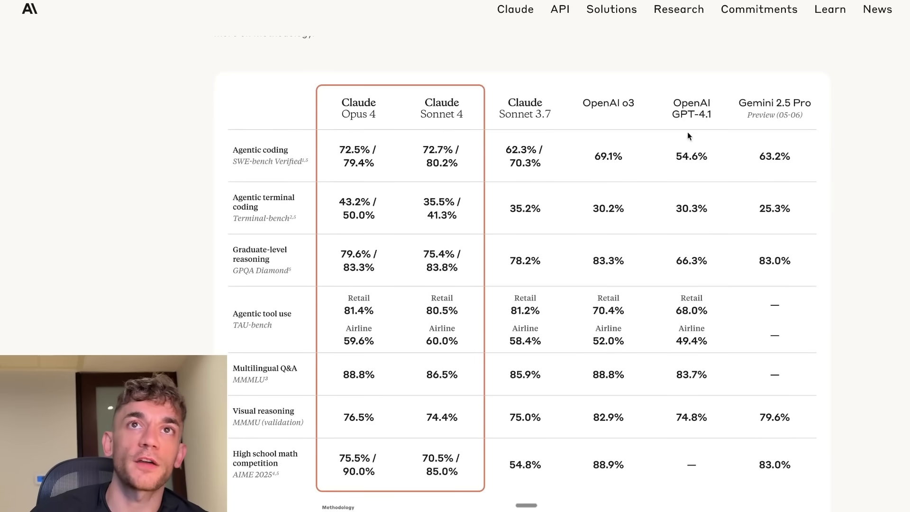
{"action": "mouse_move", "coordinate": [311, 386]}
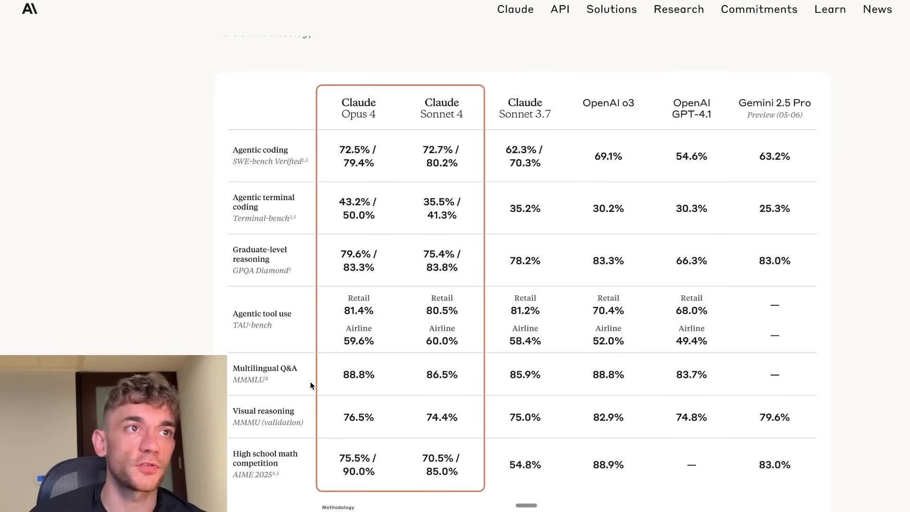
{"action": "scroll", "scroll_direction": "down", "scroll_amount": 3}
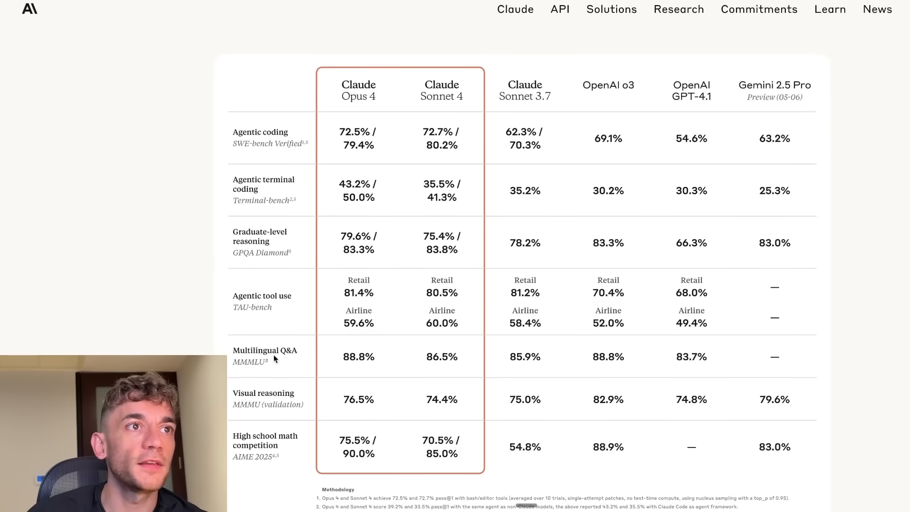
{"action": "mouse_move", "coordinate": [332, 409]}
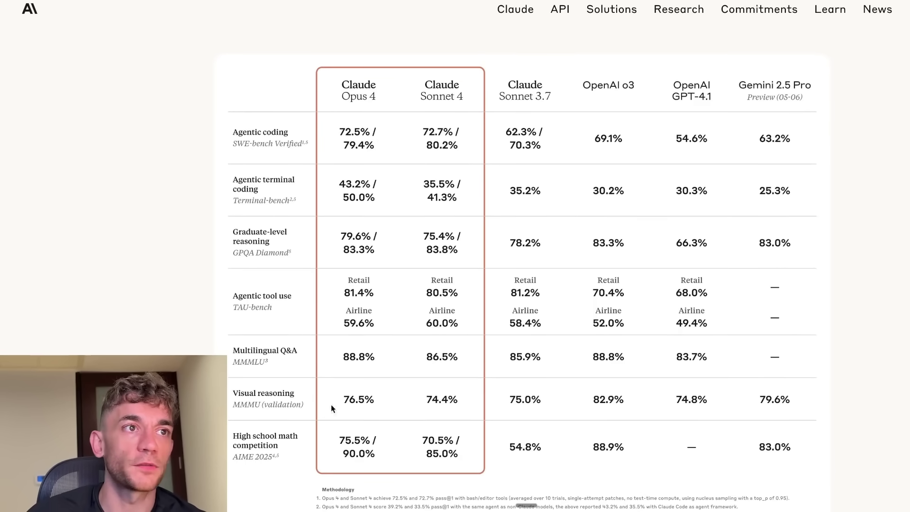
{"action": "mouse_move", "coordinate": [724, 397]}
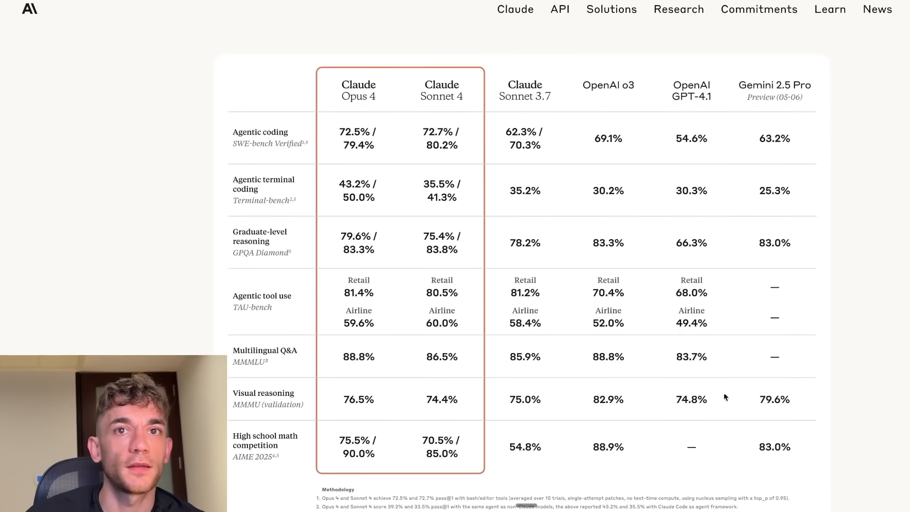
{"action": "mouse_move", "coordinate": [788, 403]}
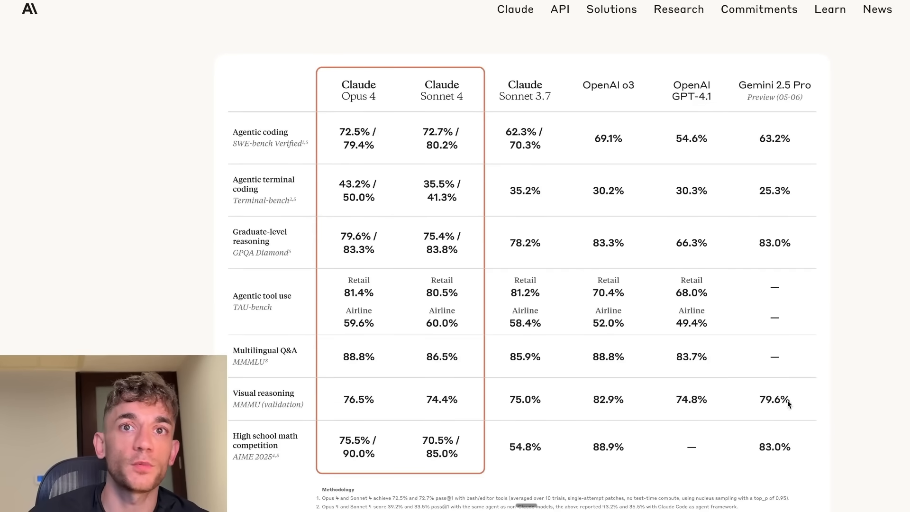
{"action": "scroll", "scroll_direction": "down", "scroll_amount": 3}
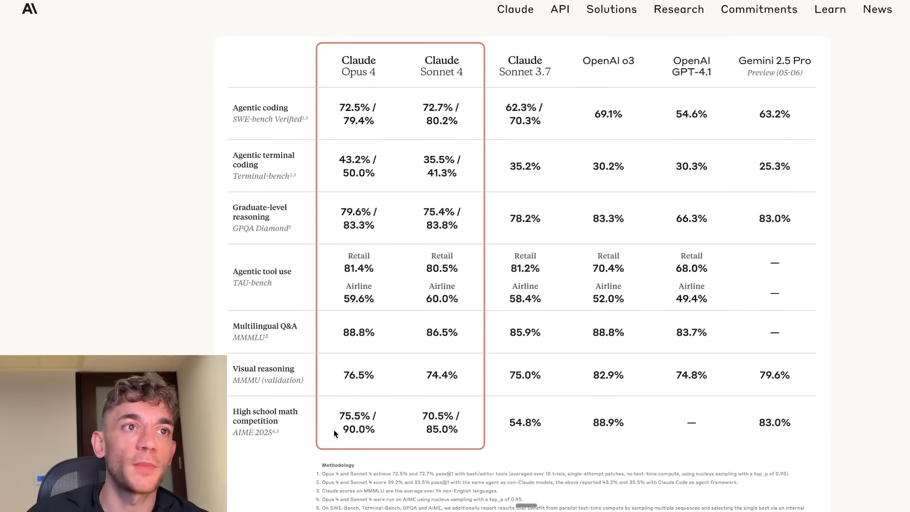
{"action": "scroll", "scroll_direction": "down", "scroll_amount": 3}
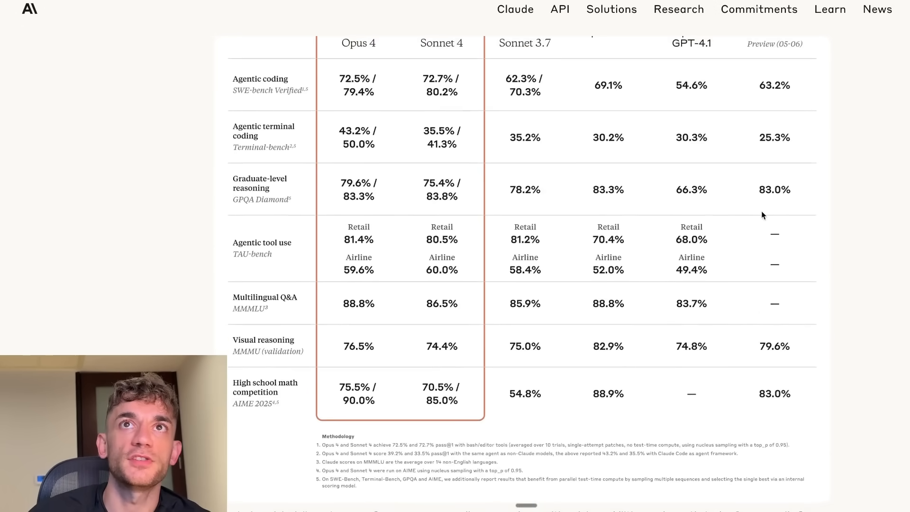
{"action": "scroll", "scroll_direction": "up", "scroll_amount": 3}
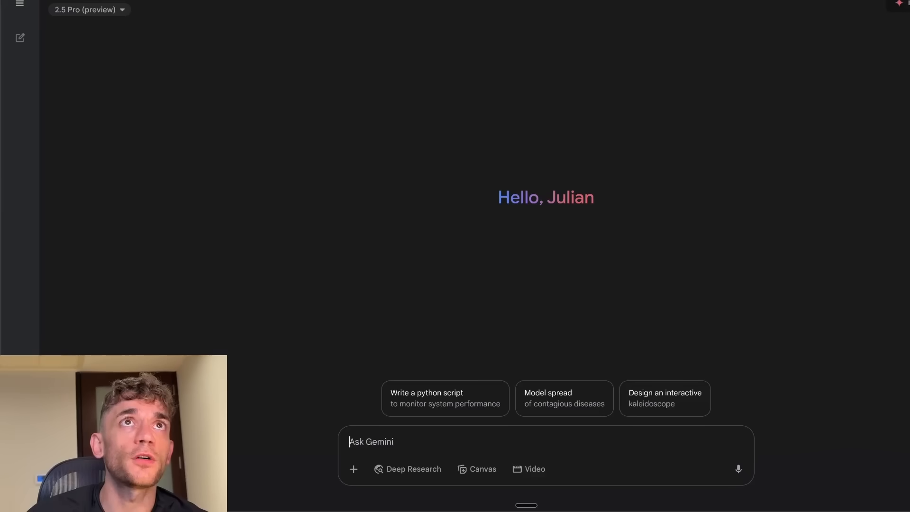
{"action": "left_click", "coordinate": [88, 10]}
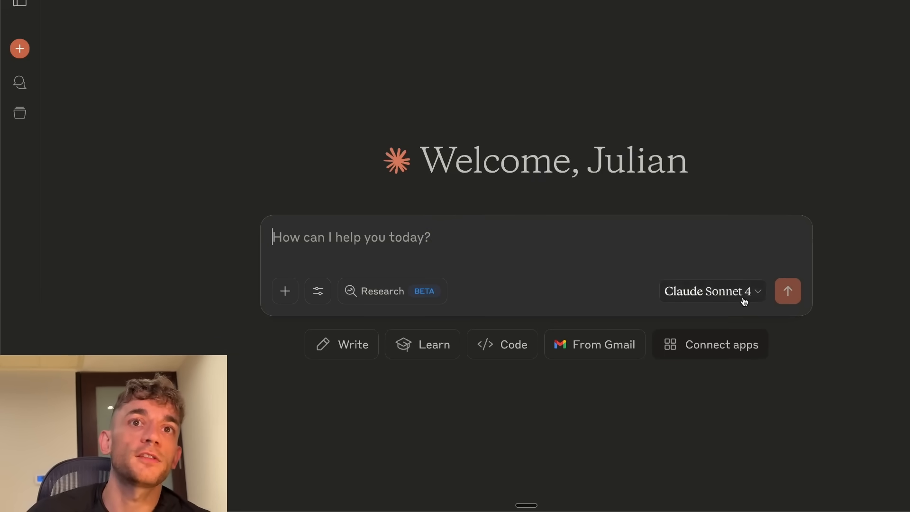
{"action": "left_click", "coordinate": [713, 292]}
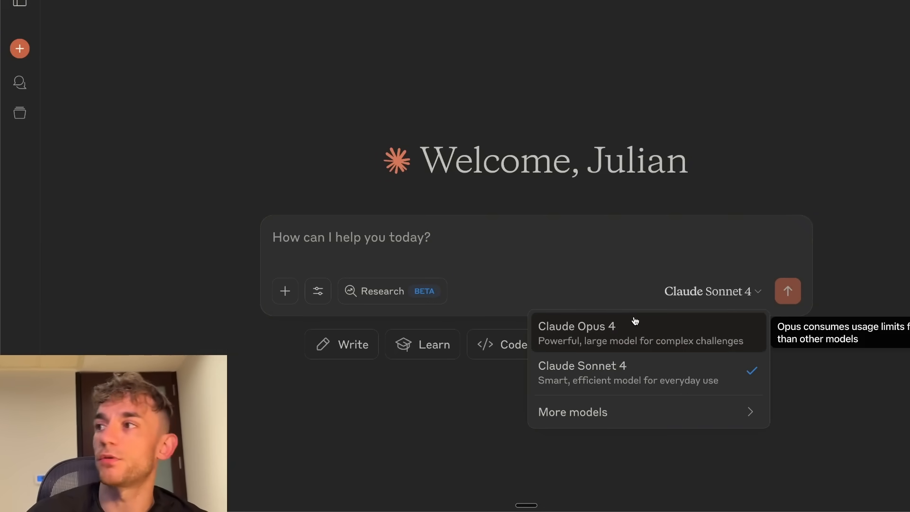
{"action": "left_click", "coordinate": [552, 92]}
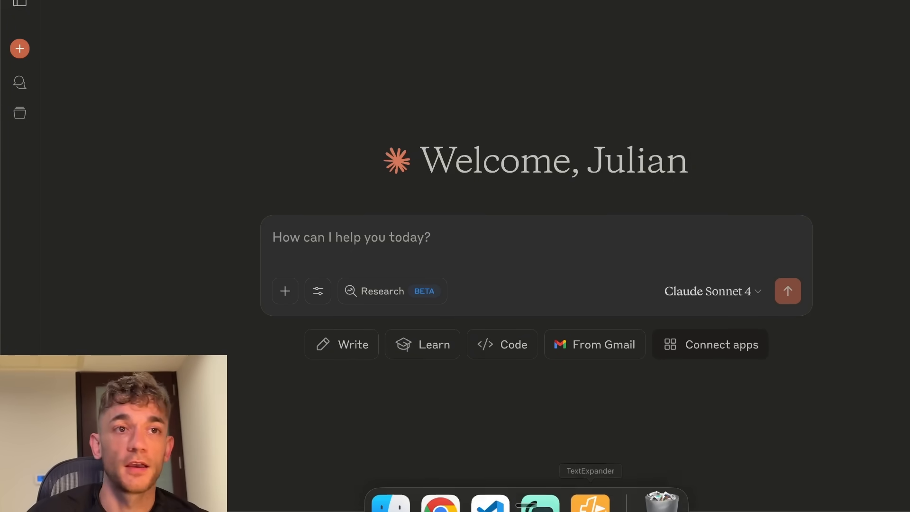
{"action": "mouse_move", "coordinate": [539, 479]}
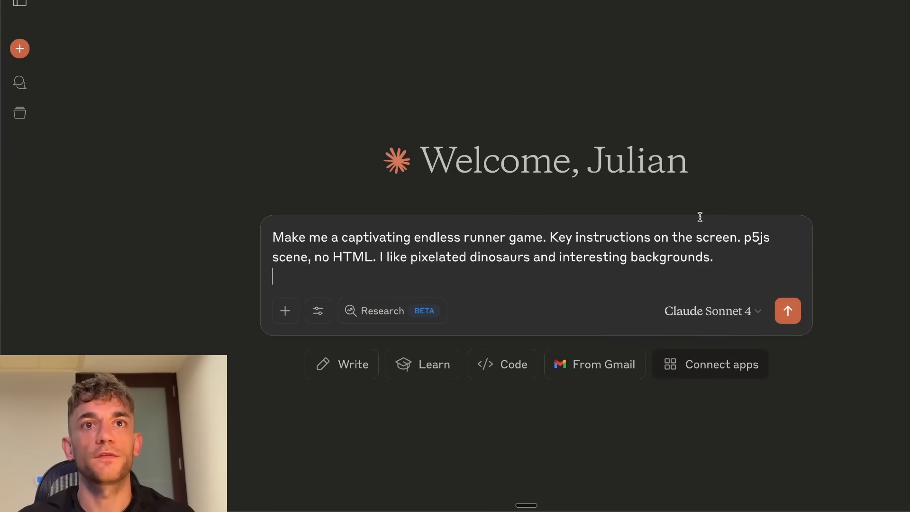
- Set the chat model to Claude Opus 4 for the endless runner prompt
{"action": "left_click", "coordinate": [712, 311]}
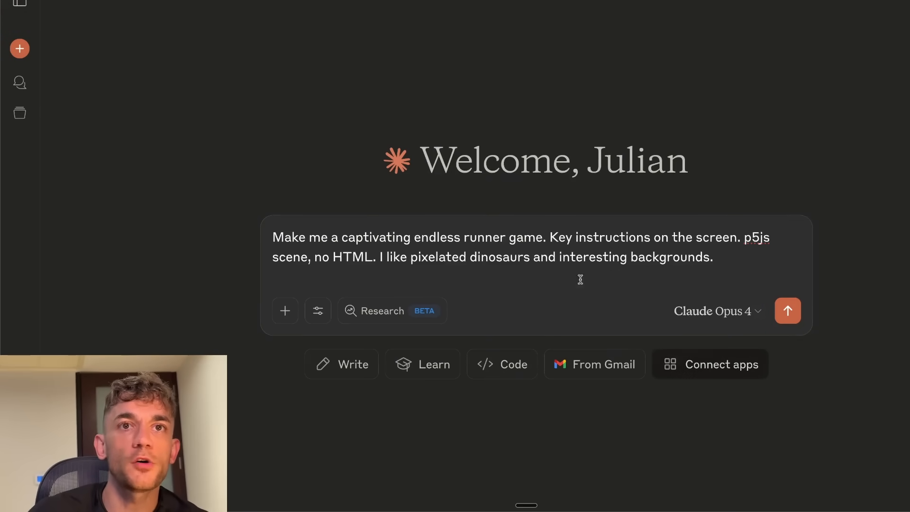
{"action": "left_click", "coordinate": [787, 311]}
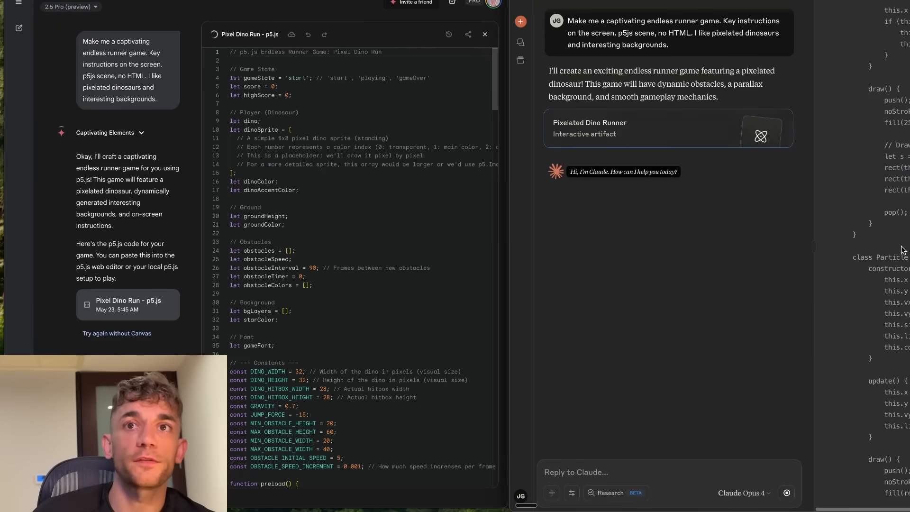
- Follow the streaming Pixelated Dino Runner code down to its controls and features list
{"action": "scroll", "scroll_direction": "down", "scroll_amount": 3}
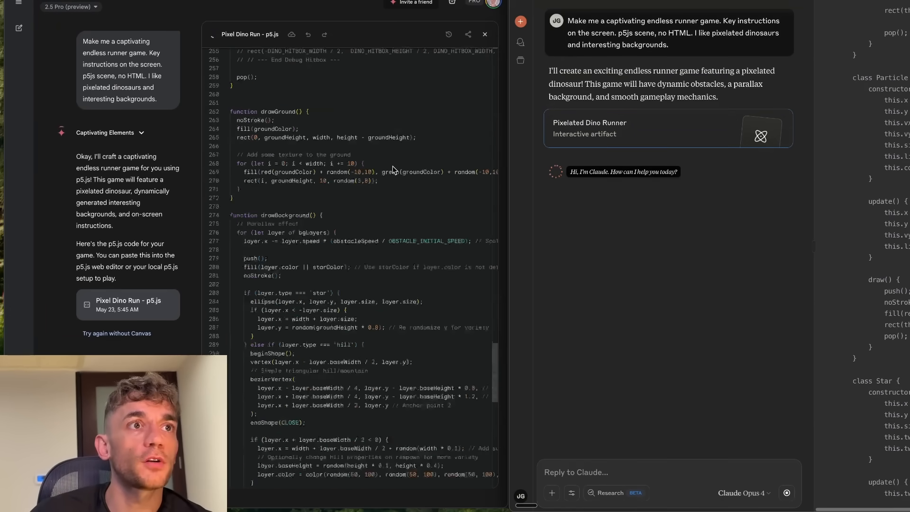
{"action": "scroll", "scroll_direction": "down", "scroll_amount": 3}
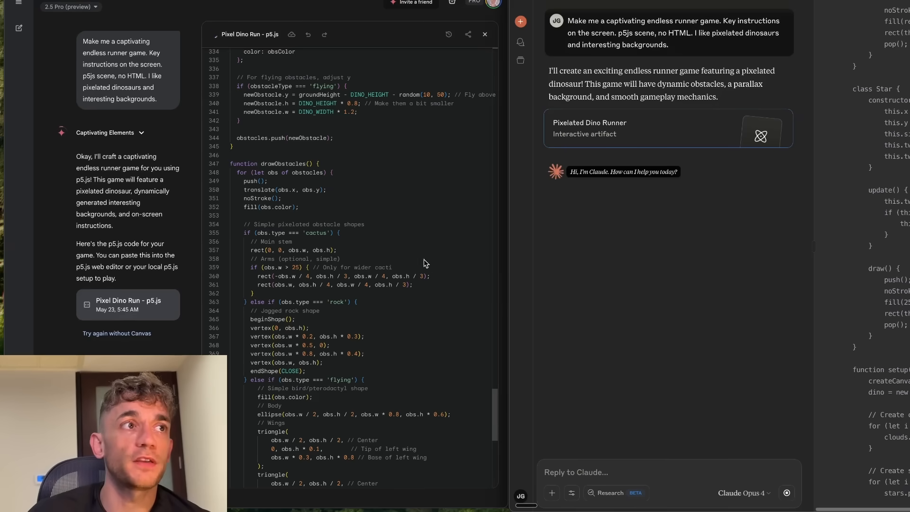
{"action": "scroll", "scroll_direction": "down", "scroll_amount": 3}
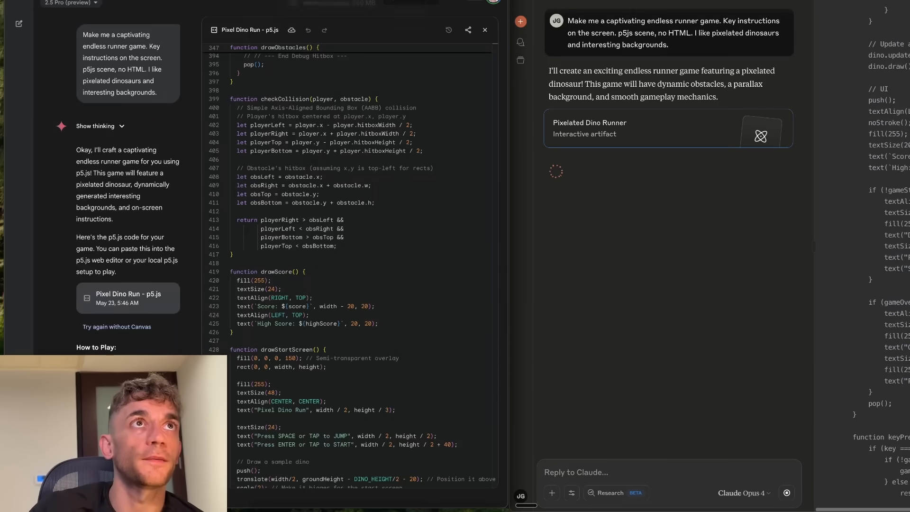
{"action": "scroll", "scroll_direction": "down", "scroll_amount": 3}
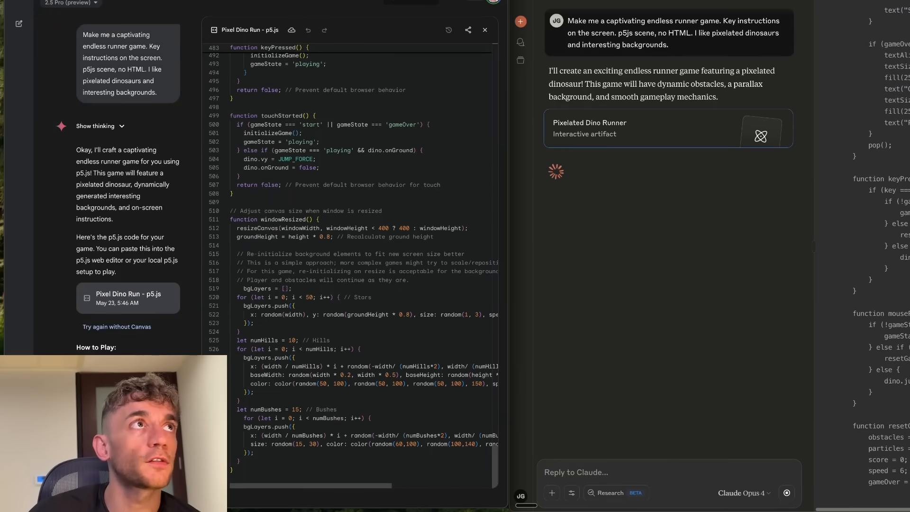
{"action": "left_click", "coordinate": [484, 29]}
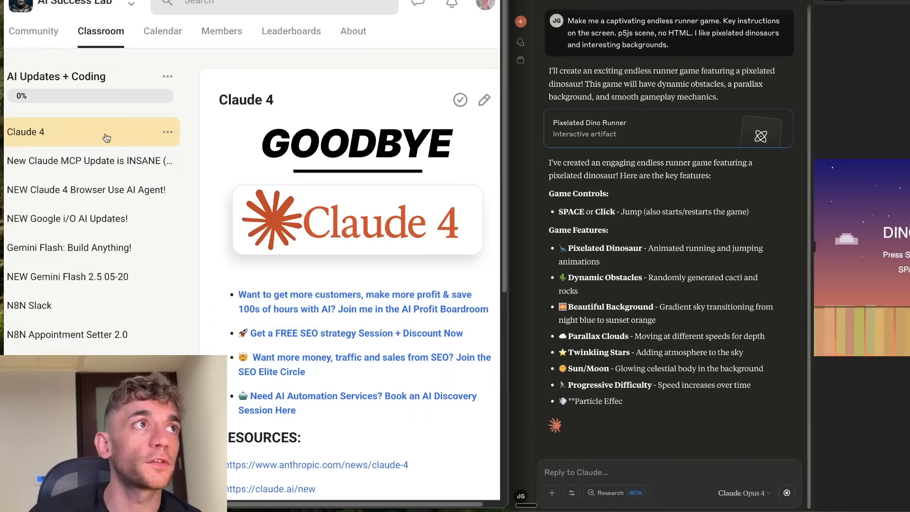
- View the Claude 4 and New Claude MCP Update lessons, then return to the comparison
{"action": "scroll", "scroll_direction": "down", "scroll_amount": 3}
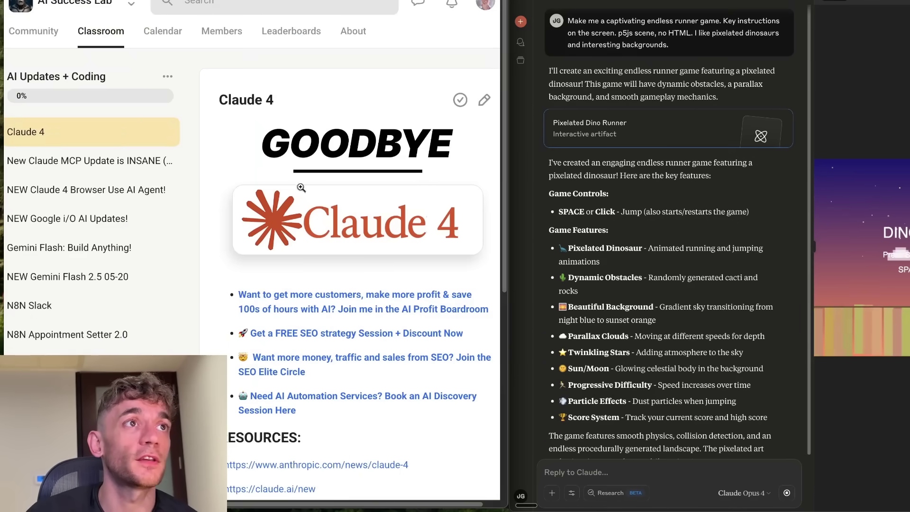
{"action": "left_click", "coordinate": [90, 161]}
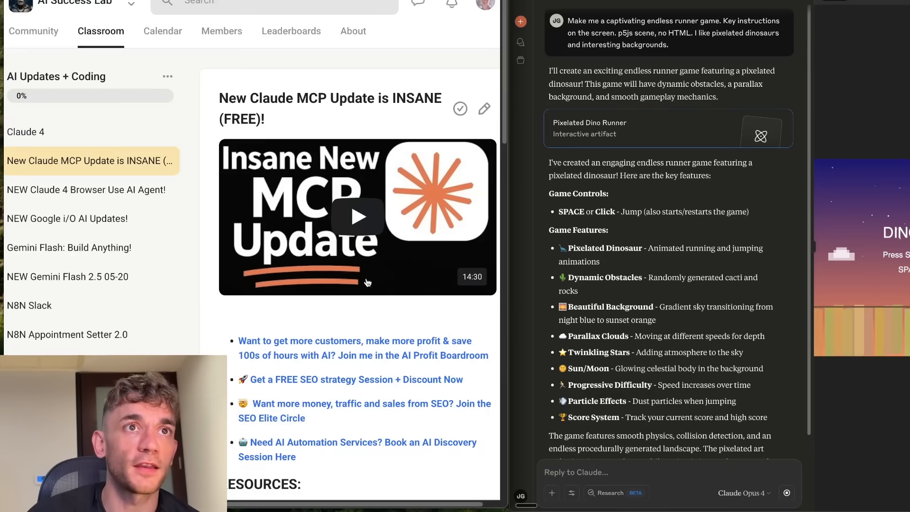
{"action": "left_click", "coordinate": [87, 190]}
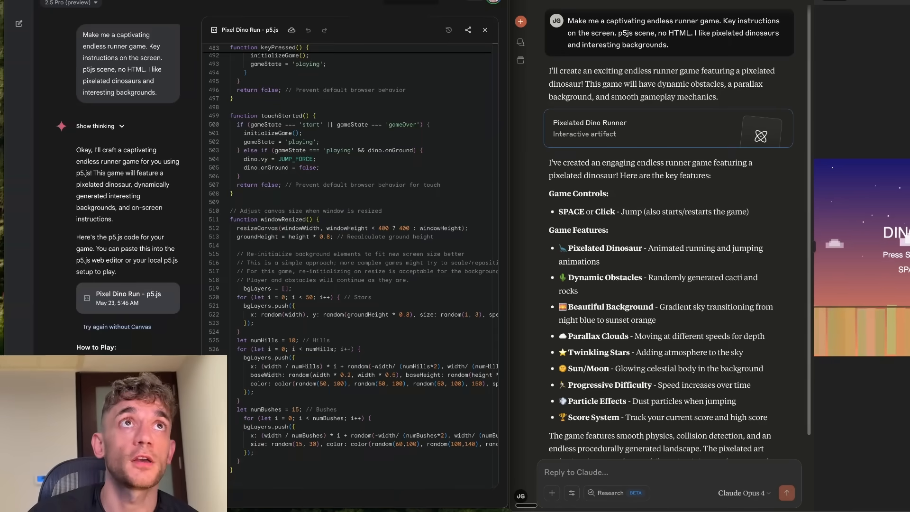
{"action": "scroll", "scroll_direction": "down", "scroll_amount": 3}
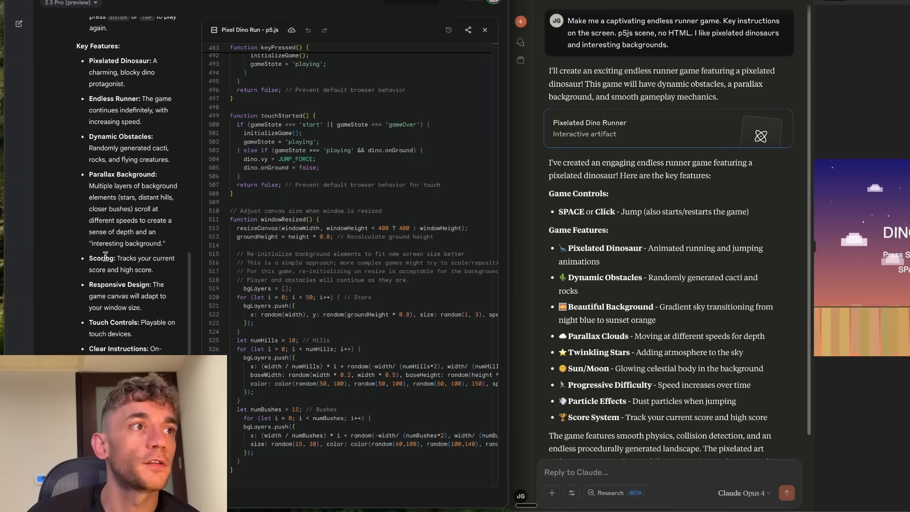
{"action": "scroll", "scroll_direction": "up", "scroll_amount": 3}
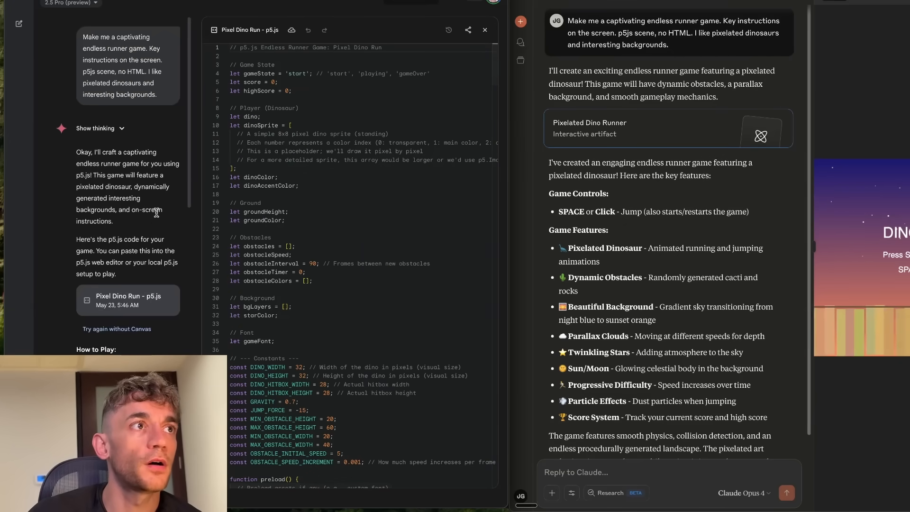
{"action": "mouse_move", "coordinate": [123, 279]}
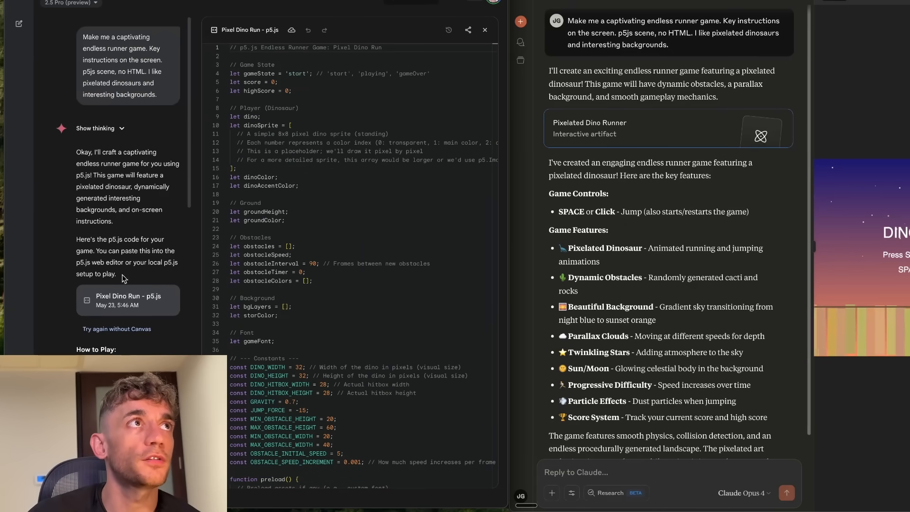
{"action": "scroll", "scroll_direction": "down", "scroll_amount": 3}
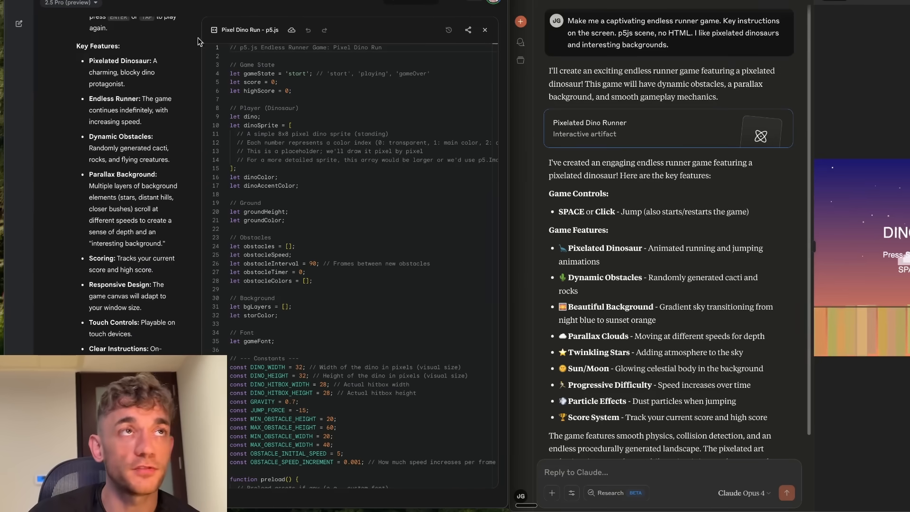
{"action": "scroll", "scroll_direction": "down", "scroll_amount": 3}
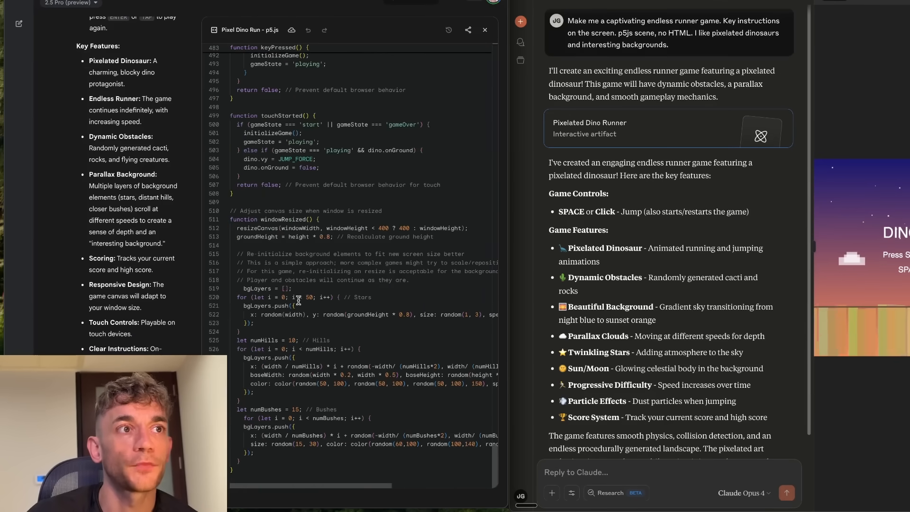
{"action": "scroll", "scroll_direction": "up", "scroll_amount": 3}
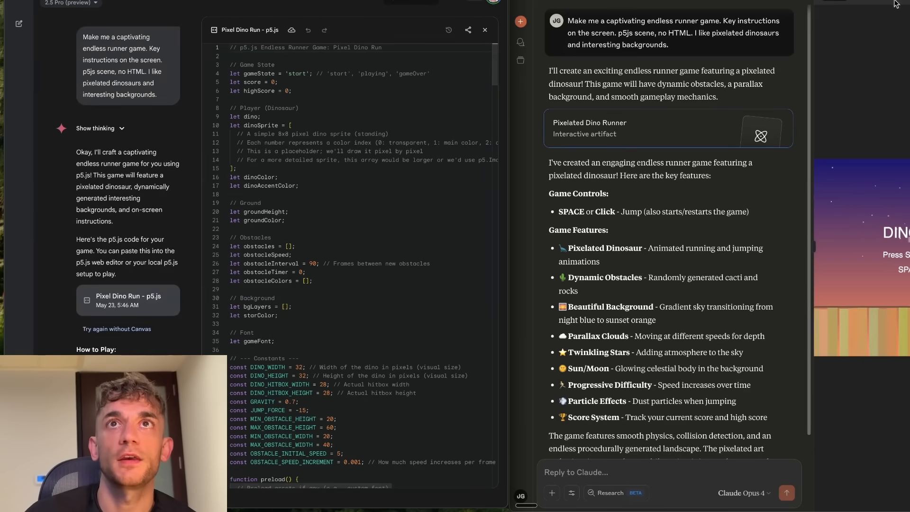
{"action": "left_click", "coordinate": [484, 29]}
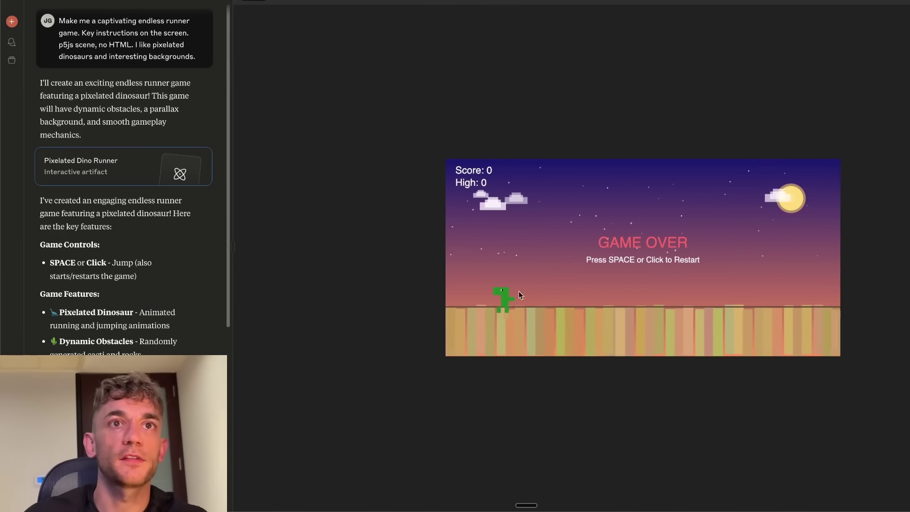
- Start a run of Claude's Pixelated Dino Runner game in the artifact preview
{"action": "left_click", "coordinate": [638, 262]}
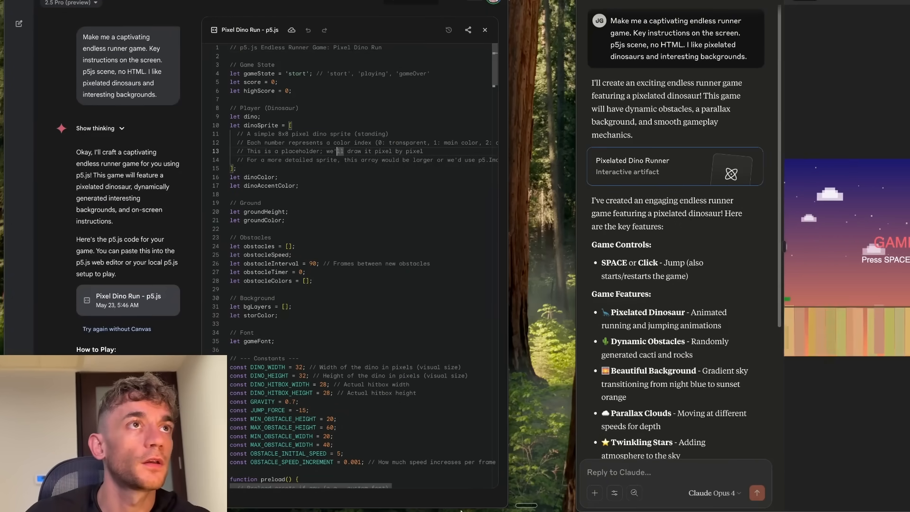
{"action": "scroll", "scroll_direction": "down", "scroll_amount": 3}
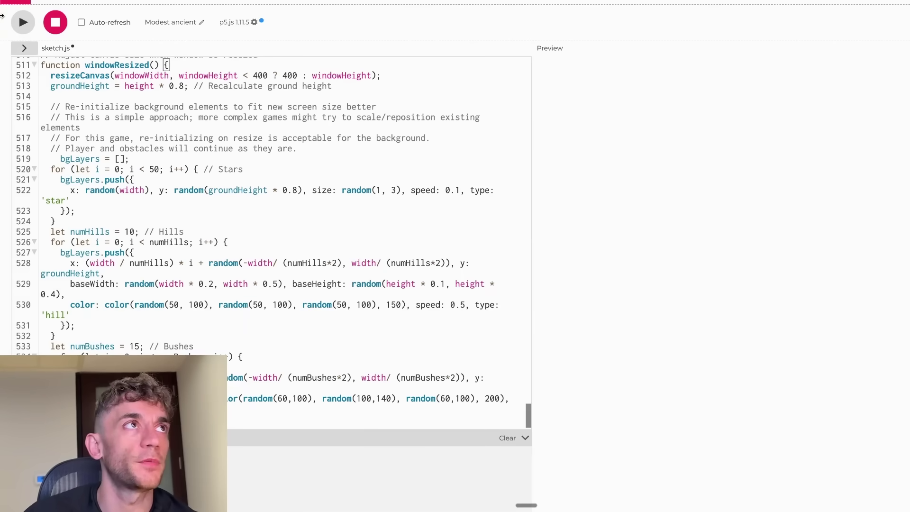
{"action": "left_click", "coordinate": [21, 22]}
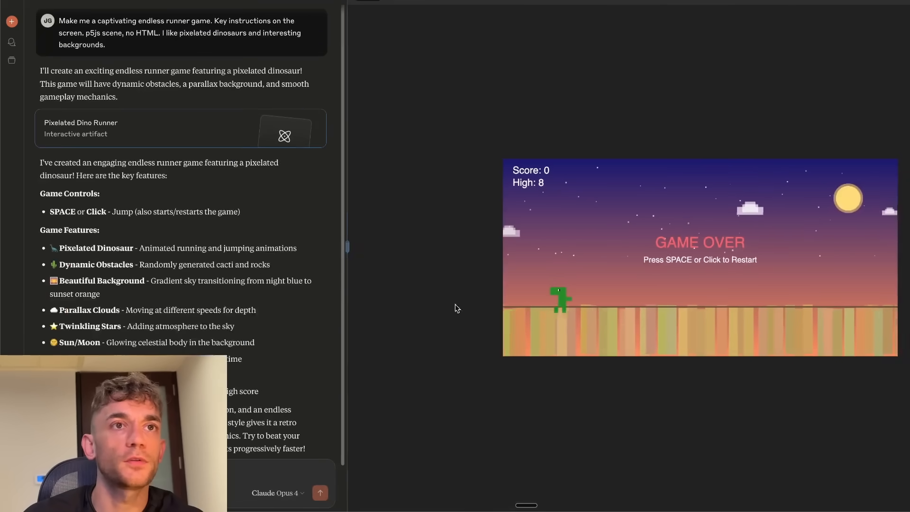
- Replay Claude's dinosaur game and restart Gemini's version in the p5.js preview
{"action": "left_click", "coordinate": [688, 258]}
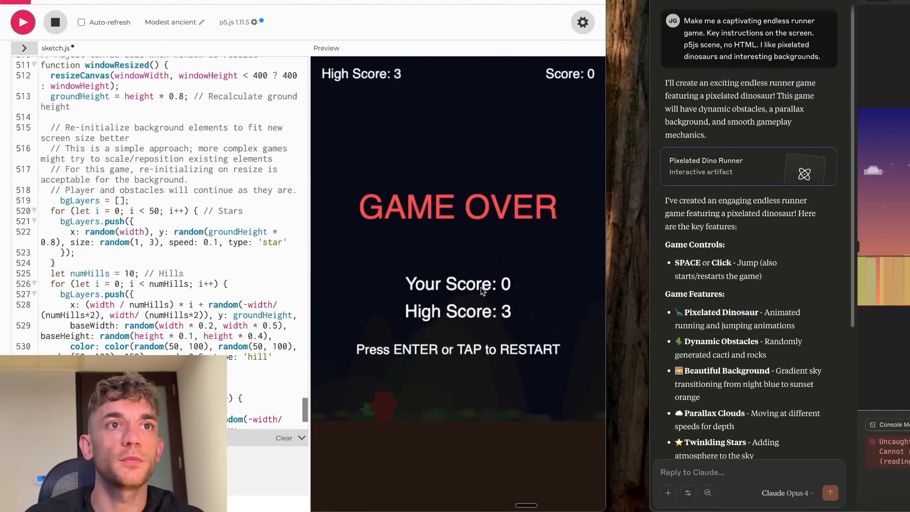
{"action": "left_click", "coordinate": [481, 285]}
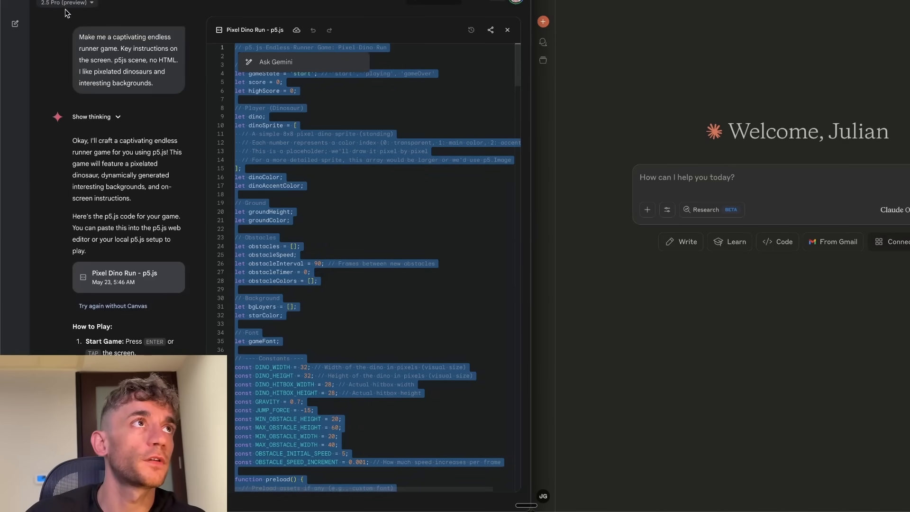
- Send the 3D car simulator request in a fresh Gemini chat, show its reasoning, and check Claude's extended thinking option
{"action": "left_click", "coordinate": [506, 29]}
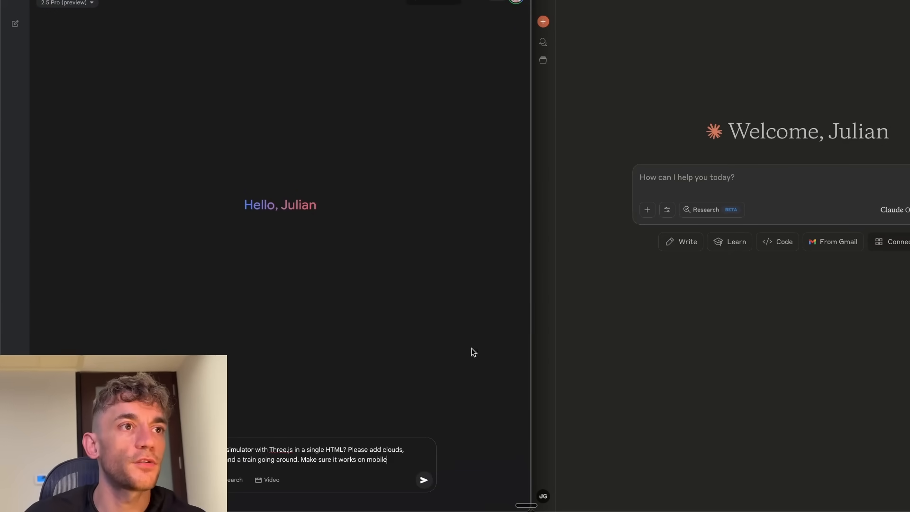
{"action": "left_click", "coordinate": [423, 480]}
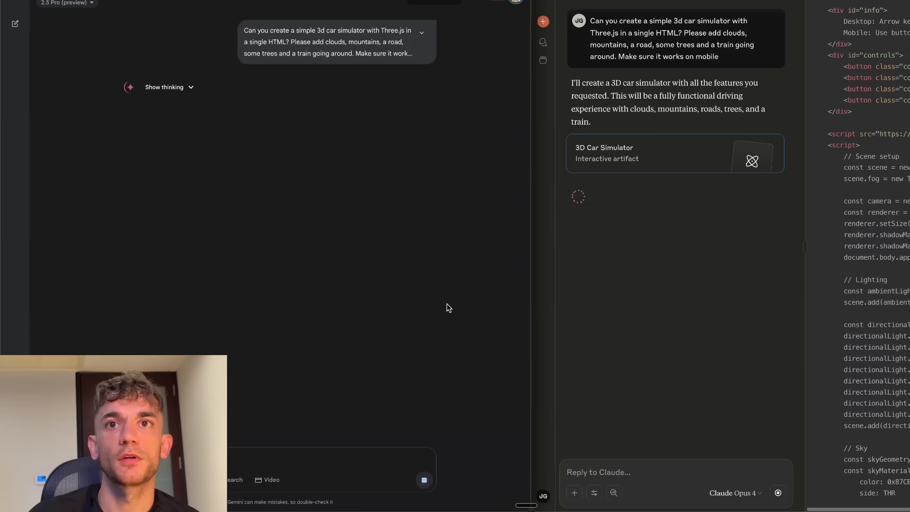
{"action": "left_click", "coordinate": [164, 87]}
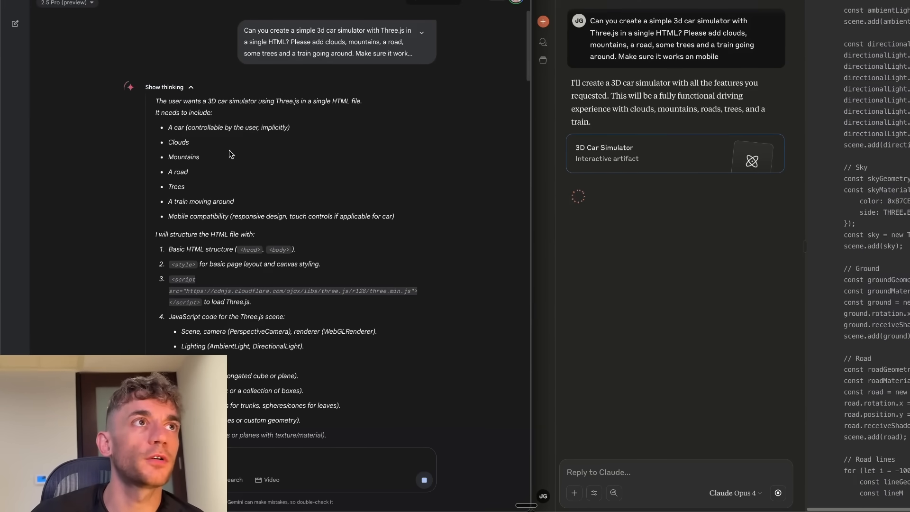
{"action": "scroll", "scroll_direction": "down", "scroll_amount": 3}
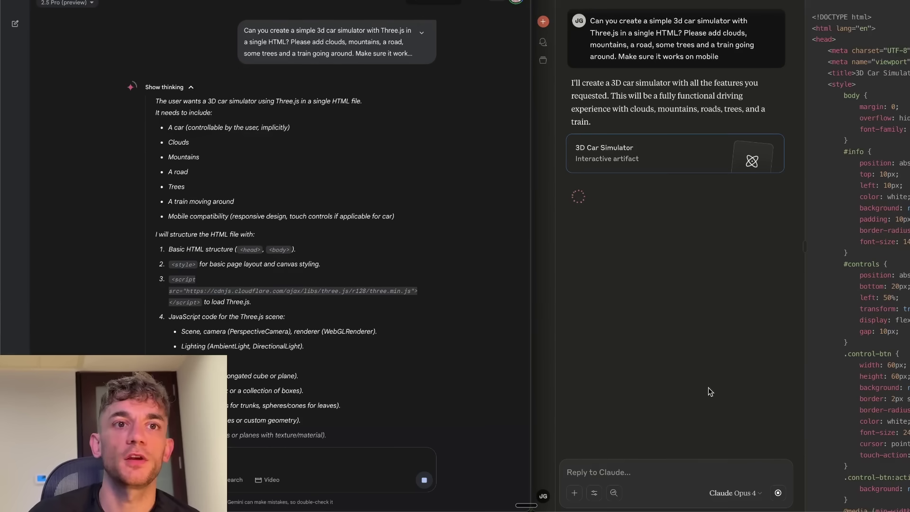
{"action": "left_click", "coordinate": [593, 493]}
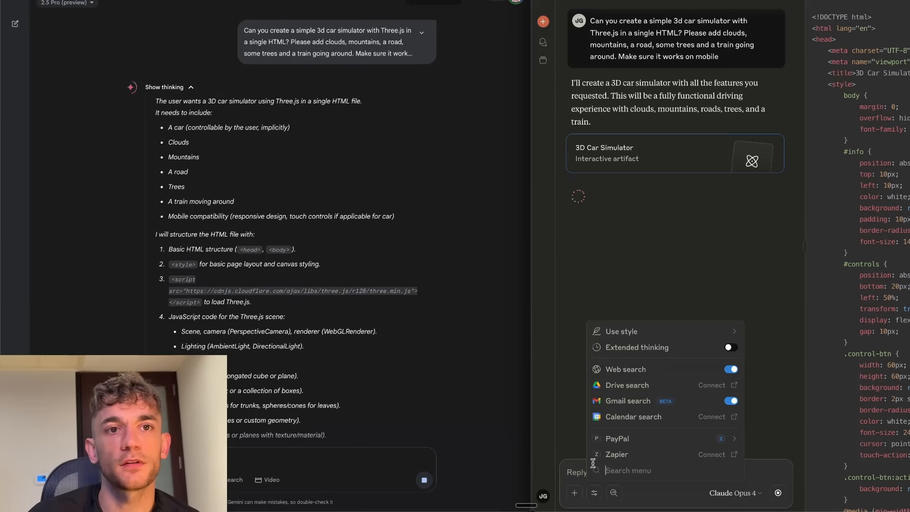
{"action": "mouse_move", "coordinate": [720, 421]}
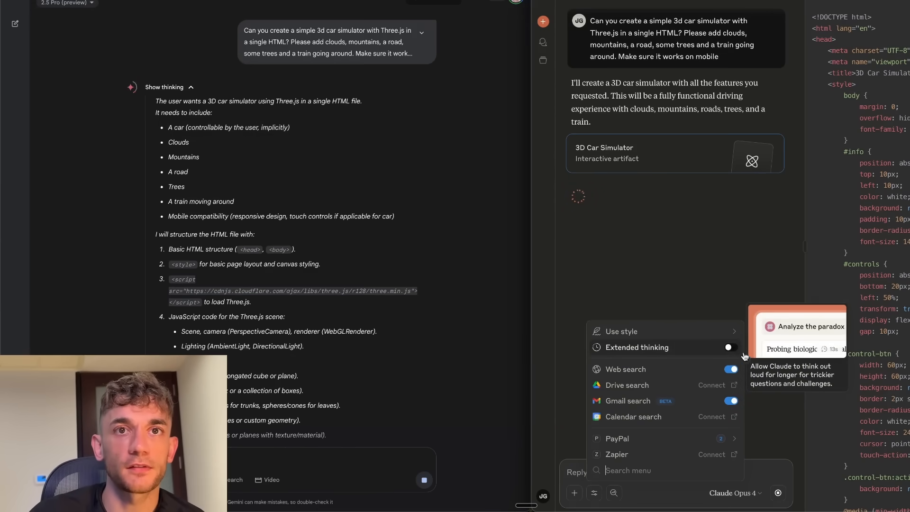
{"action": "mouse_move", "coordinate": [702, 248]}
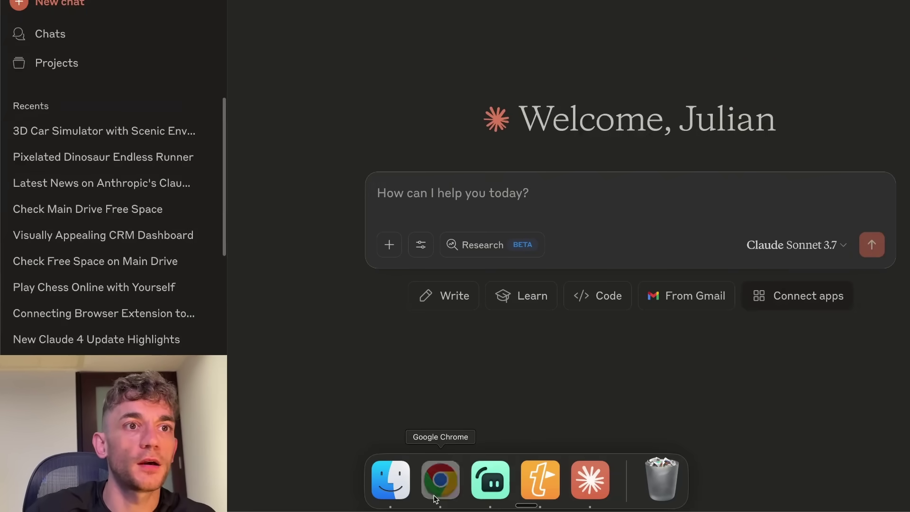
- Bring a Claude Desktop chat up beside the Chrome window with Google open
{"action": "left_click", "coordinate": [440, 480]}
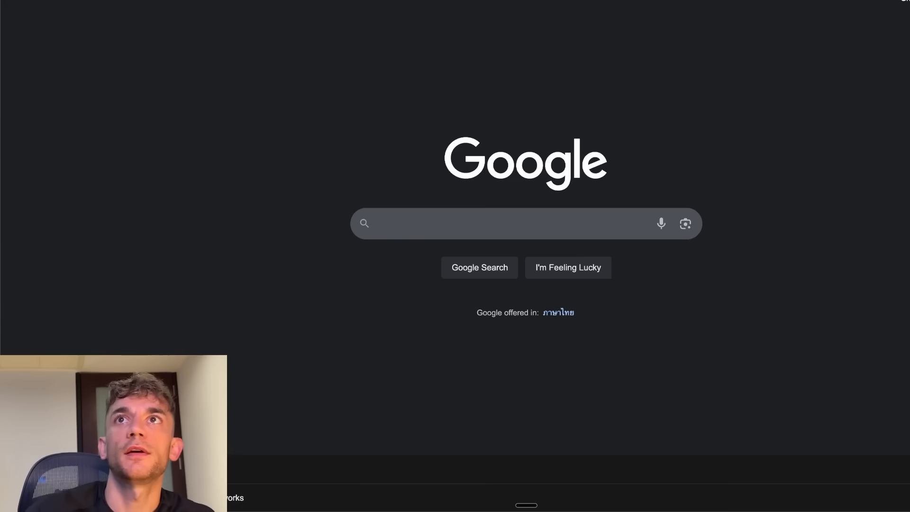
{"action": "left_click", "coordinate": [511, 223]}
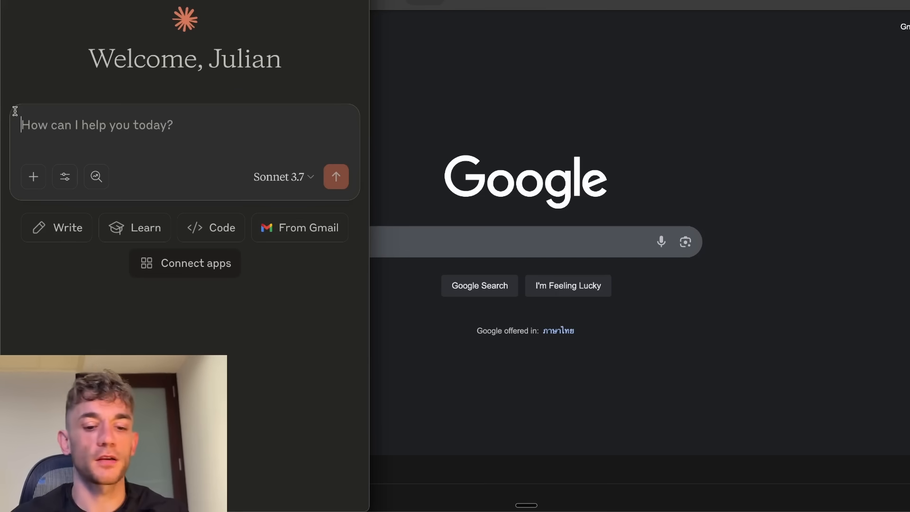
- Send the request 'research the latest ai news headlines, using my browser'
{"action": "type", "text": "research the la"}
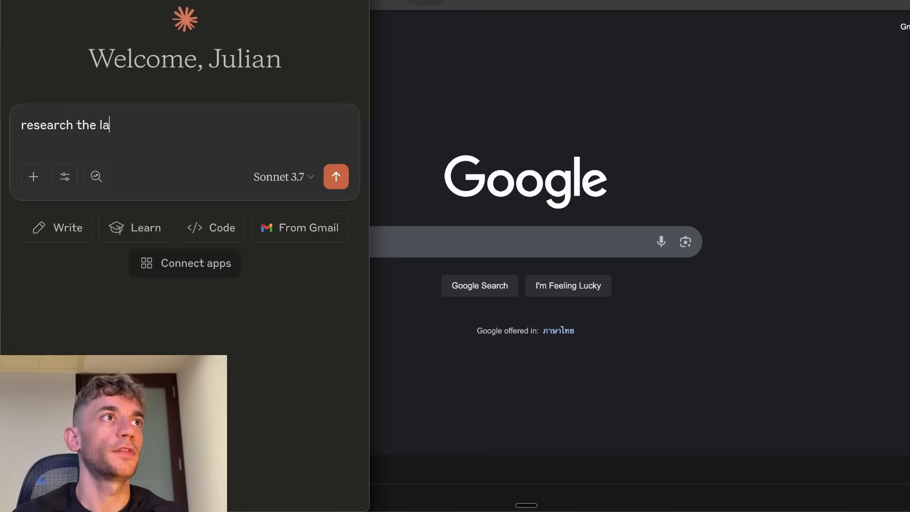
{"action": "type", "text": "test ai news headli"}
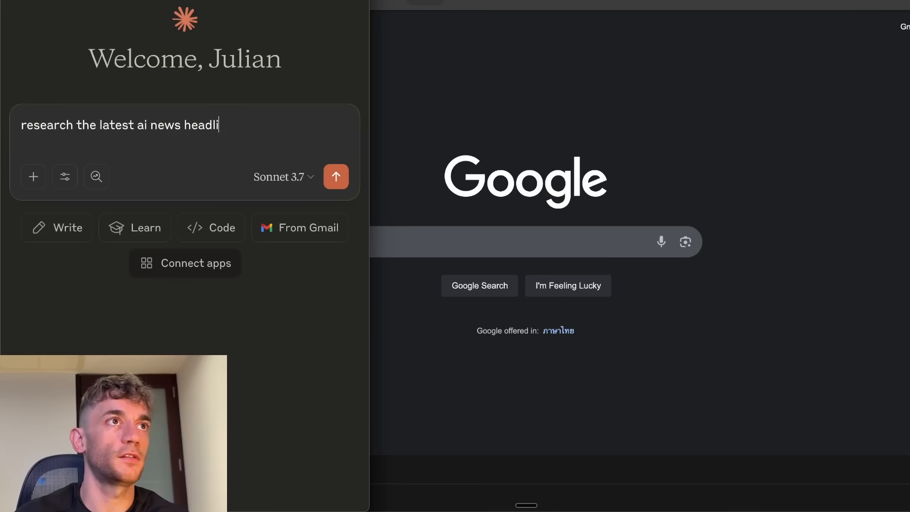
{"action": "type", "text": "nes, using my browser"}
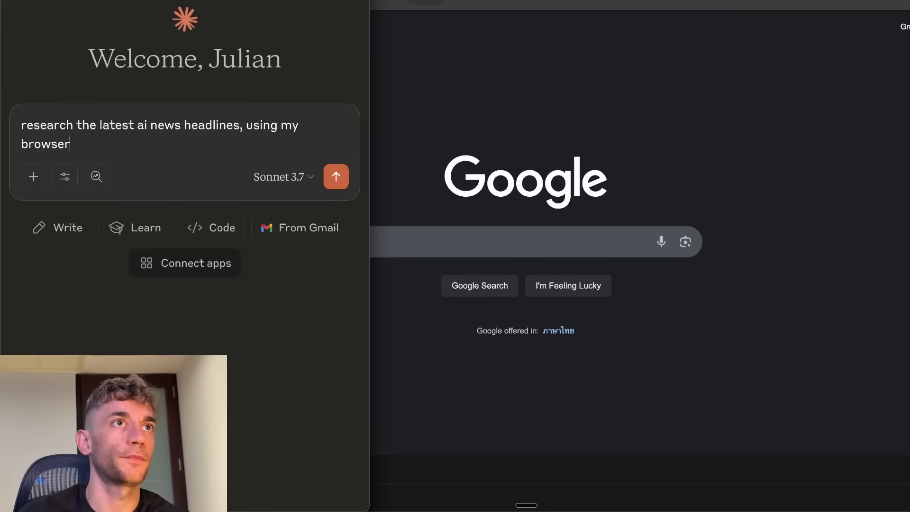
{"action": "left_click", "coordinate": [283, 176]}
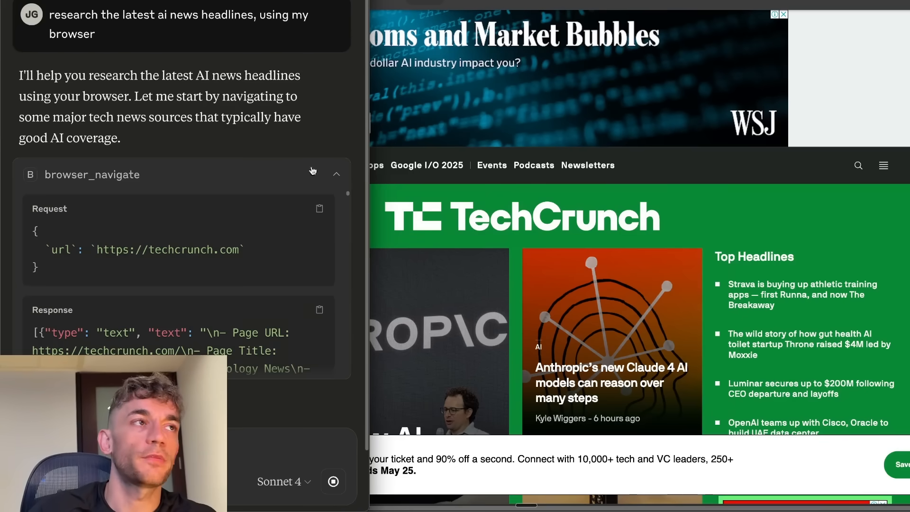
- Scroll through the TechCrunch and The Verge browsing steps, then enlarge the Claude window
{"action": "scroll", "scroll_direction": "down", "scroll_amount": 3}
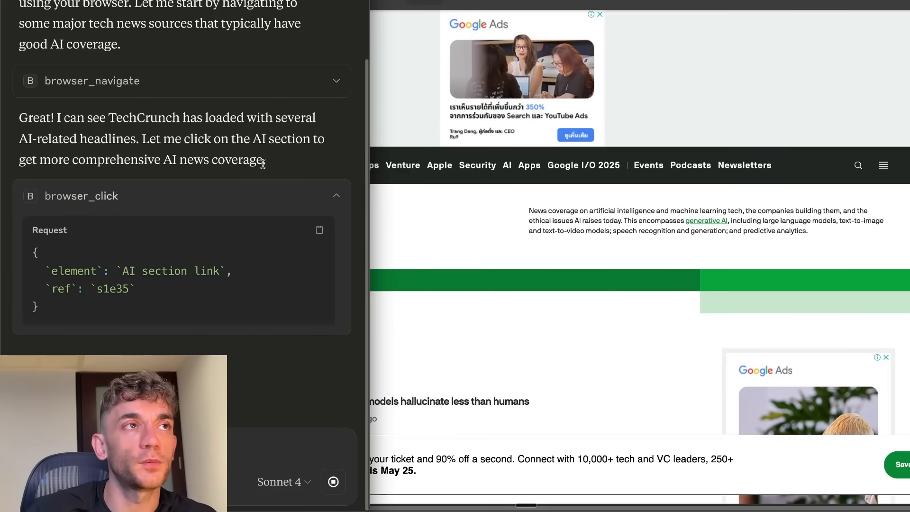
{"action": "scroll", "scroll_direction": "down", "scroll_amount": 3}
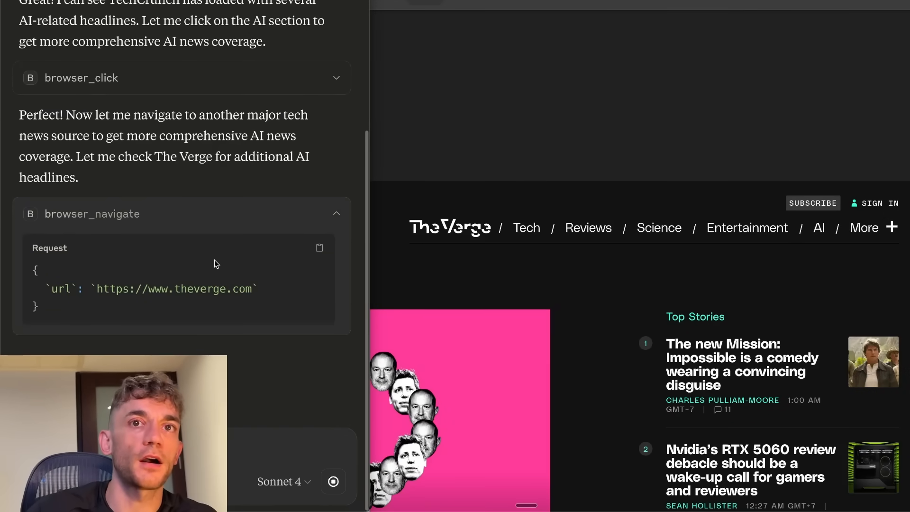
{"action": "scroll", "scroll_direction": "down", "scroll_amount": 3}
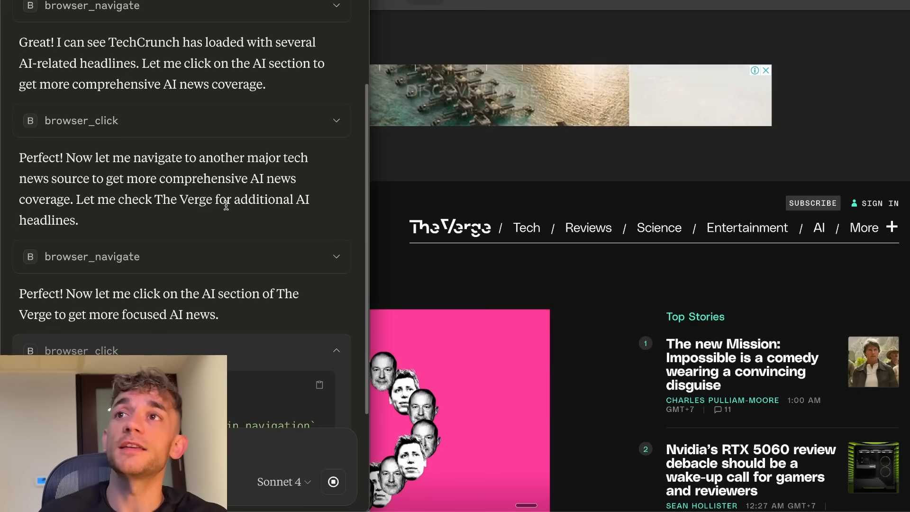
{"action": "left_click", "coordinate": [818, 226]}
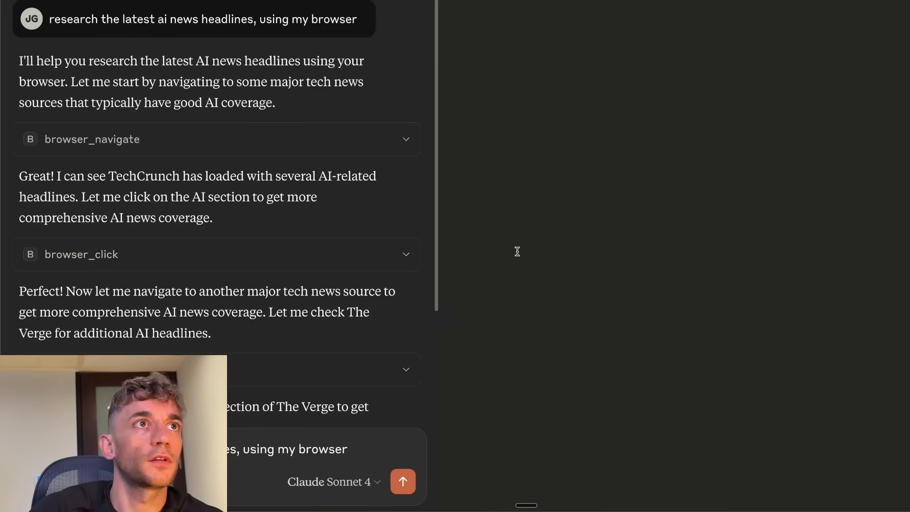
- Start a new chat and ask Claude for the battery percentage
{"action": "left_click", "coordinate": [55, 3]}
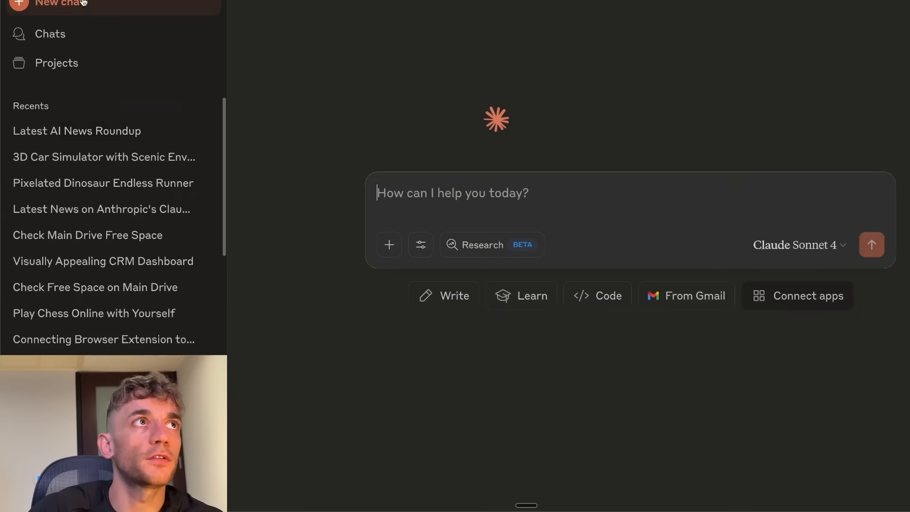
{"action": "type", "text": "what's my battery %"}
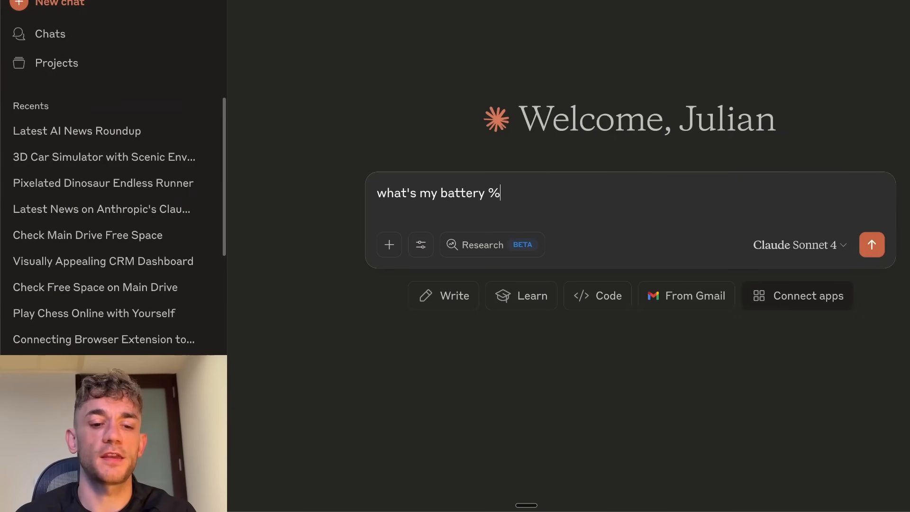
{"action": "left_click", "coordinate": [872, 245]}
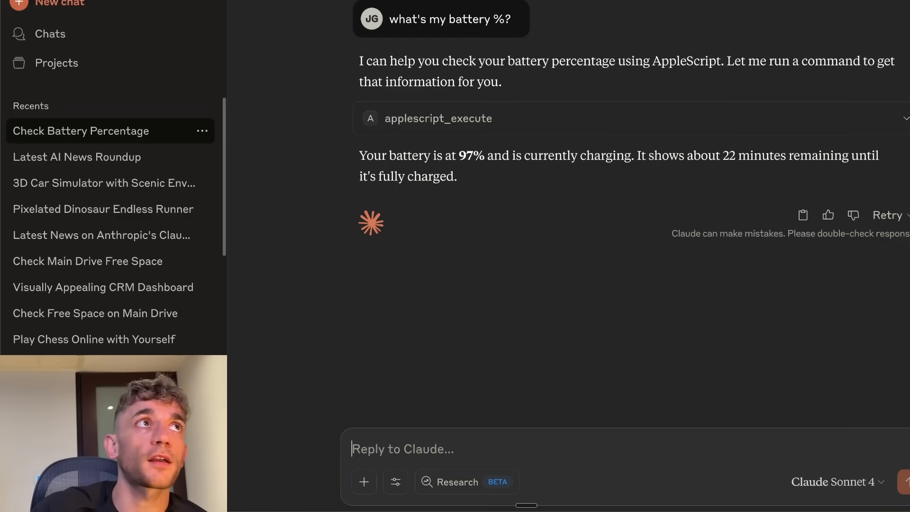
{"action": "mouse_move", "coordinate": [252, 146]}
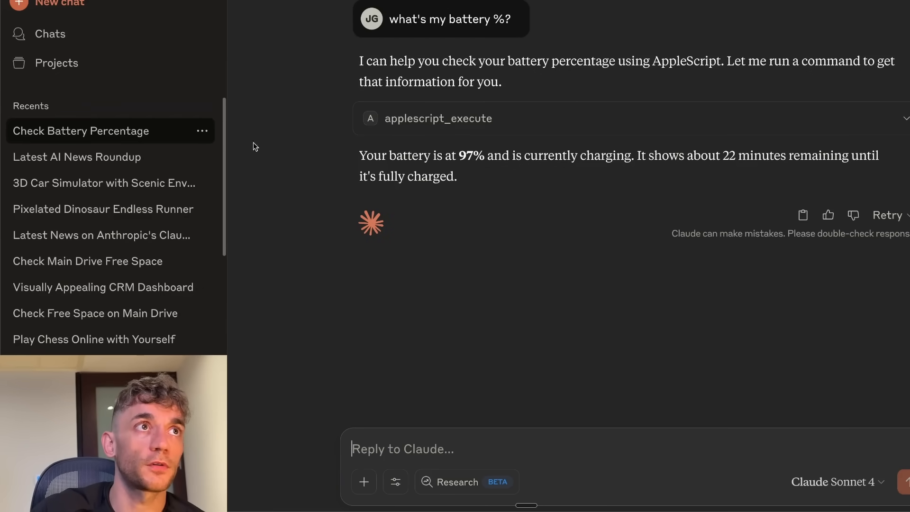
- Review the applescript_execute details behind the 97% answer, then switch to the 3D Car Simulator window
{"action": "left_click", "coordinate": [438, 118]}
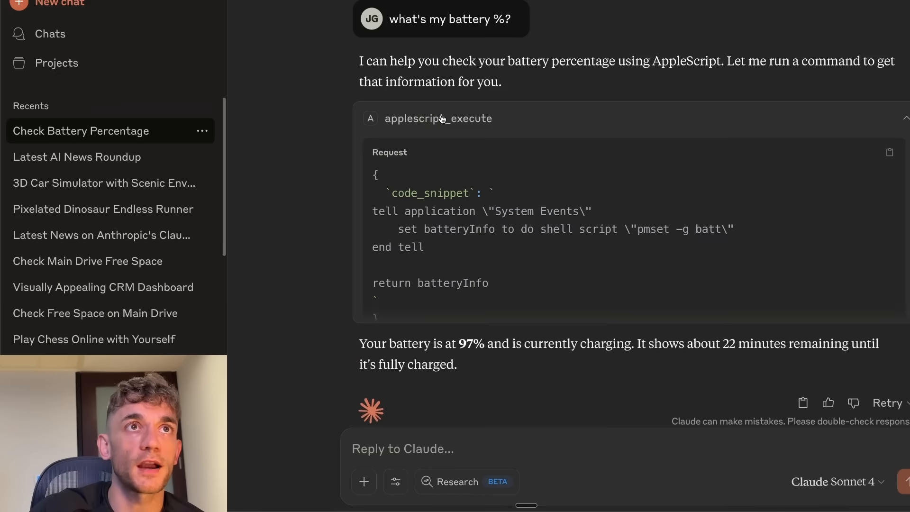
{"action": "left_click", "coordinate": [903, 119]}
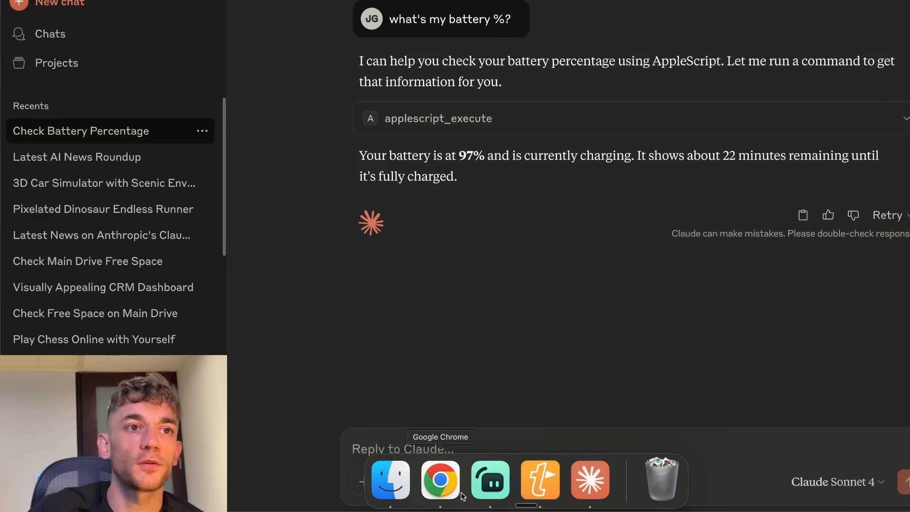
{"action": "right_click", "coordinate": [591, 480]}
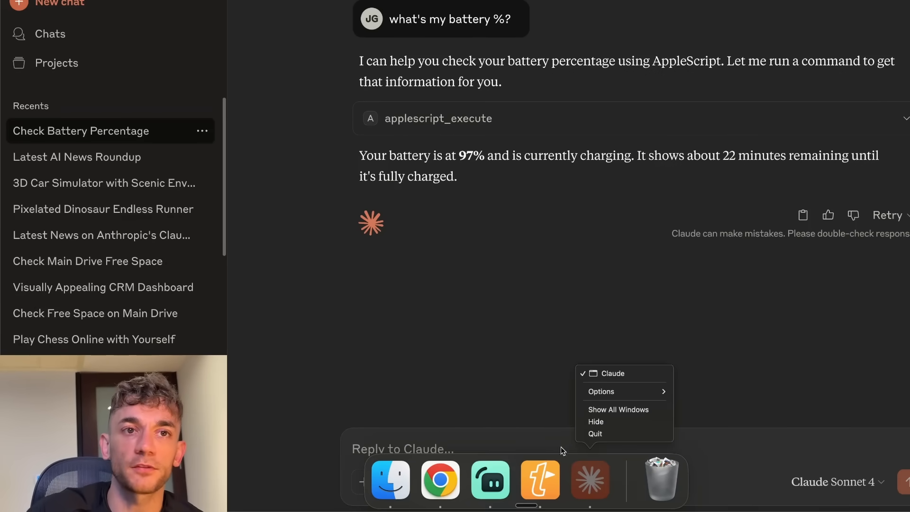
{"action": "left_click", "coordinate": [439, 479]}
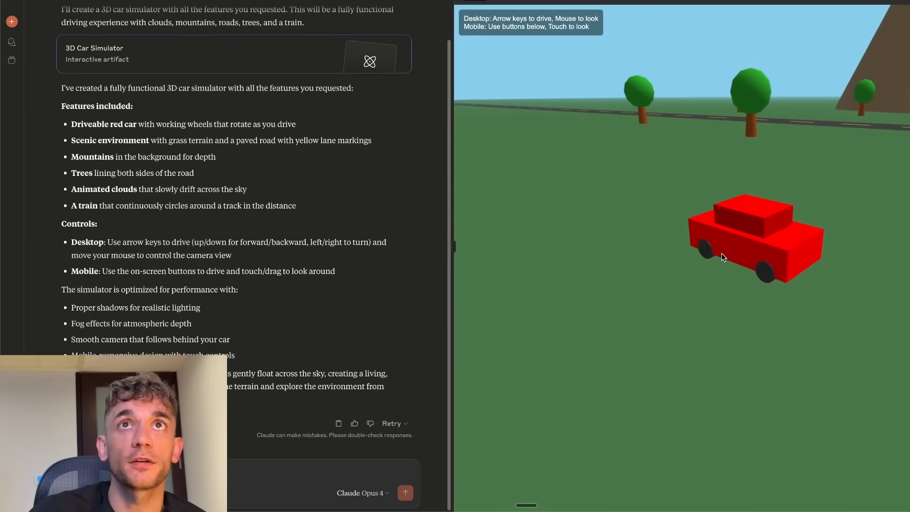
{"action": "mouse_move", "coordinate": [724, 290]}
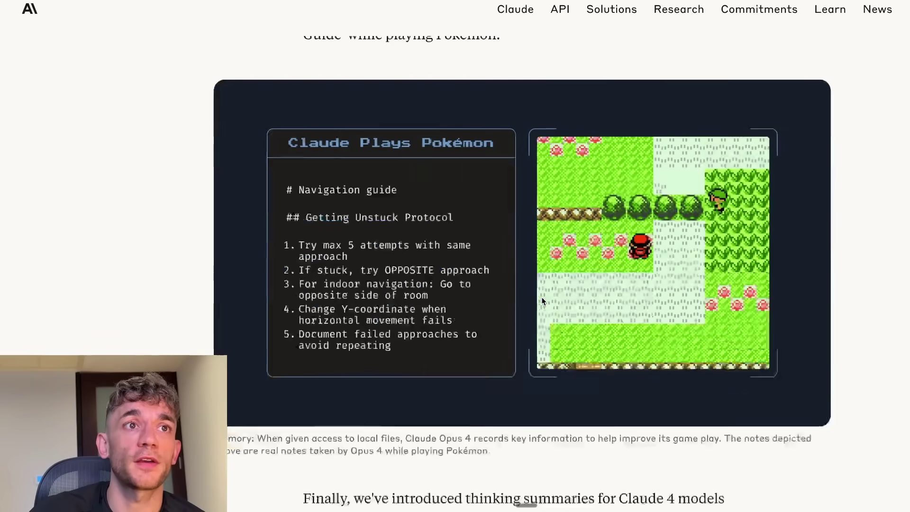
{"action": "scroll", "scroll_direction": "down", "scroll_amount": 3}
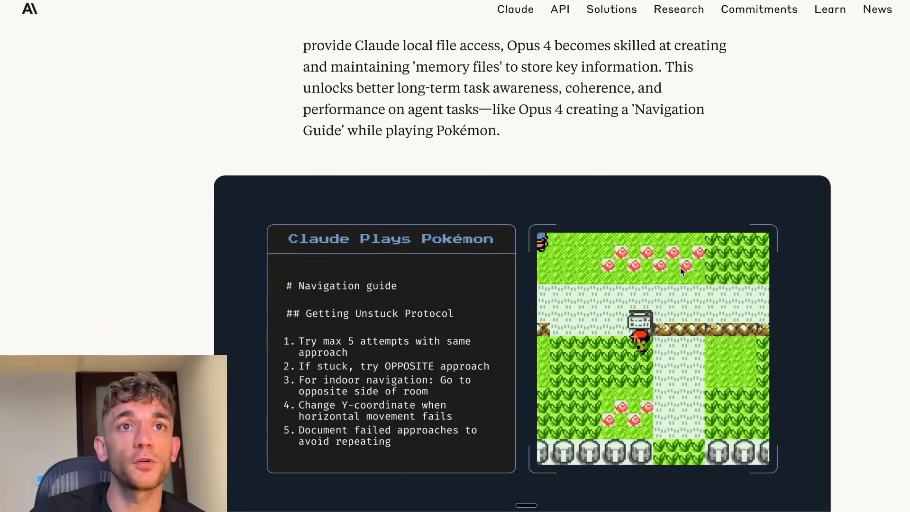
{"action": "scroll", "scroll_direction": "down", "scroll_amount": 3}
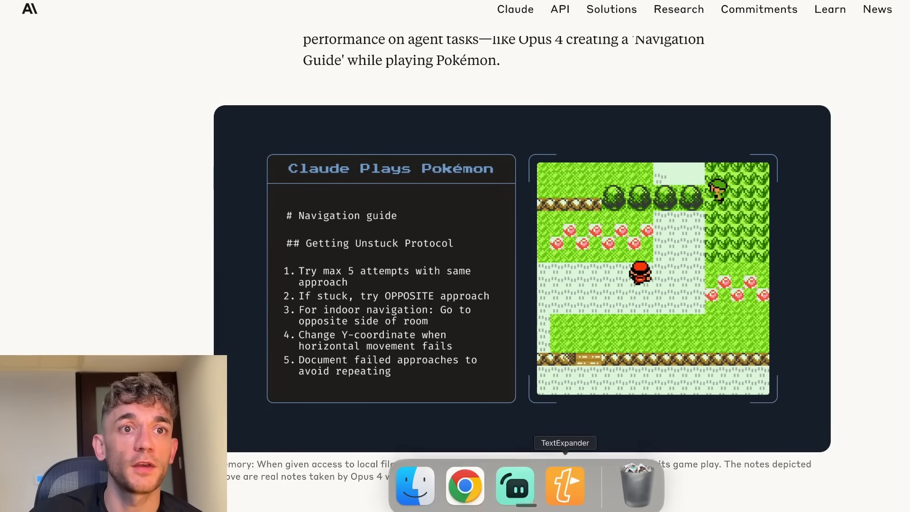
{"action": "mouse_move", "coordinate": [514, 480]}
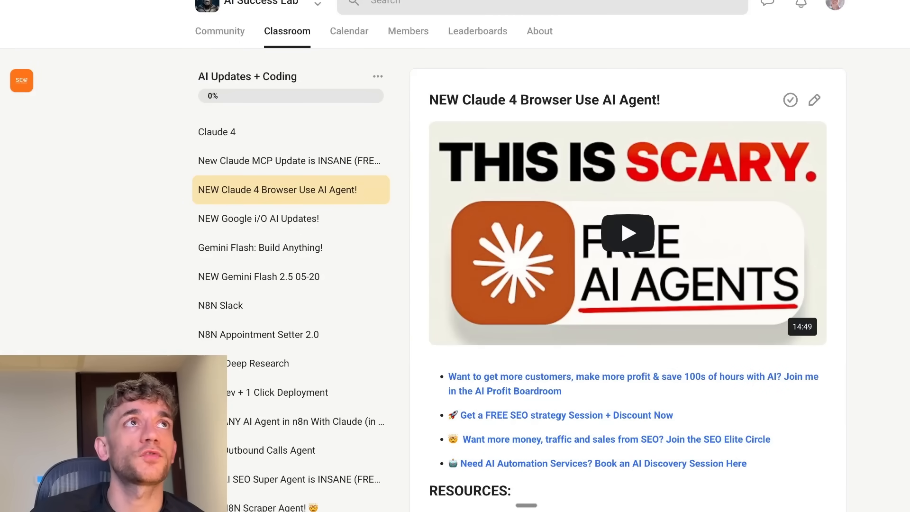
- Scroll through the Skool classroom prompt library, including the Full Websites prompts
{"action": "scroll", "scroll_direction": "down", "scroll_amount": 3}
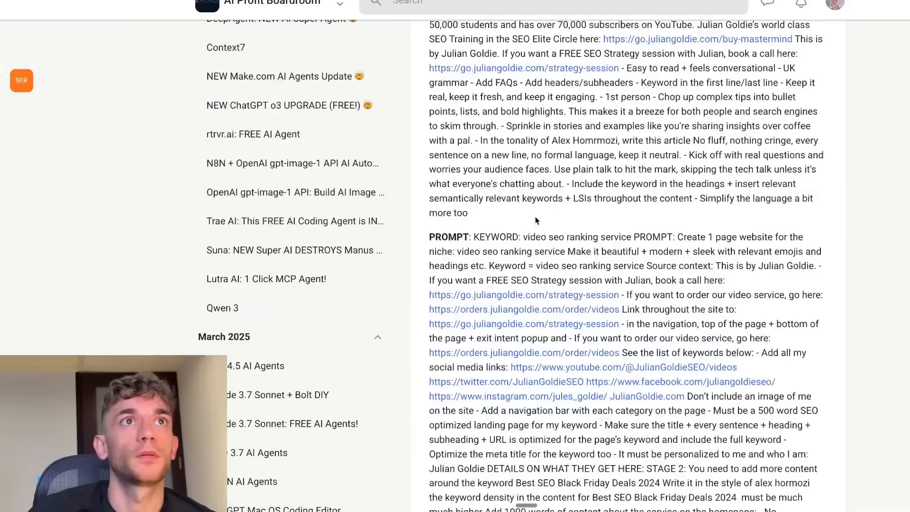
{"action": "scroll", "scroll_direction": "up", "scroll_amount": 3}
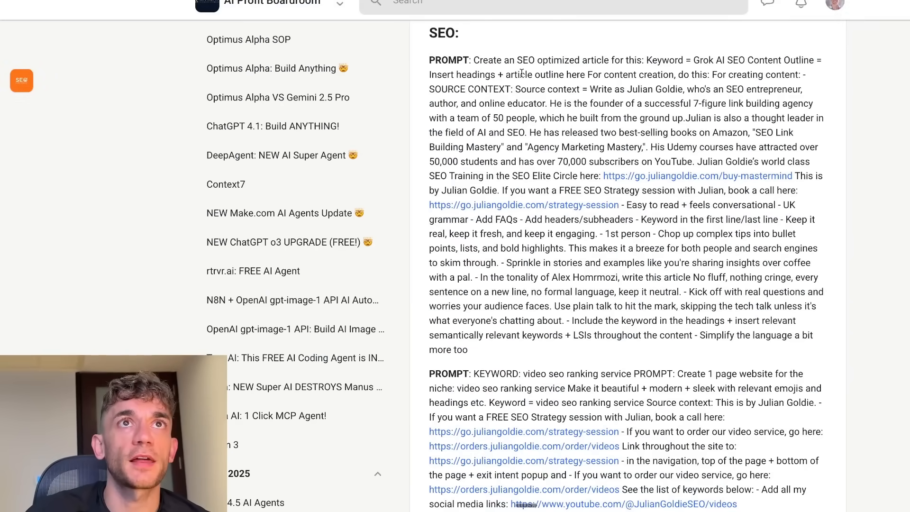
{"action": "scroll", "scroll_direction": "down", "scroll_amount": 3}
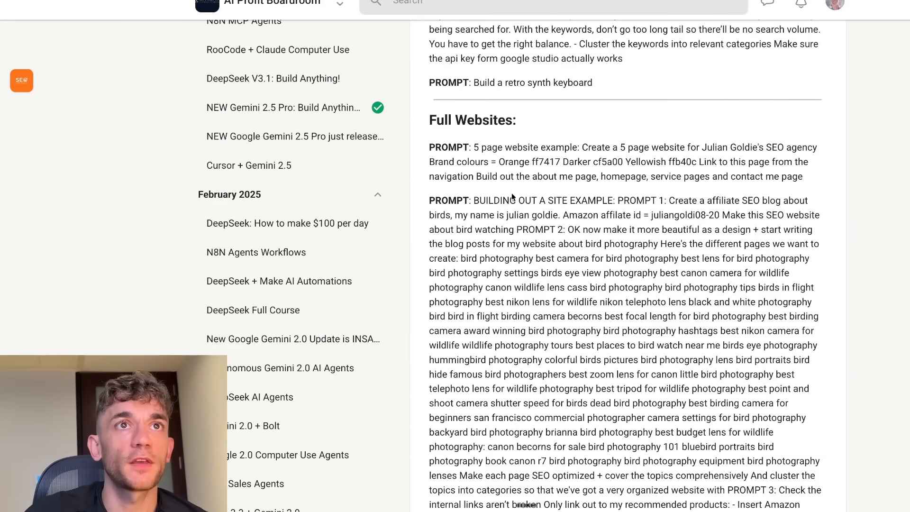
{"action": "scroll", "scroll_direction": "up", "scroll_amount": 3}
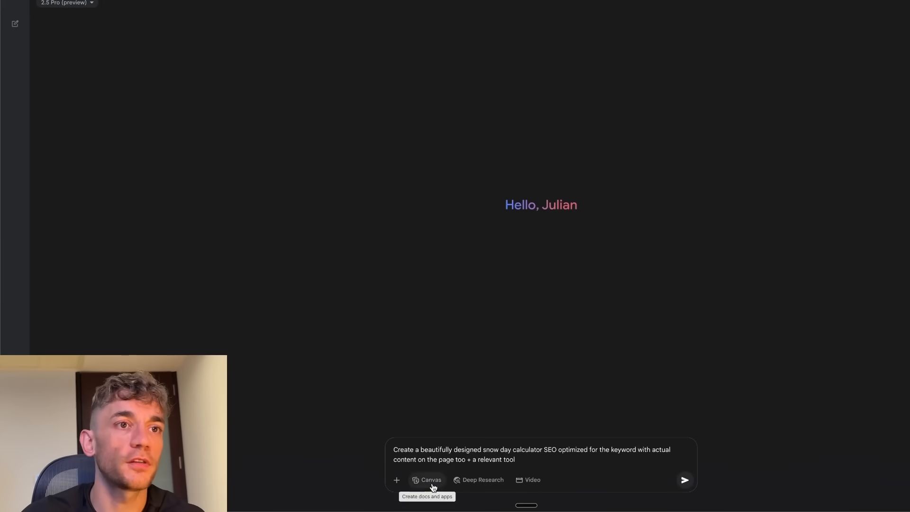
- Put the Gemini snow day calculator prompt into Canvas mode and start a new Claude chat
{"action": "left_click", "coordinate": [683, 480]}
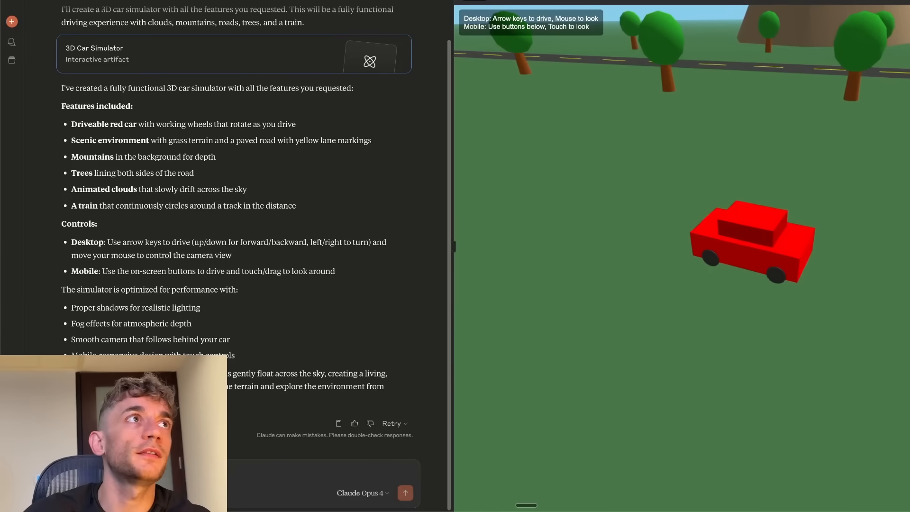
{"action": "left_click", "coordinate": [12, 22]}
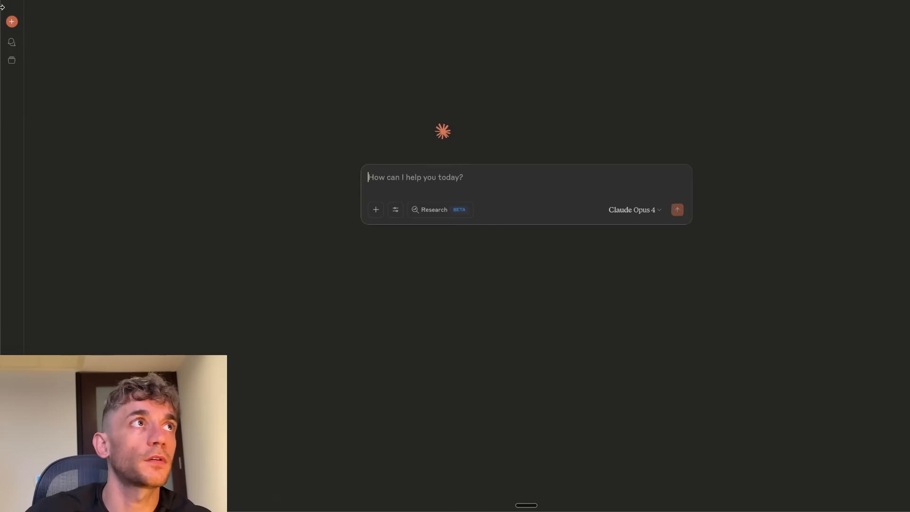
- Send the same SEO-optimized snow day calculator prompt to Claude Opus 4
{"action": "type", "text": "Create a beautifully designed snow day calculator SEO optimized for the keyword with actual content on the page too + a relevant tool"}
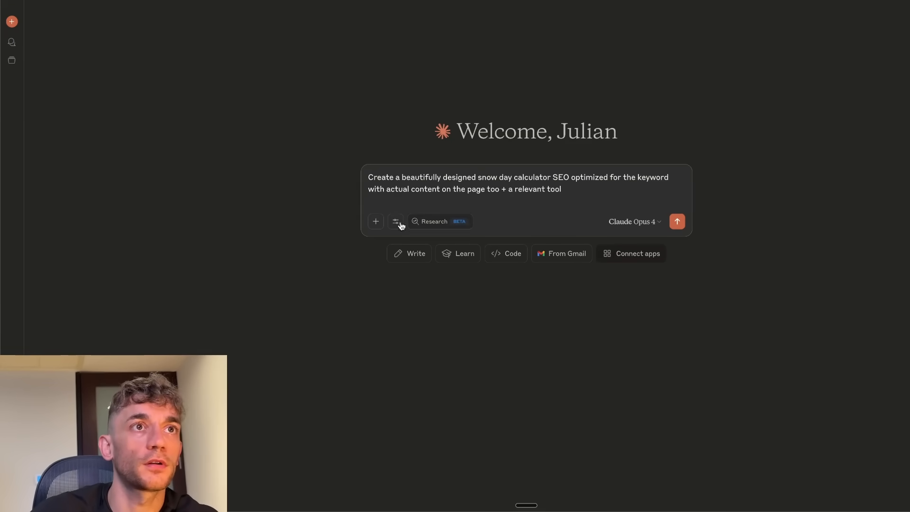
{"action": "left_click", "coordinate": [677, 221]}
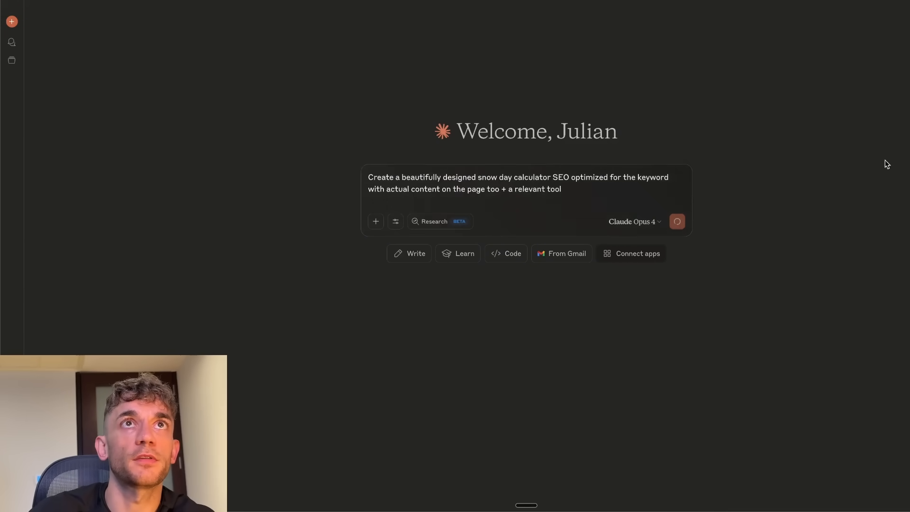
{"action": "left_click", "coordinate": [677, 221]}
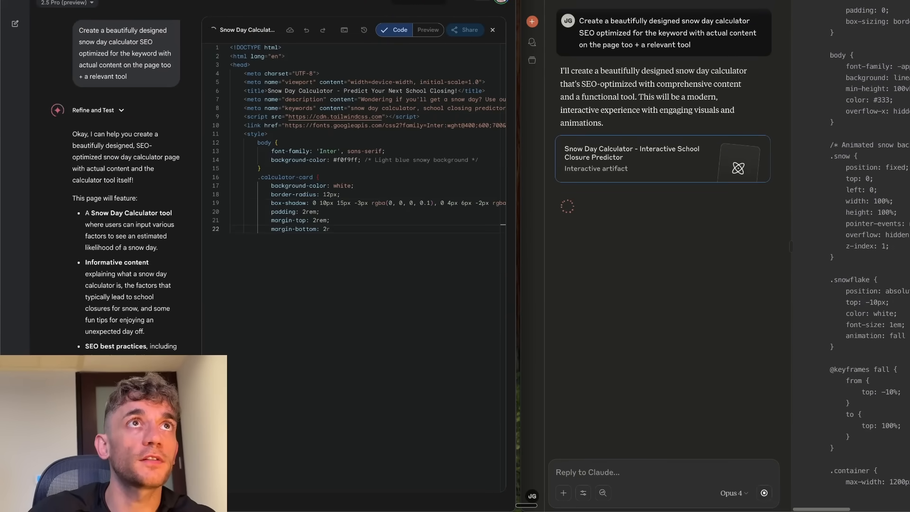
- Watch Claude Opus 4 stream the Snow Day Calculator styling code in the artifact pane
{"action": "left_click", "coordinate": [492, 30]}
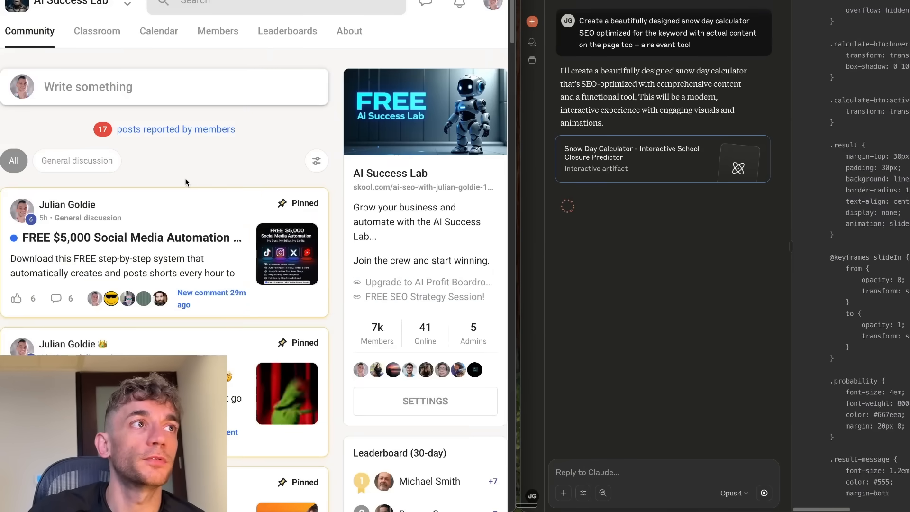
{"action": "scroll", "scroll_direction": "down", "scroll_amount": 3}
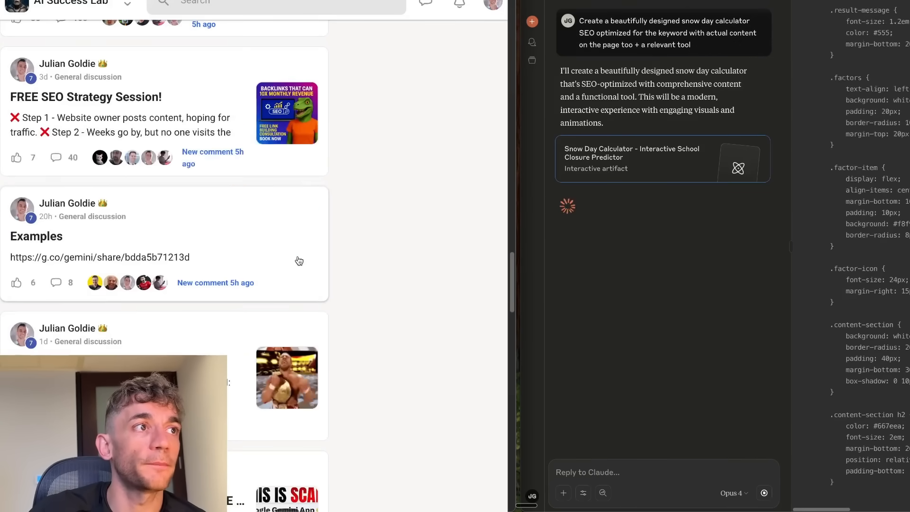
- Open the Skool Examples post's shared Gemini joke video chat and play the comedian video muted
{"action": "left_click", "coordinate": [36, 236]}
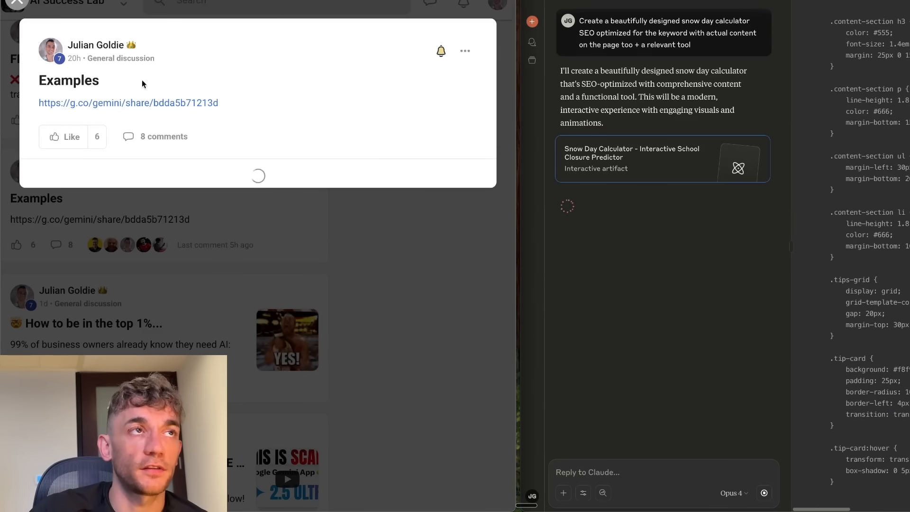
{"action": "left_click", "coordinate": [15, 2]}
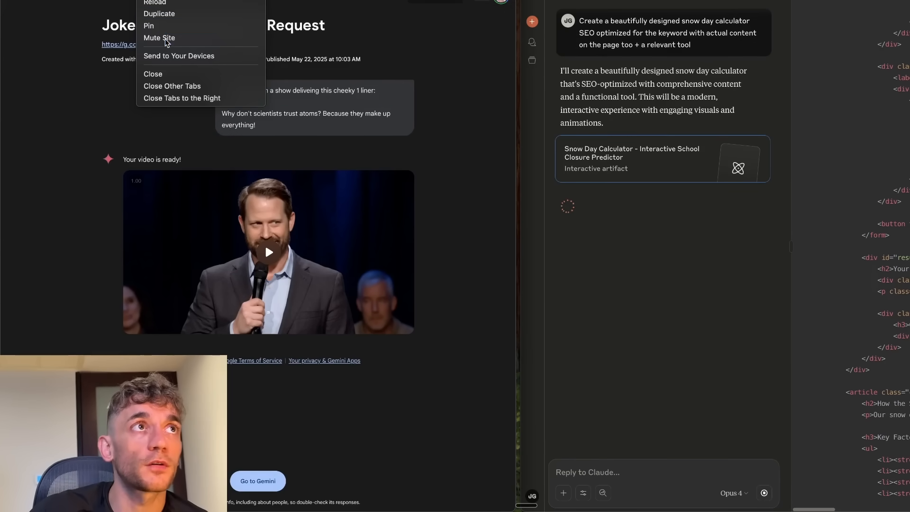
{"action": "left_click", "coordinate": [159, 38]}
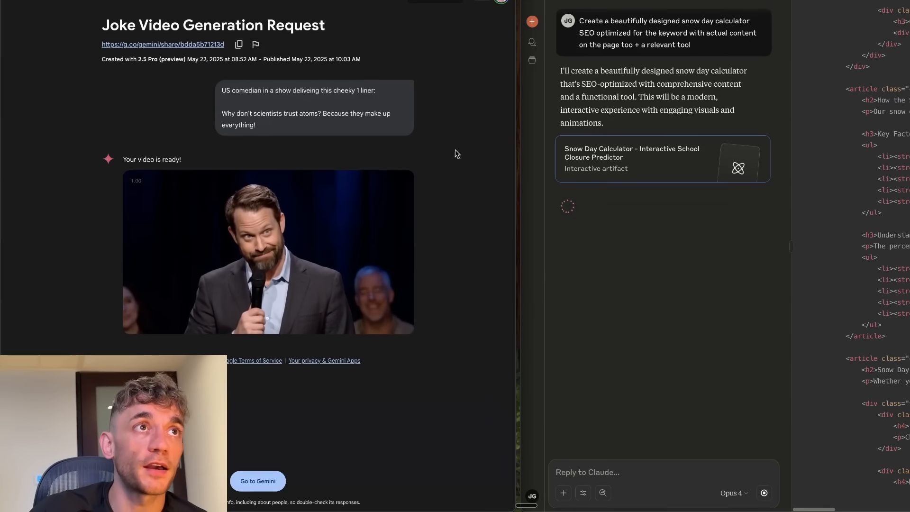
{"action": "left_click", "coordinate": [268, 252]}
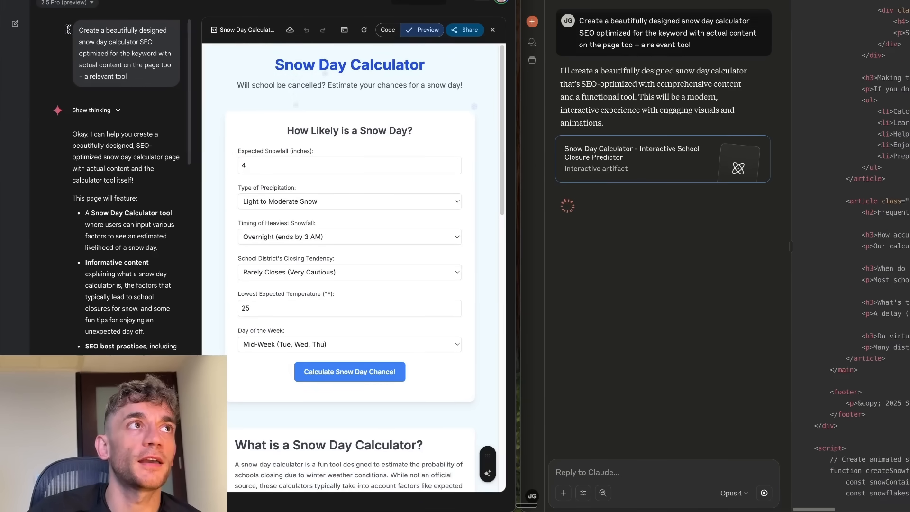
- Run Gemini's calculator with default inputs to get a 20% snow day estimate
{"action": "scroll", "scroll_direction": "down", "scroll_amount": 3}
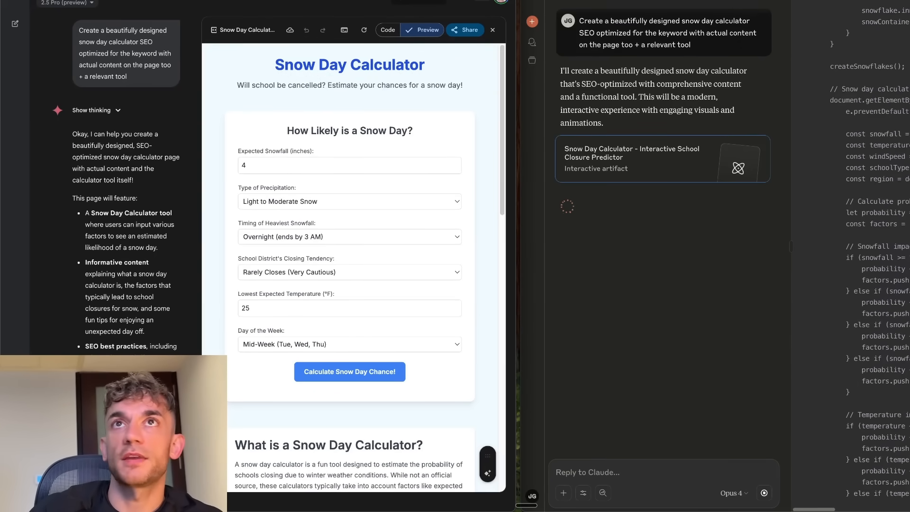
{"action": "scroll", "scroll_direction": "down", "scroll_amount": 3}
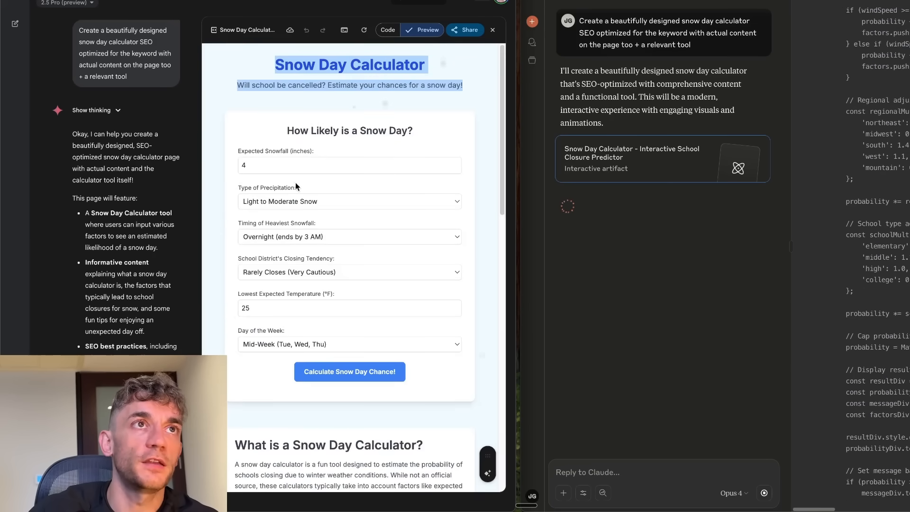
{"action": "left_click", "coordinate": [350, 372]}
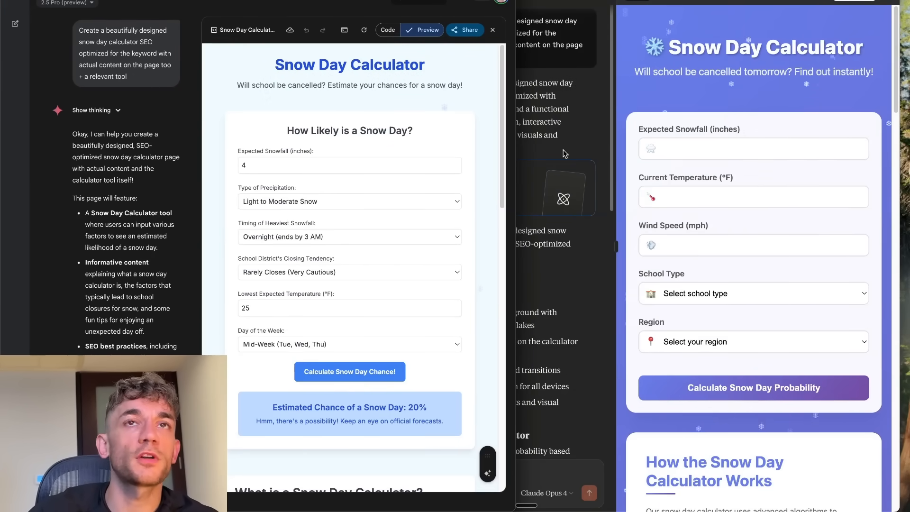
{"action": "mouse_move", "coordinate": [791, 61]}
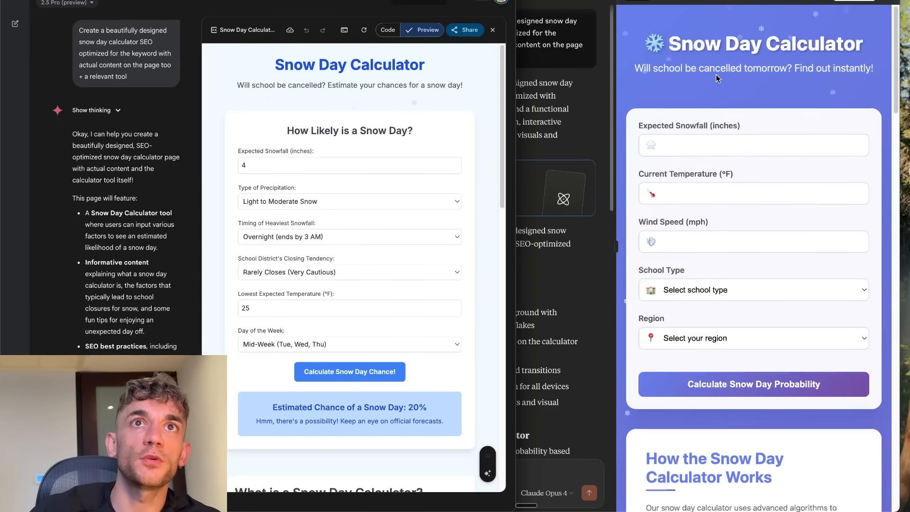
- Scroll Claude's purple calculator preview to the FAQ and maximize the Claude window
{"action": "scroll", "scroll_direction": "down", "scroll_amount": 3}
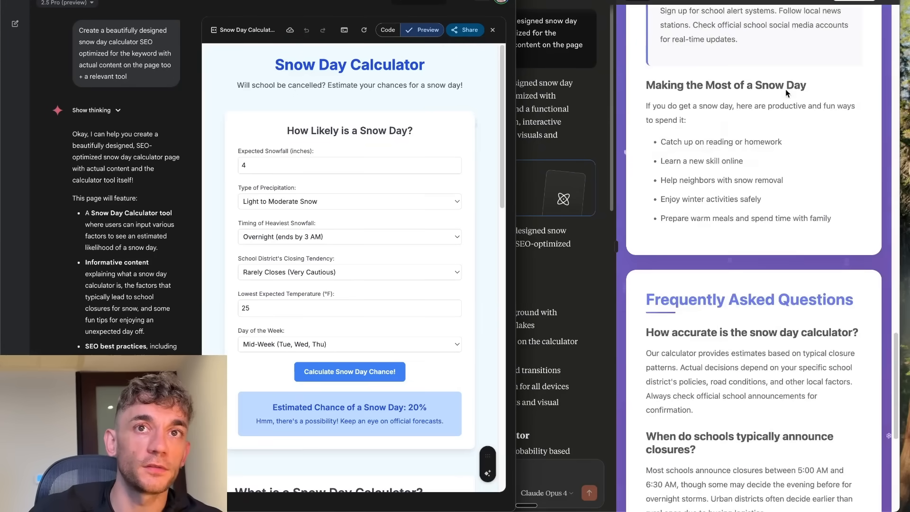
{"action": "scroll", "scroll_direction": "down", "scroll_amount": 3}
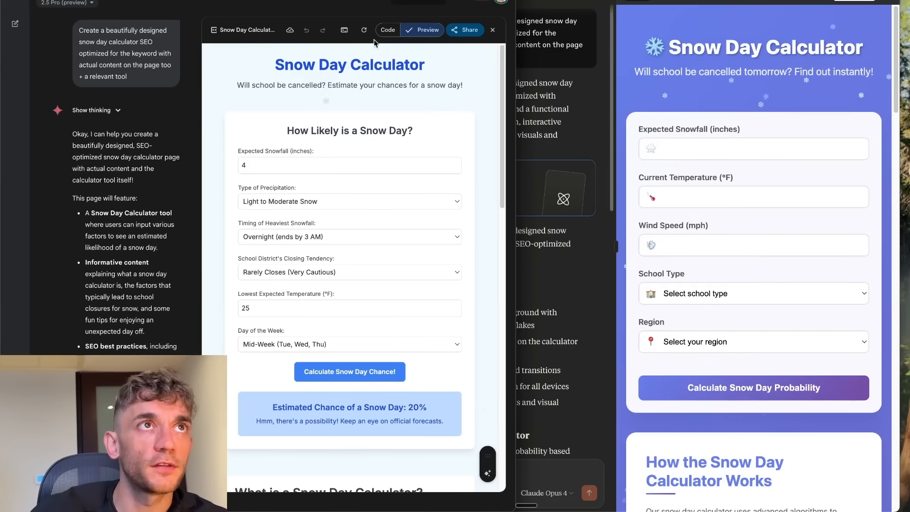
{"action": "mouse_move", "coordinate": [749, 124]}
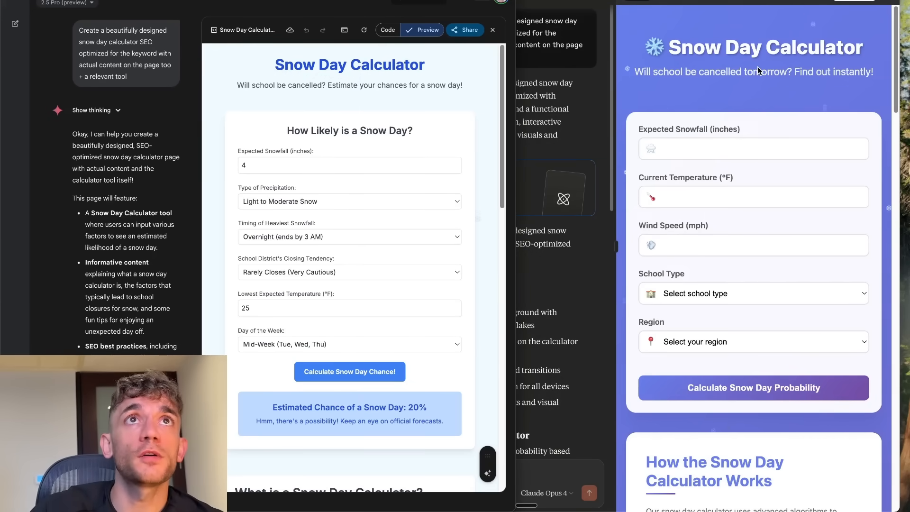
{"action": "left_click", "coordinate": [492, 30]}
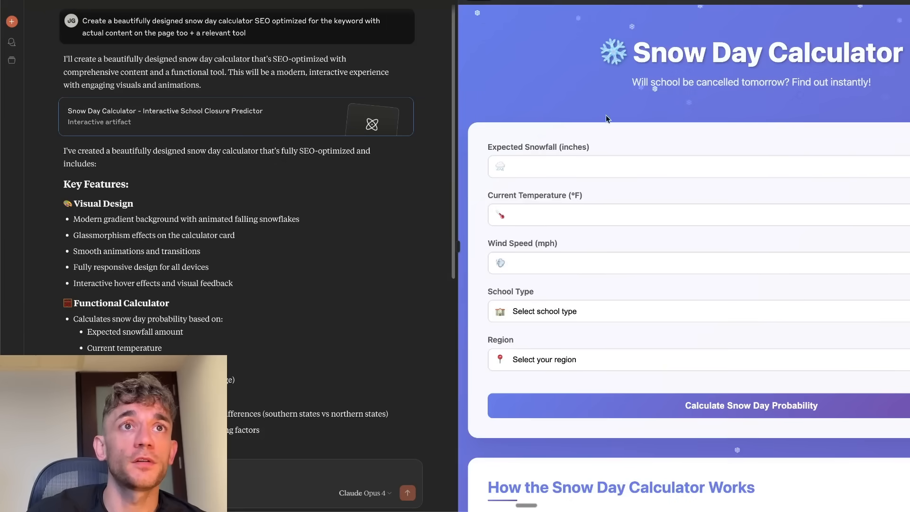
- Review the widened calculator preview down to its Frequently Asked Questions and footer
{"action": "scroll", "scroll_direction": "down", "scroll_amount": 3}
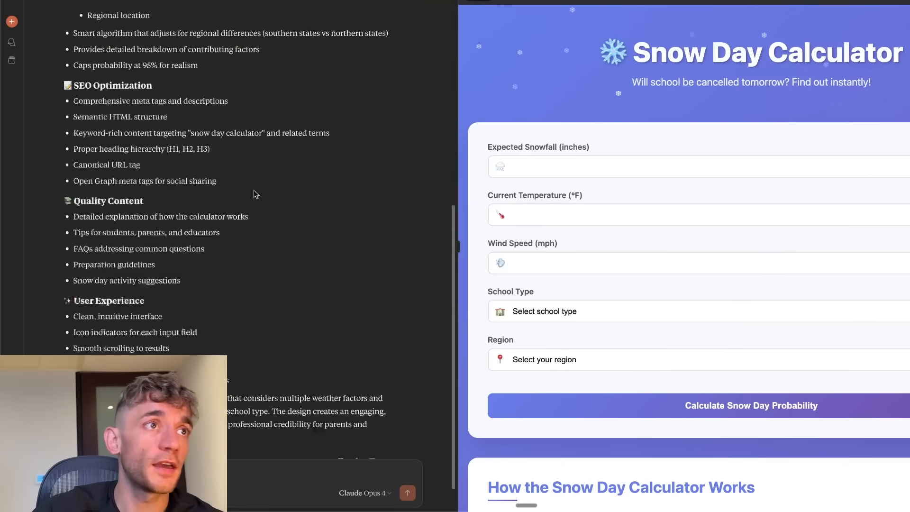
{"action": "scroll", "scroll_direction": "up", "scroll_amount": 3}
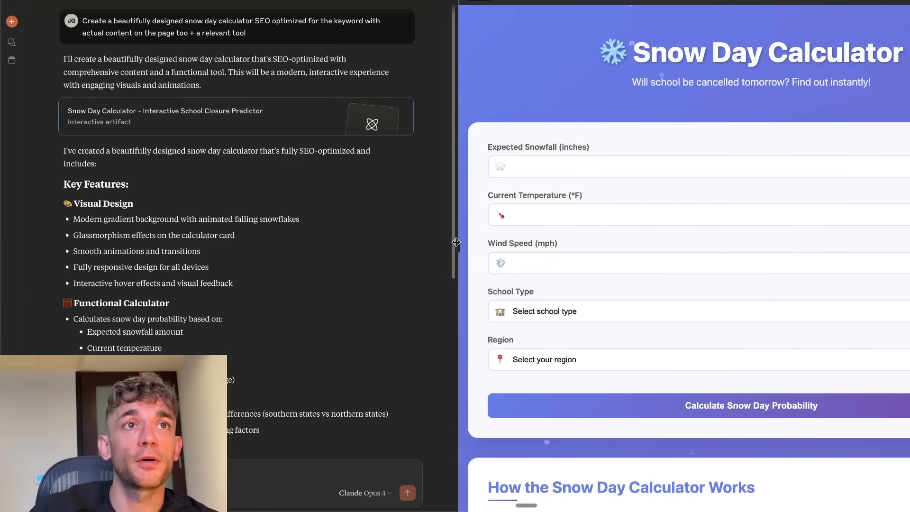
{"action": "scroll", "scroll_direction": "down", "scroll_amount": 3}
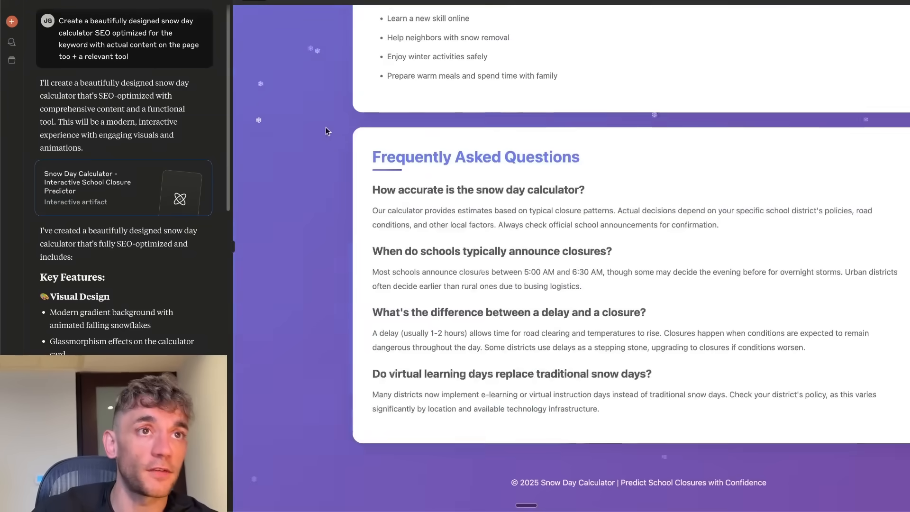
{"action": "scroll", "scroll_direction": "up", "scroll_amount": 3}
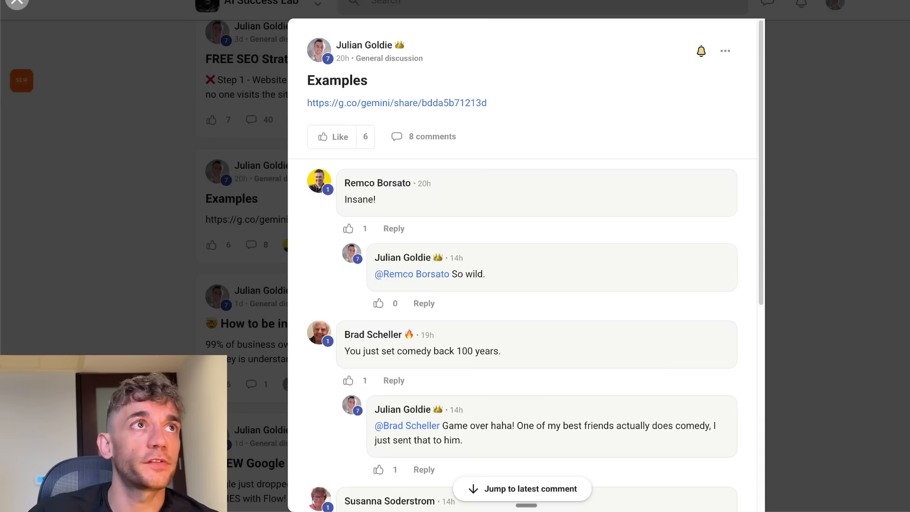
- Navigate from the AI Success Lab feed into the AI Updates + Coding course in the classroom
{"action": "left_click", "coordinate": [16, 0]}
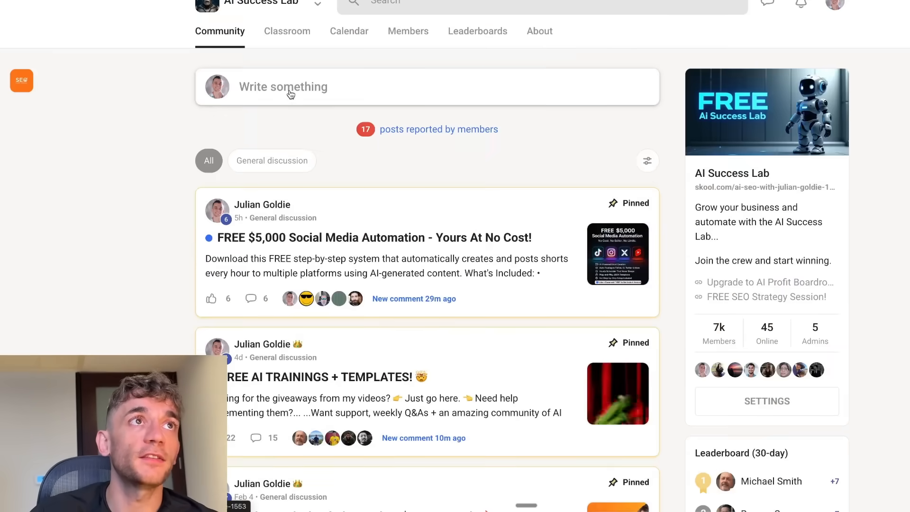
{"action": "left_click", "coordinate": [286, 30]}
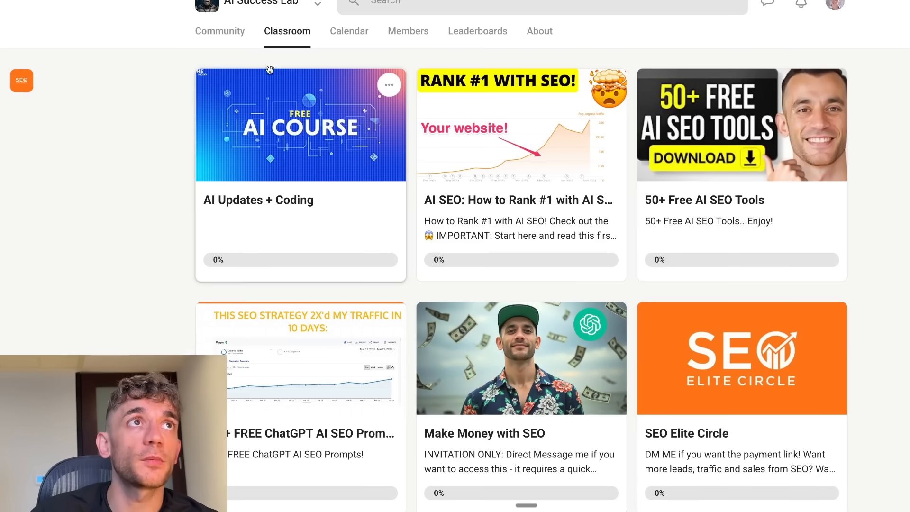
{"action": "left_click", "coordinate": [301, 125]}
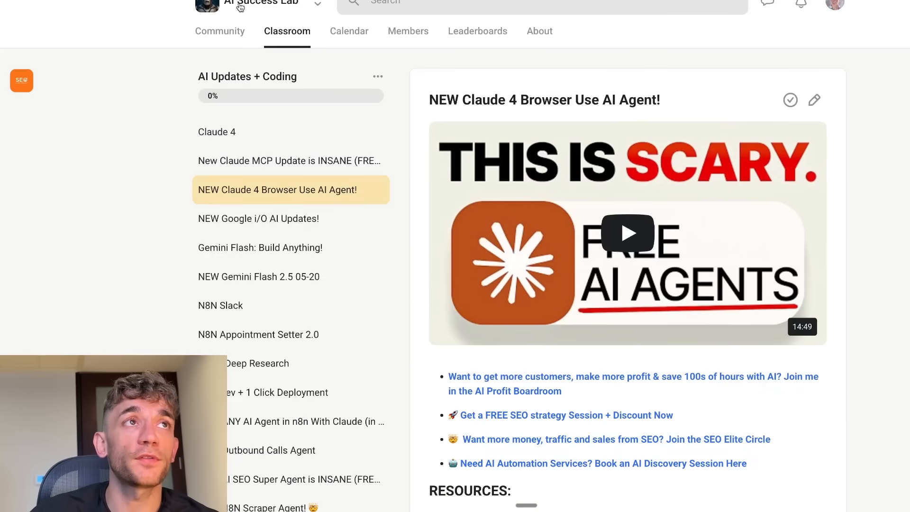
{"action": "left_click", "coordinate": [219, 31]}
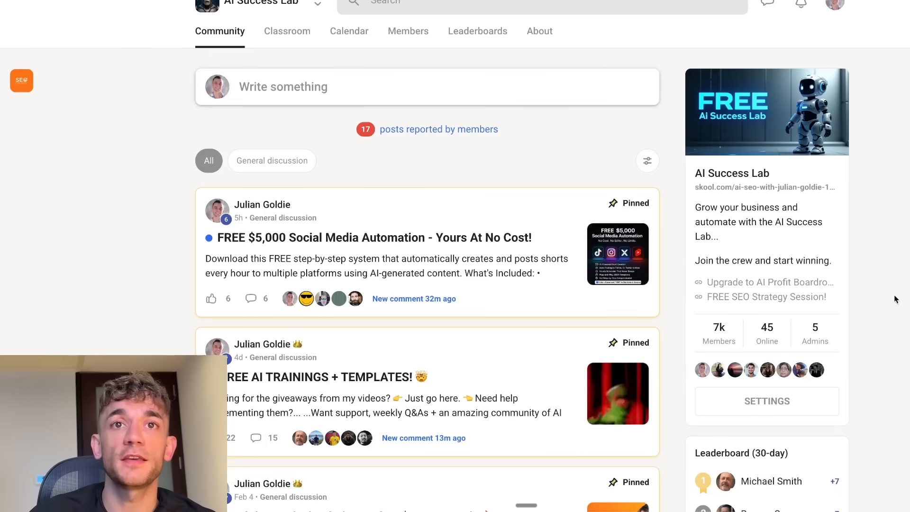
{"action": "mouse_move", "coordinate": [396, 80]}
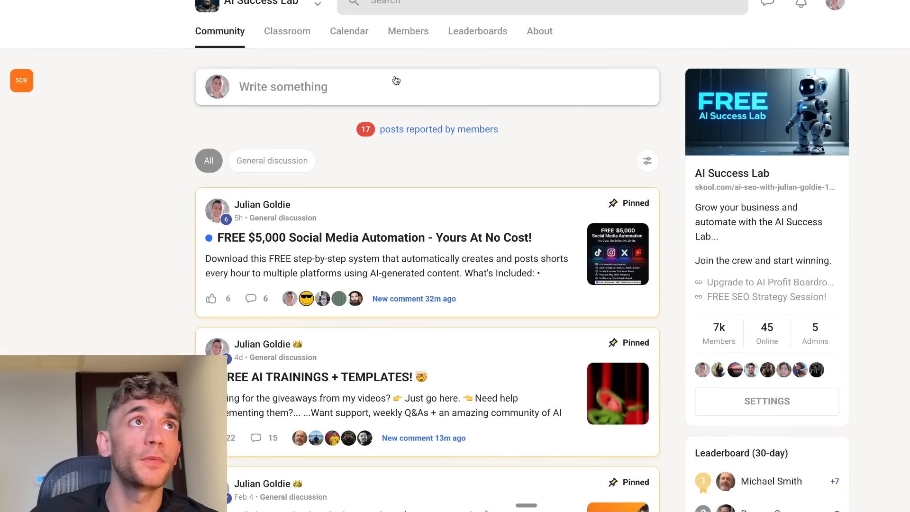
{"action": "left_click", "coordinate": [286, 30]}
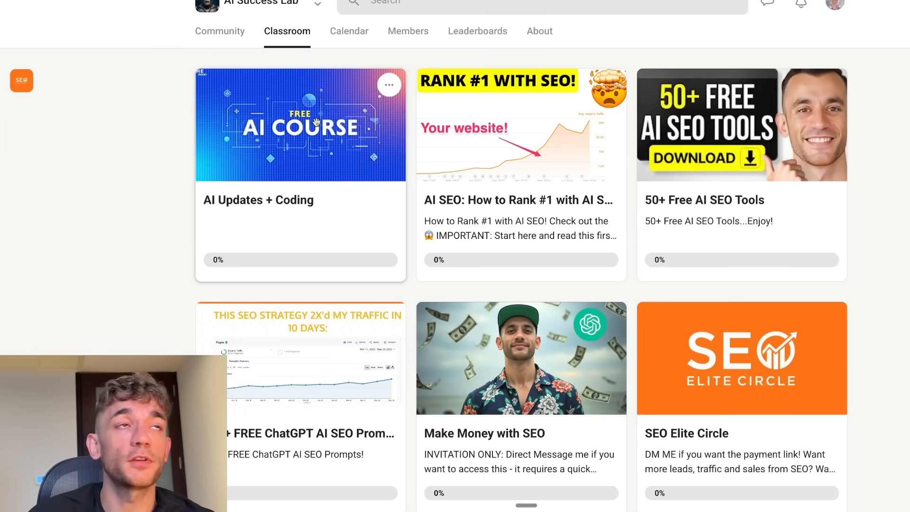
{"action": "left_click", "coordinate": [301, 124]}
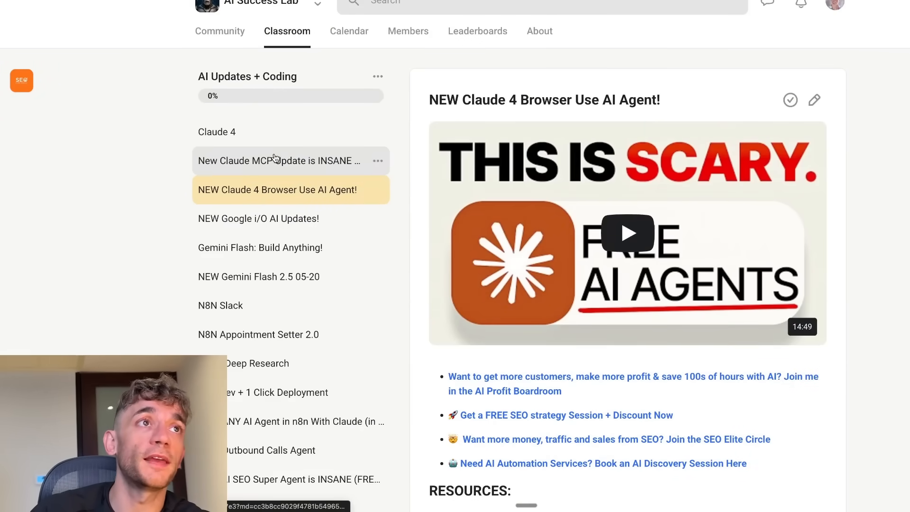
- View the Claude 4 lesson, scrolling through its video and resources
{"action": "left_click", "coordinate": [217, 132]}
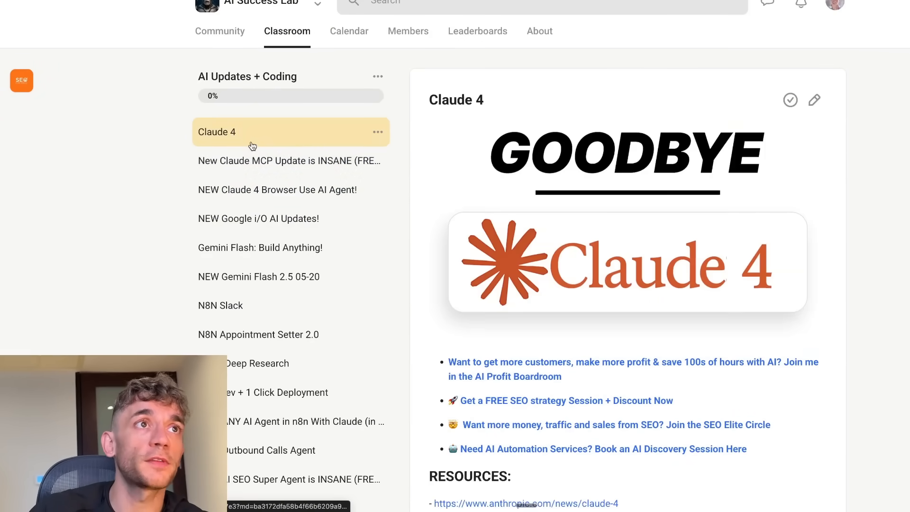
{"action": "mouse_move", "coordinate": [268, 197]}
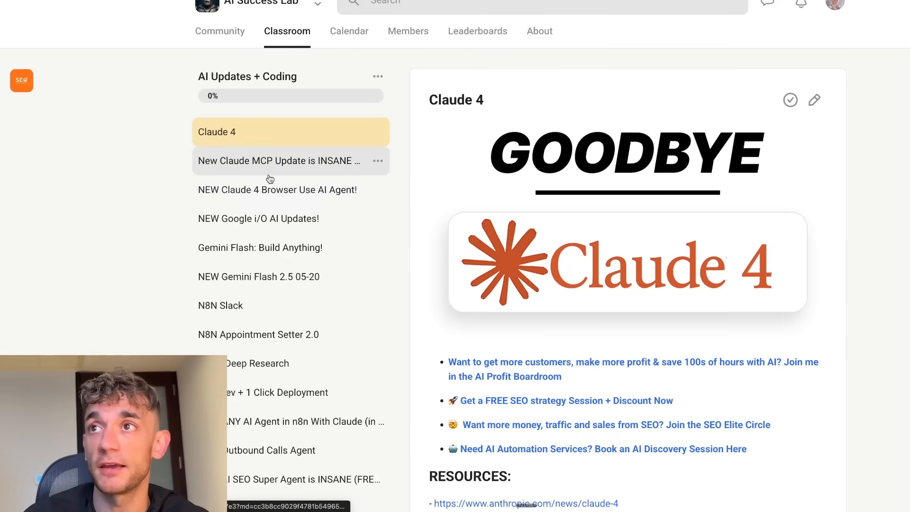
{"action": "mouse_move", "coordinate": [278, 238]}
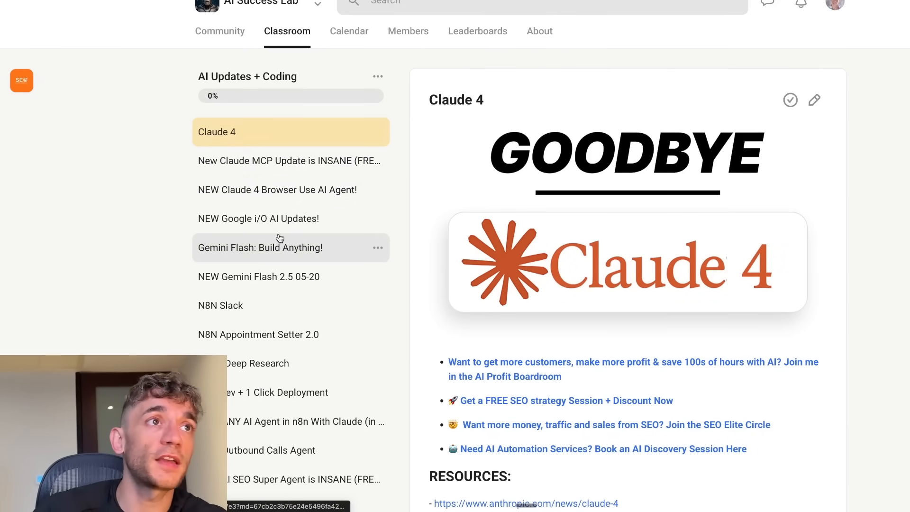
{"action": "scroll", "scroll_direction": "down", "scroll_amount": 3}
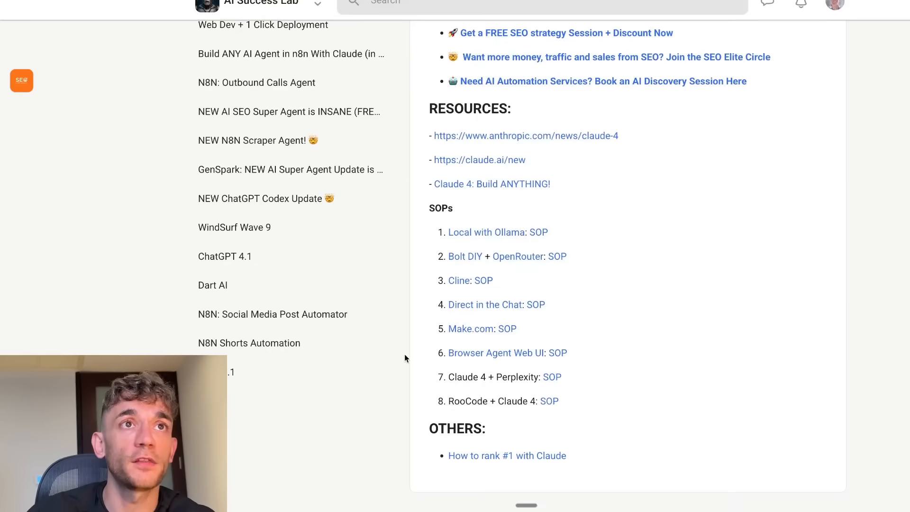
{"action": "scroll", "scroll_direction": "up", "scroll_amount": 3}
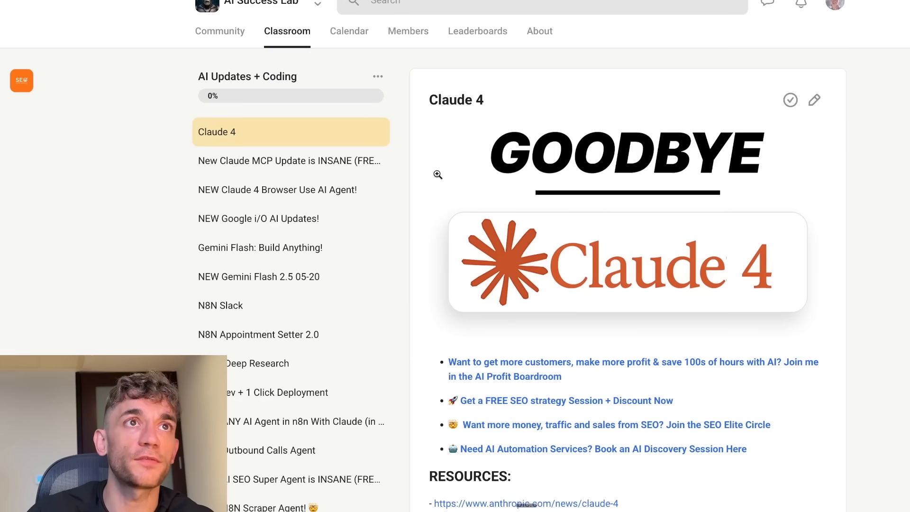
{"action": "mouse_move", "coordinate": [516, 128]}
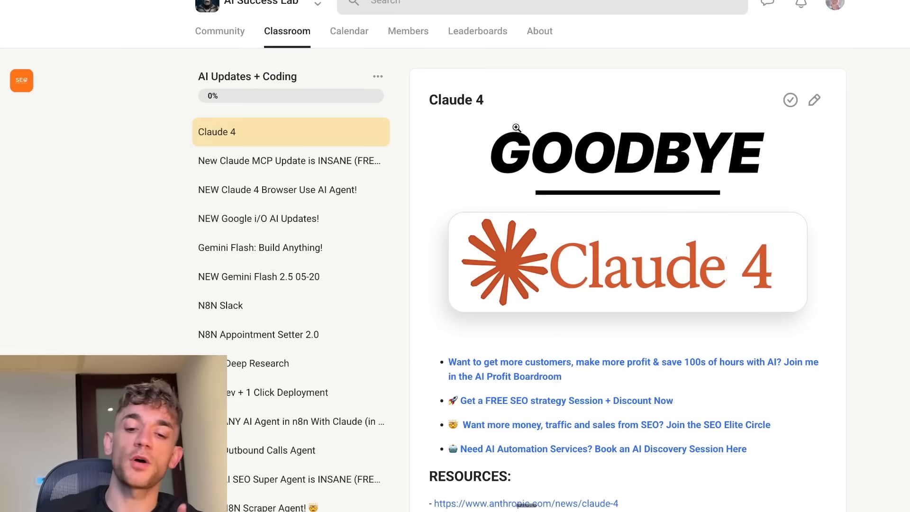
{"action": "mouse_move", "coordinate": [516, 127]}
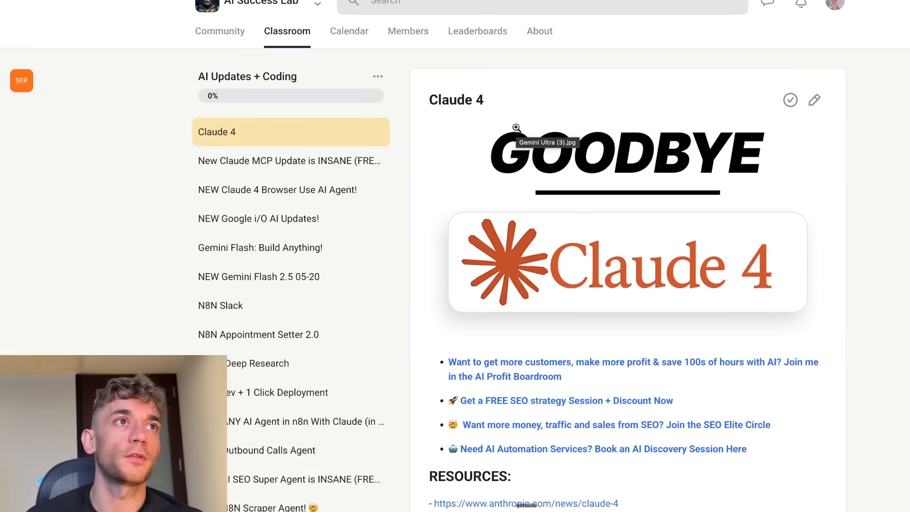
{"action": "scroll", "scroll_direction": "down", "scroll_amount": 3}
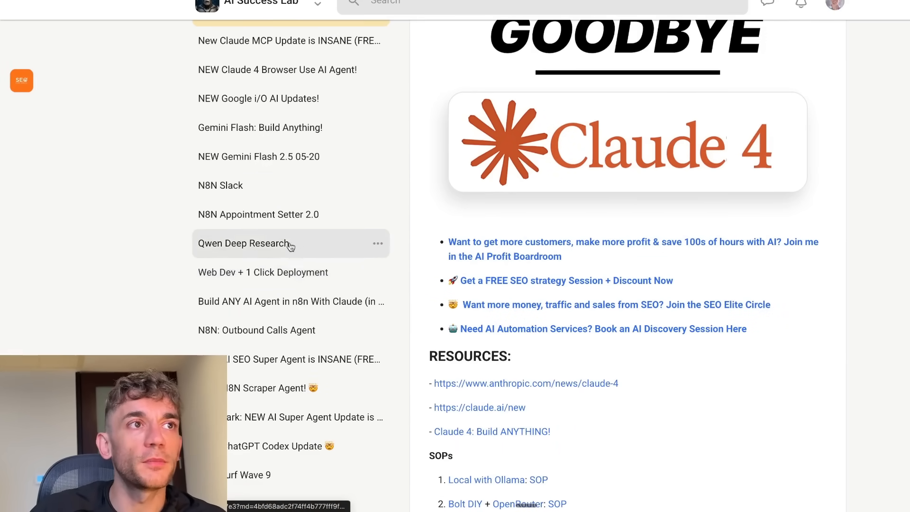
{"action": "scroll", "scroll_direction": "down", "scroll_amount": 3}
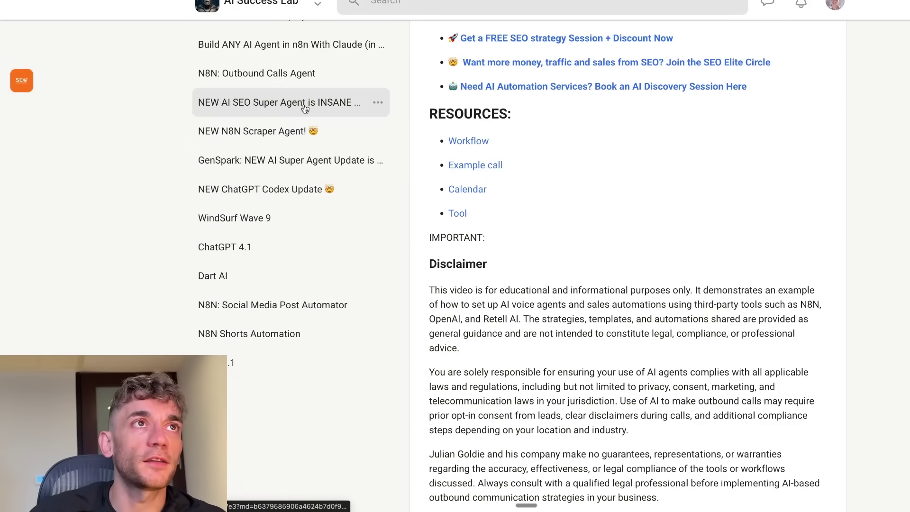
- Switch to the 'NEW AI SEO Super Agent is INSANE (FREE)!' lesson at its top
{"action": "left_click", "coordinate": [277, 102]}
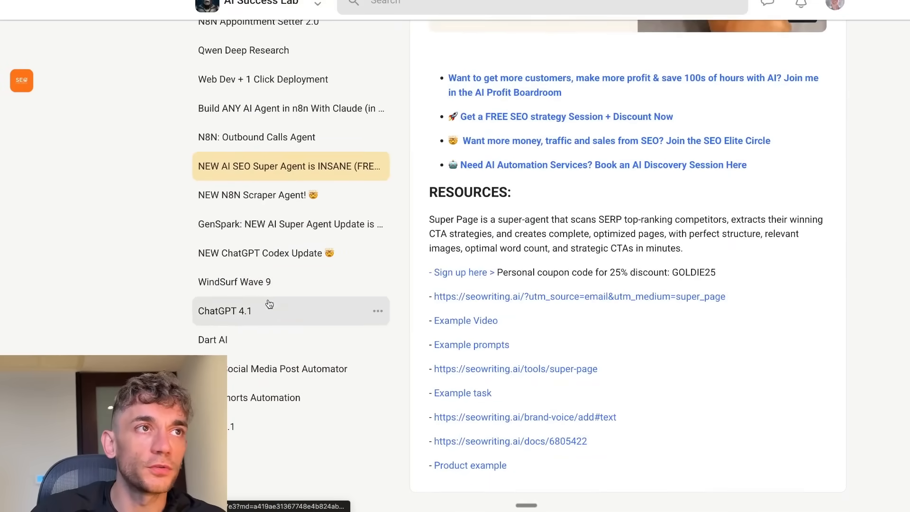
{"action": "scroll", "scroll_direction": "up", "scroll_amount": 3}
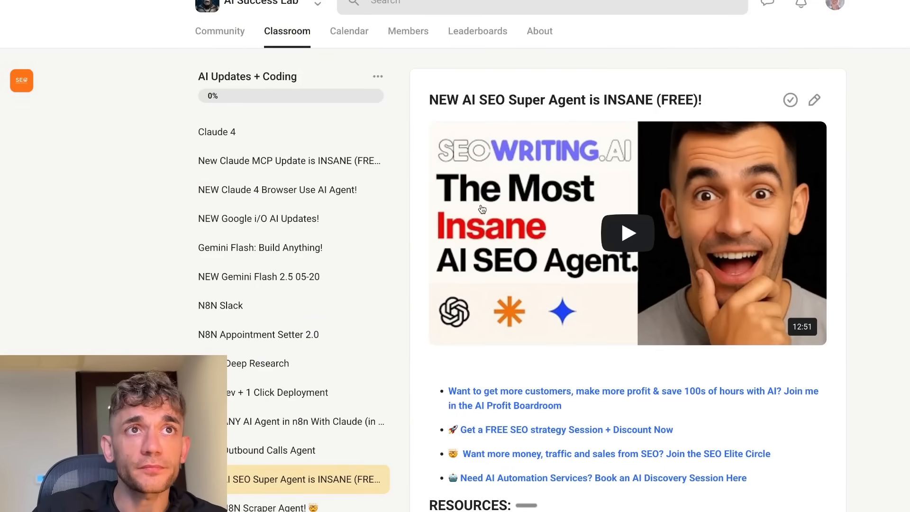
- Go to the AI Profit Boardroom group's About page showing its intro video, 596 members and $59/month price
{"action": "left_click", "coordinate": [219, 30]}
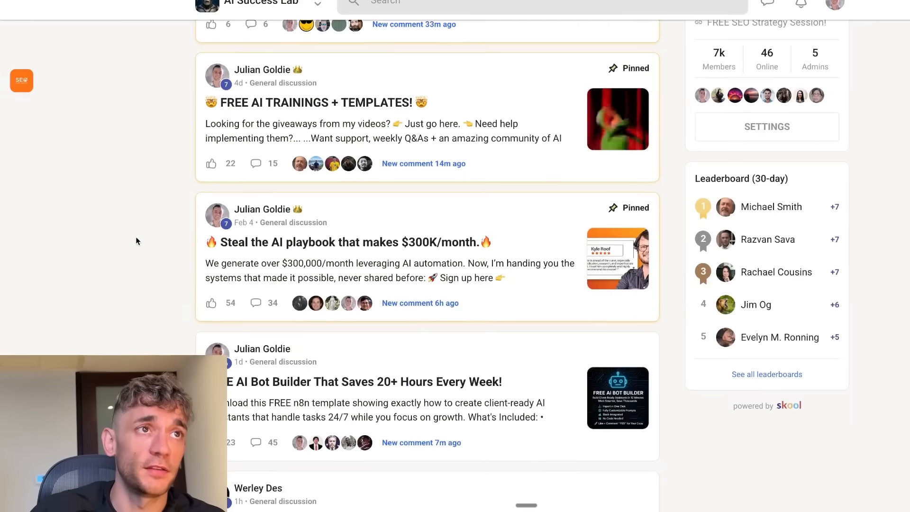
{"action": "scroll", "scroll_direction": "up", "scroll_amount": 3}
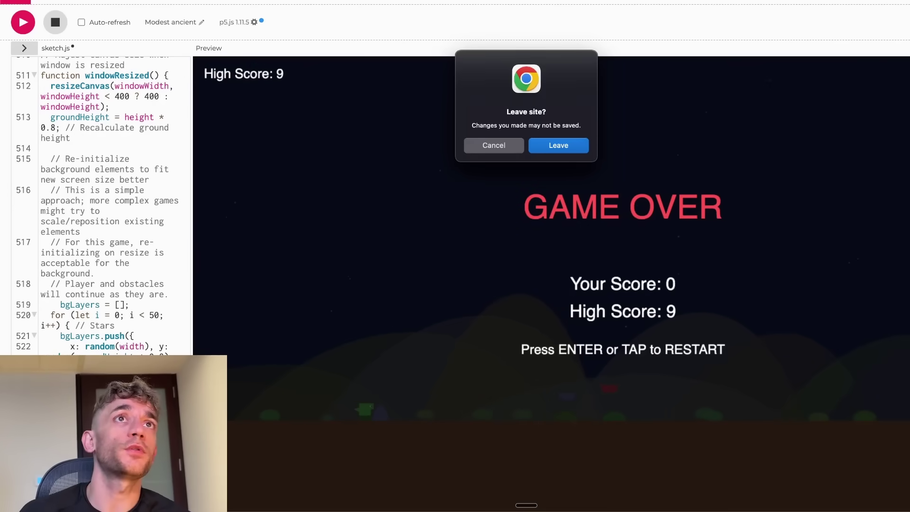
{"action": "left_click", "coordinate": [558, 146]}
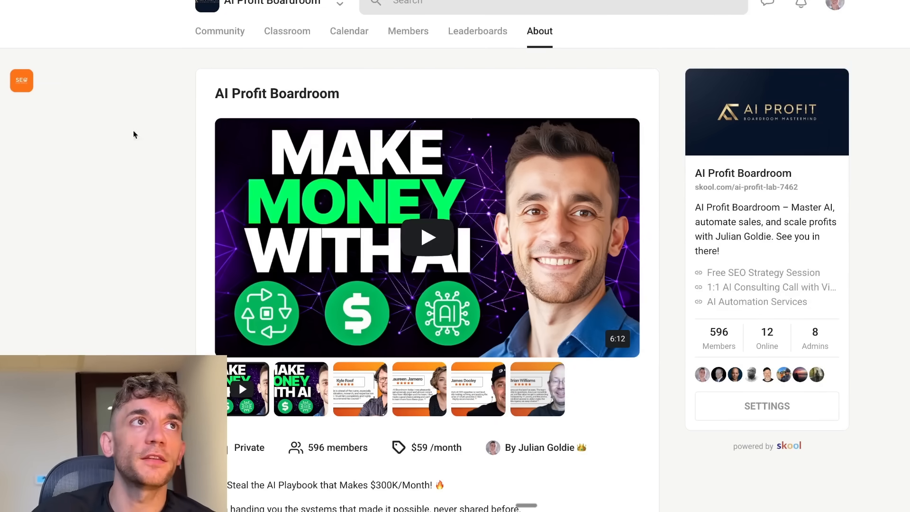
- Browse the AI Profit Boardroom community feed, topped by the pinned Welcome START HERE post
{"action": "scroll", "scroll_direction": "down", "scroll_amount": 3}
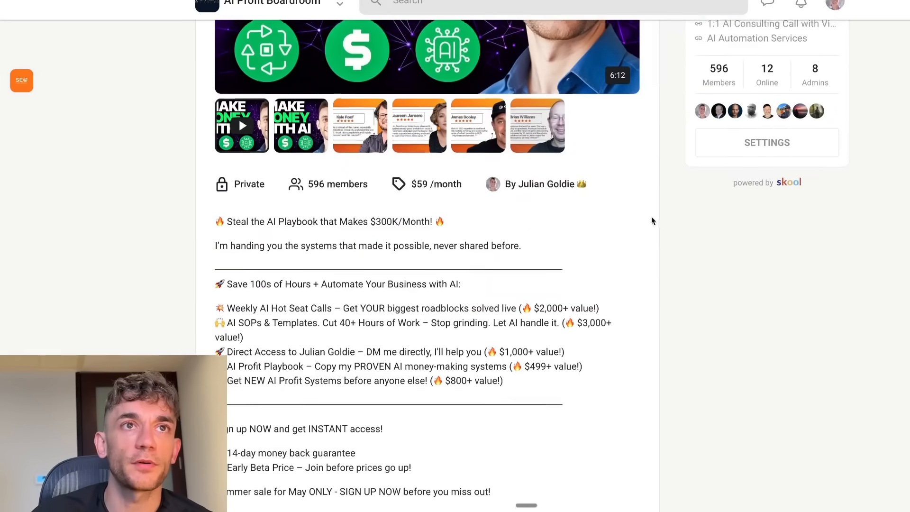
{"action": "scroll", "scroll_direction": "up", "scroll_amount": 3}
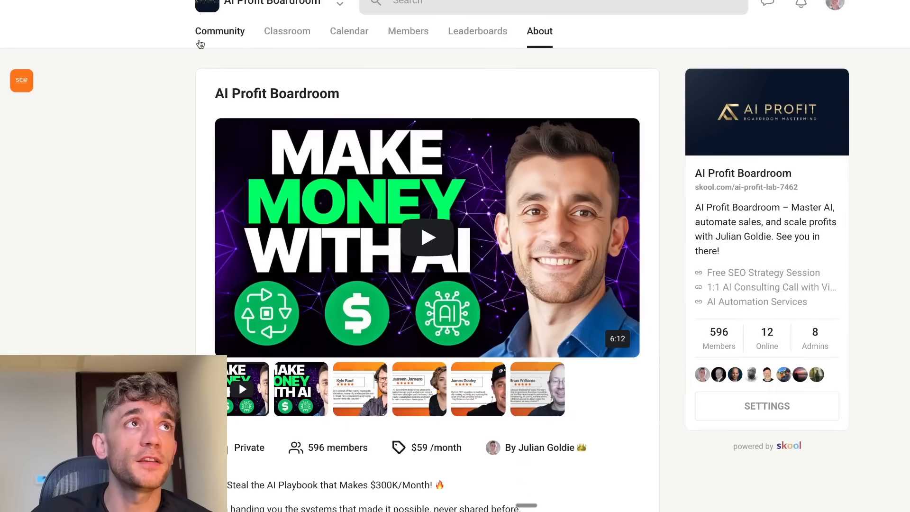
{"action": "left_click", "coordinate": [219, 31]}
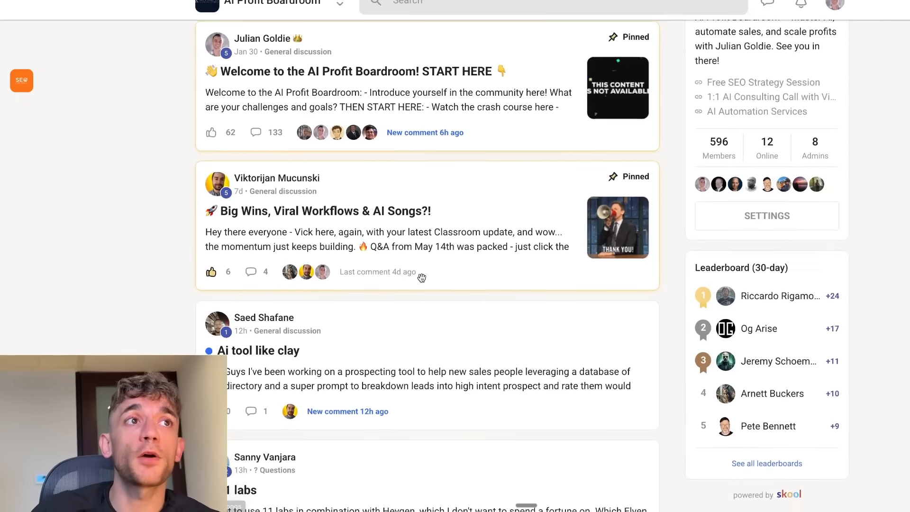
{"action": "scroll", "scroll_direction": "down", "scroll_amount": 3}
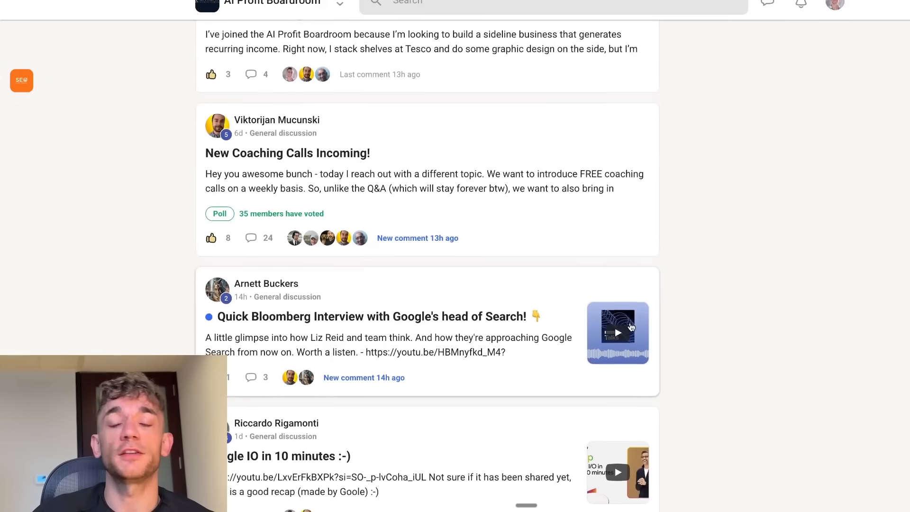
{"action": "scroll", "scroll_direction": "up", "scroll_amount": 3}
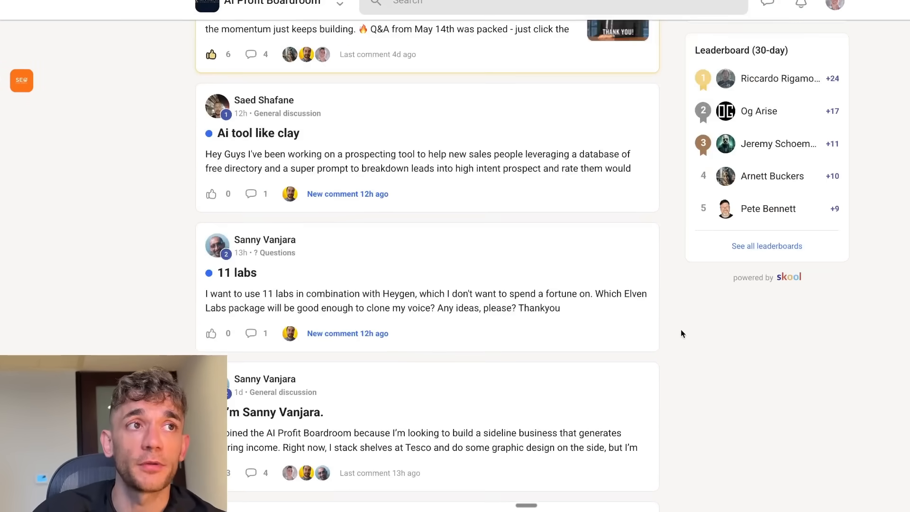
{"action": "scroll", "scroll_direction": "down", "scroll_amount": 3}
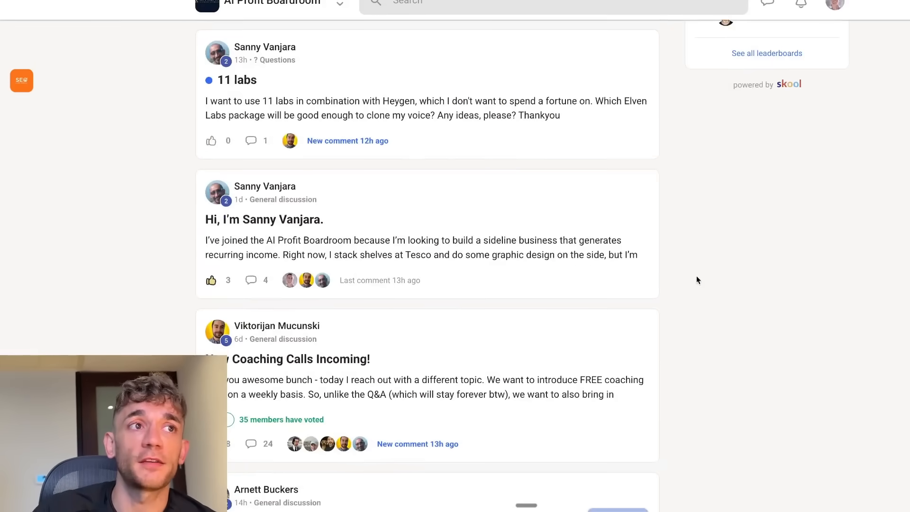
{"action": "scroll", "scroll_direction": "down", "scroll_amount": 3}
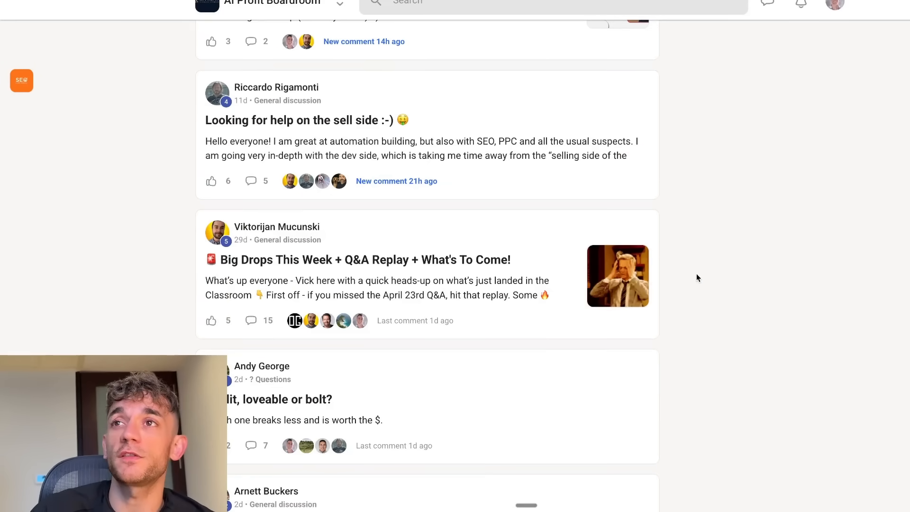
{"action": "scroll", "scroll_direction": "up", "scroll_amount": 3}
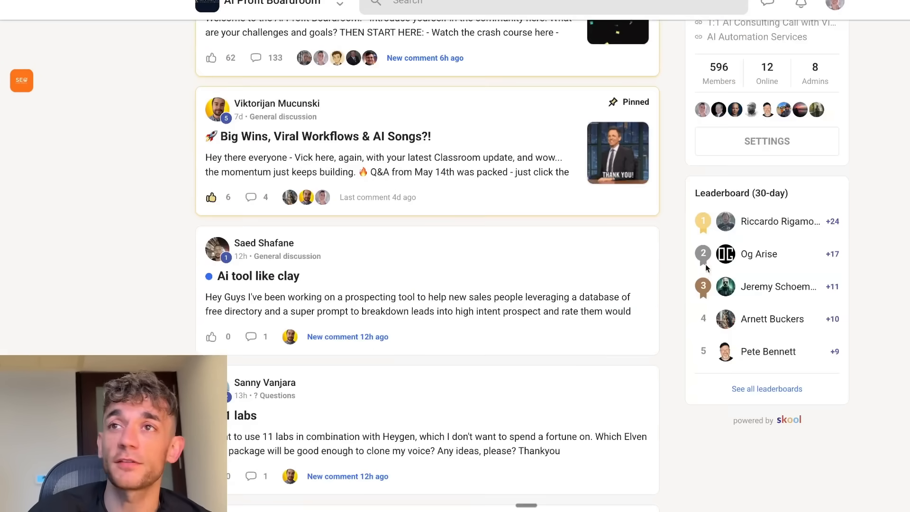
{"action": "scroll", "scroll_direction": "up", "scroll_amount": 3}
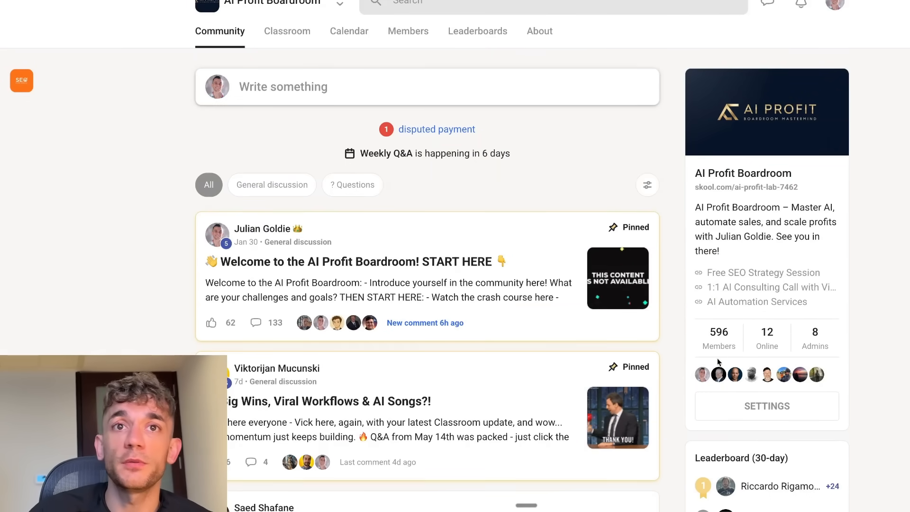
- Scroll further through the feed posts, then move to the Classroom course catalog
{"action": "scroll", "scroll_direction": "down", "scroll_amount": 3}
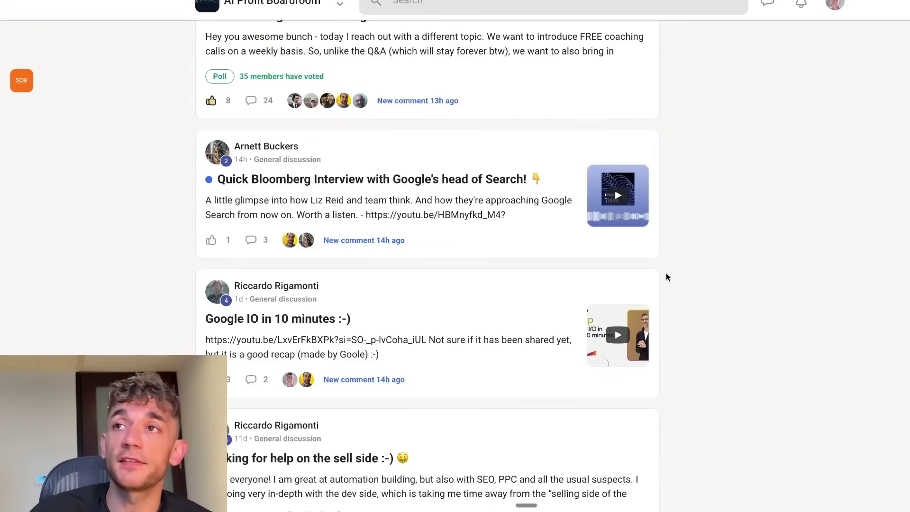
{"action": "scroll", "scroll_direction": "down", "scroll_amount": 3}
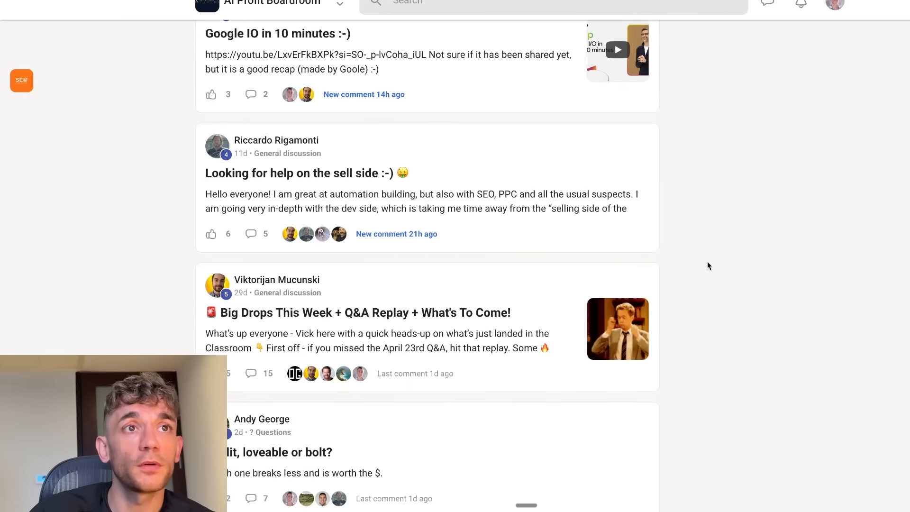
{"action": "scroll", "scroll_direction": "down", "scroll_amount": 3}
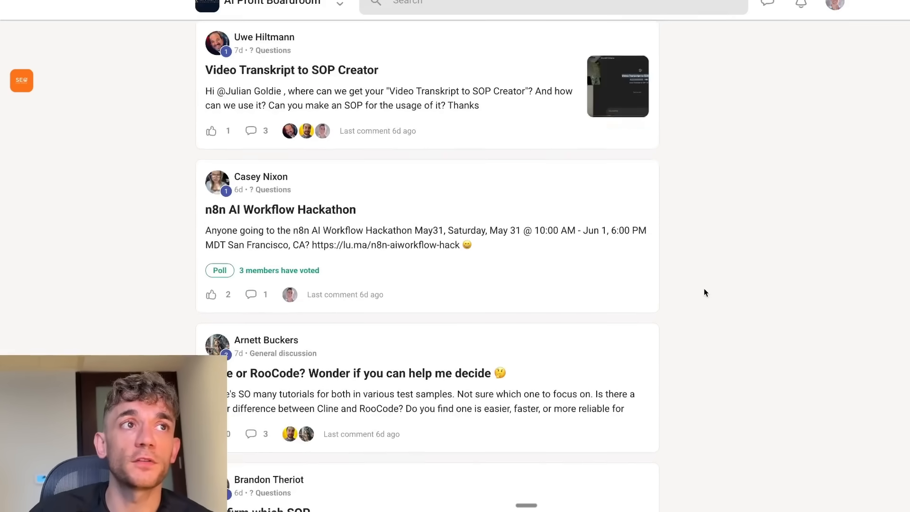
{"action": "scroll", "scroll_direction": "up", "scroll_amount": 3}
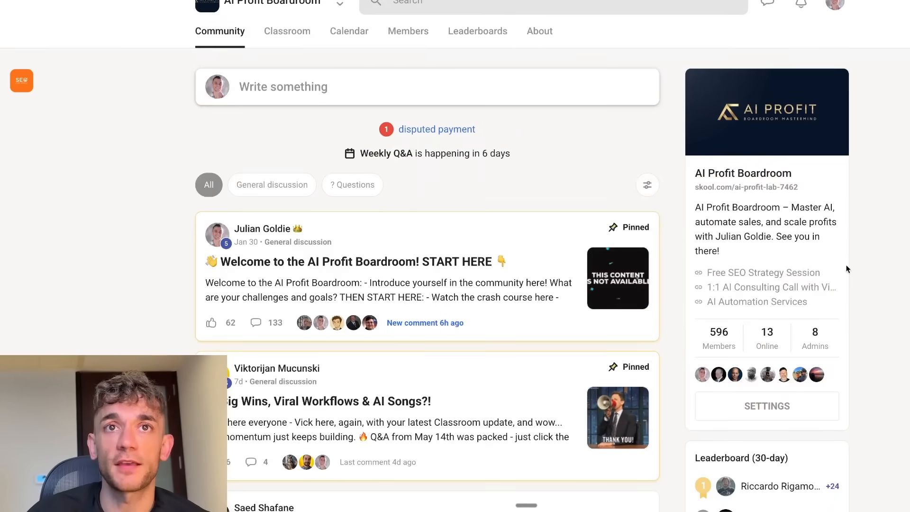
{"action": "left_click", "coordinate": [286, 31]}
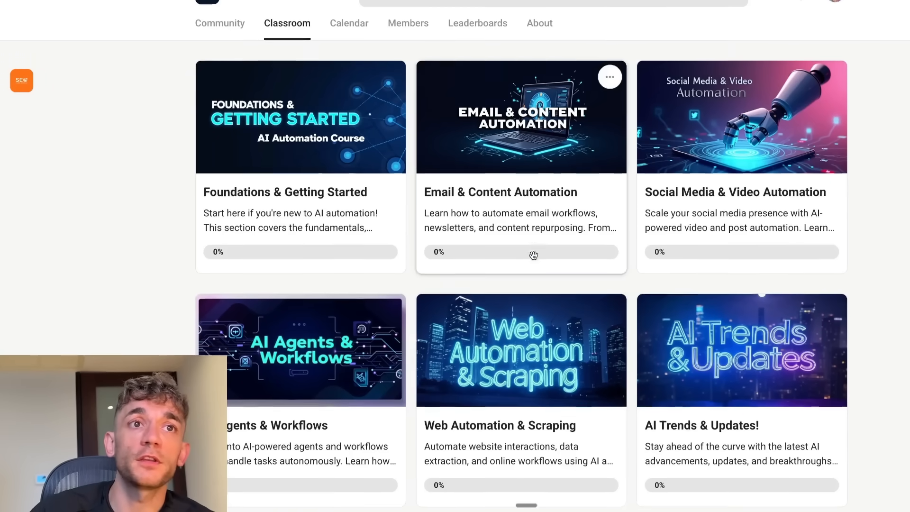
{"action": "scroll", "scroll_direction": "down", "scroll_amount": 3}
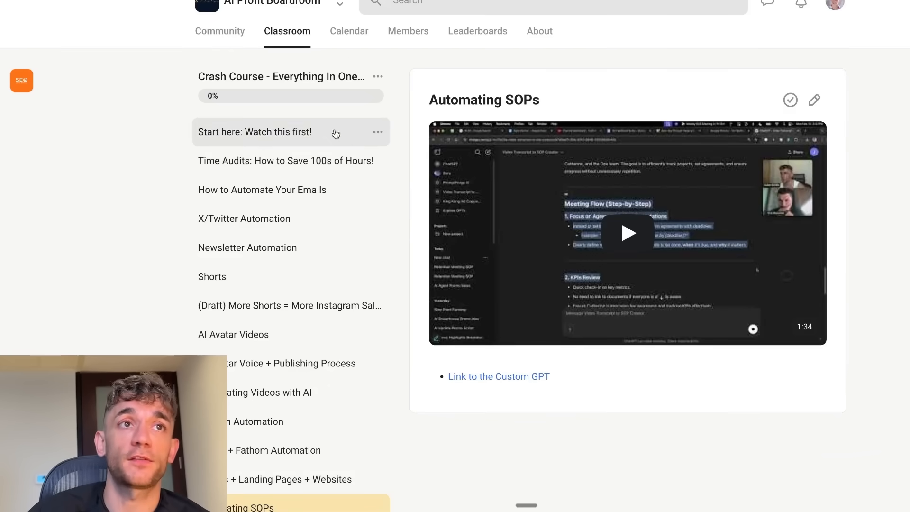
{"action": "scroll", "scroll_direction": "down", "scroll_amount": 3}
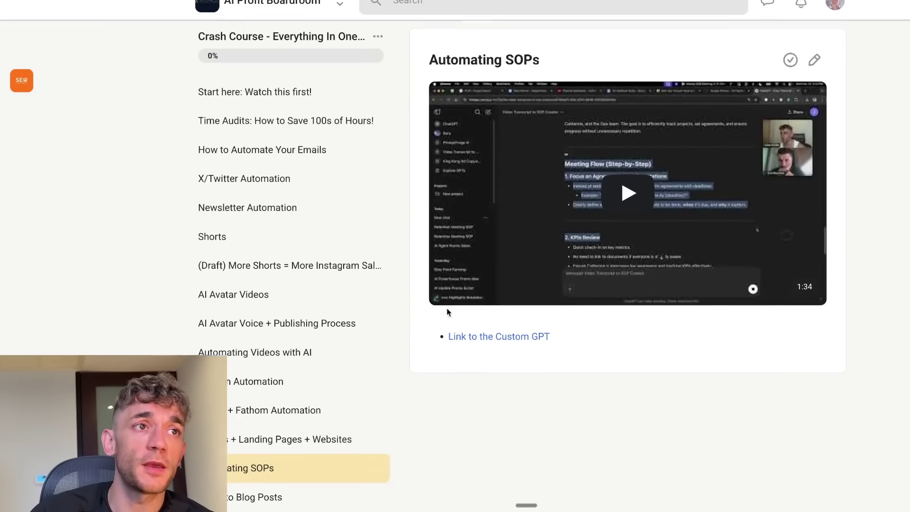
{"action": "left_click", "coordinate": [287, 31]}
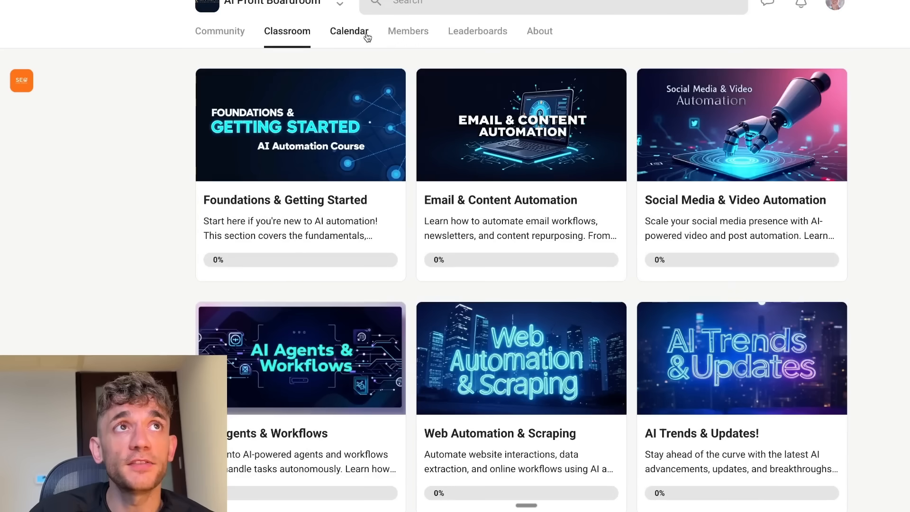
{"action": "left_click", "coordinate": [349, 31]}
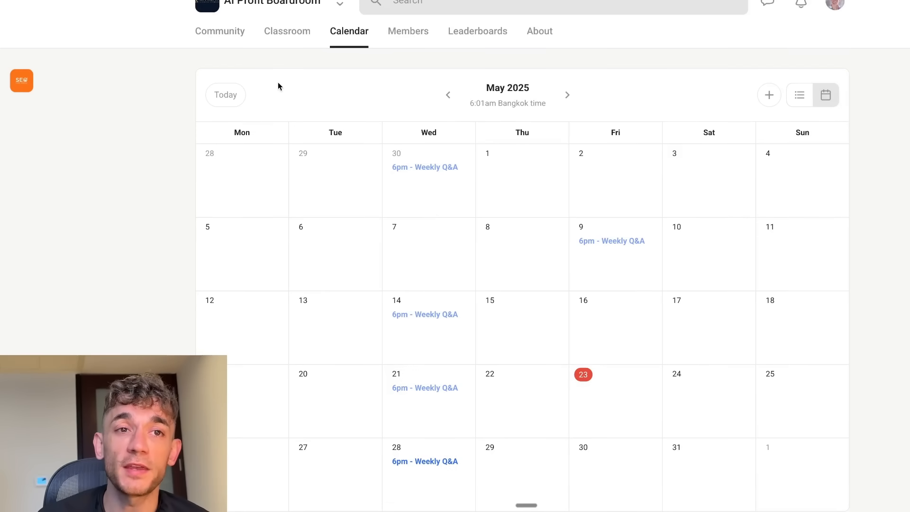
{"action": "mouse_move", "coordinate": [307, 28]}
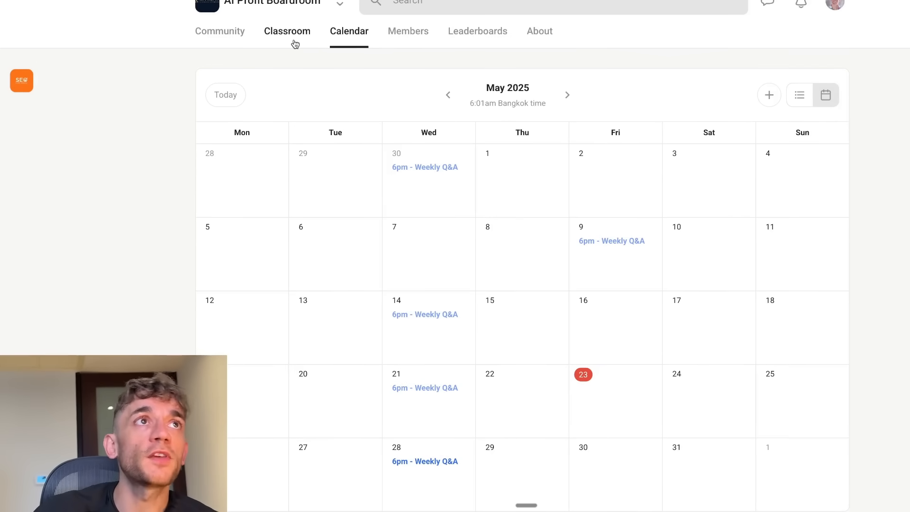
{"action": "left_click", "coordinate": [287, 30]}
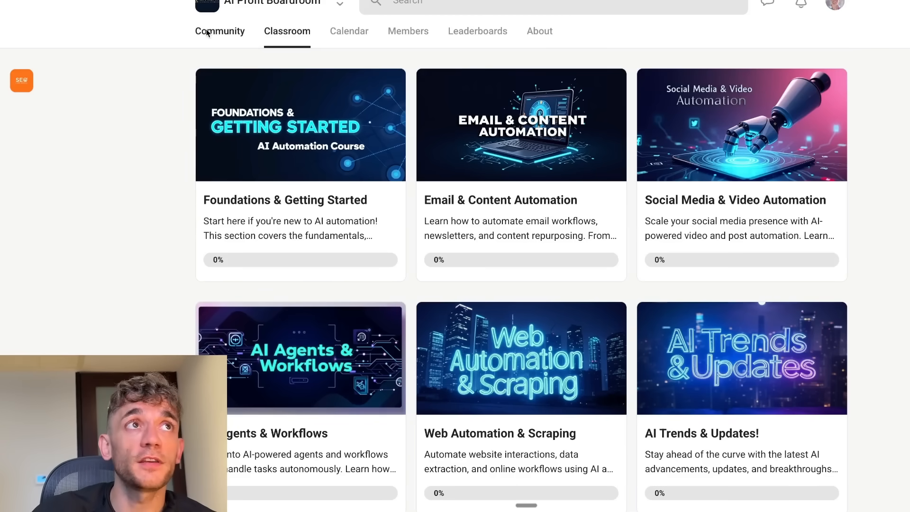
{"action": "mouse_move", "coordinate": [180, 69]}
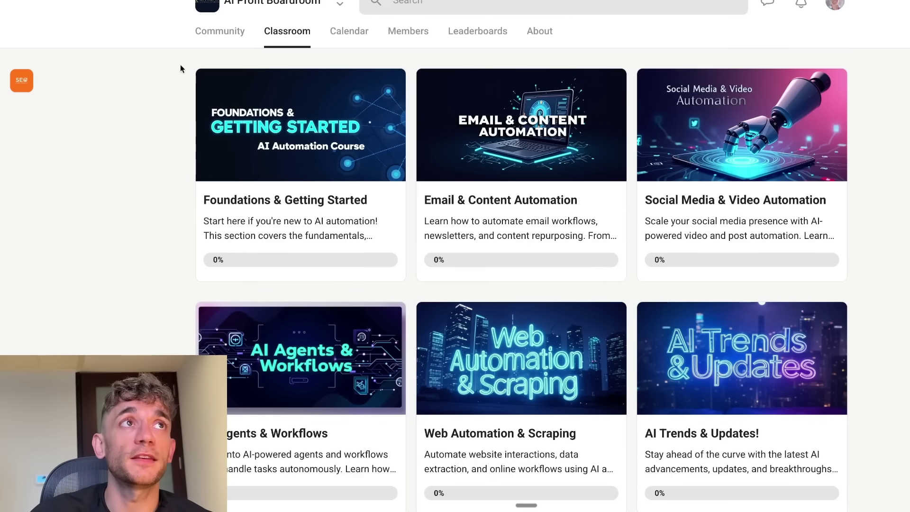
{"action": "left_click", "coordinate": [219, 30]}
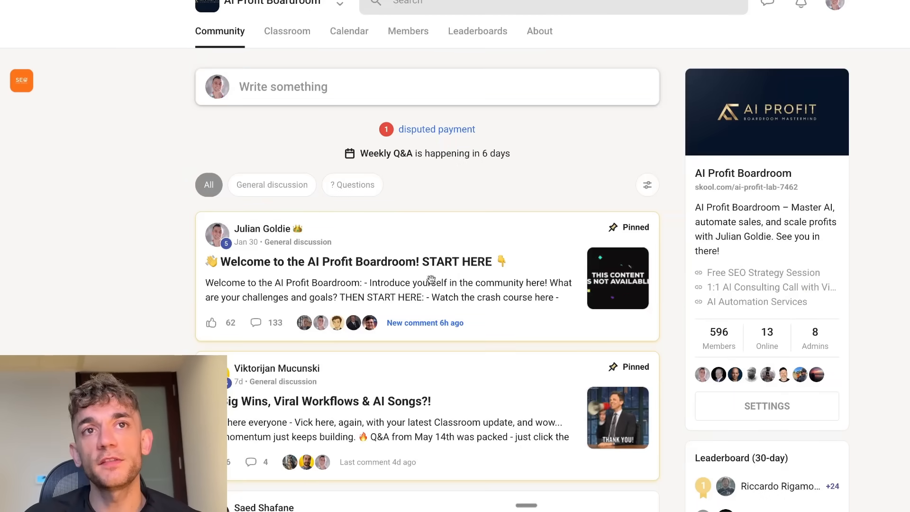
{"action": "scroll", "scroll_direction": "down", "scroll_amount": 3}
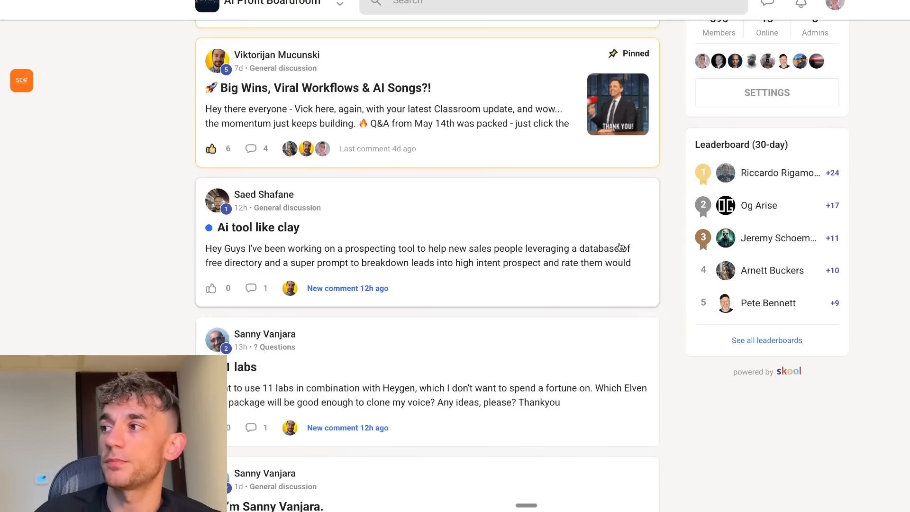
{"action": "scroll", "scroll_direction": "up", "scroll_amount": 3}
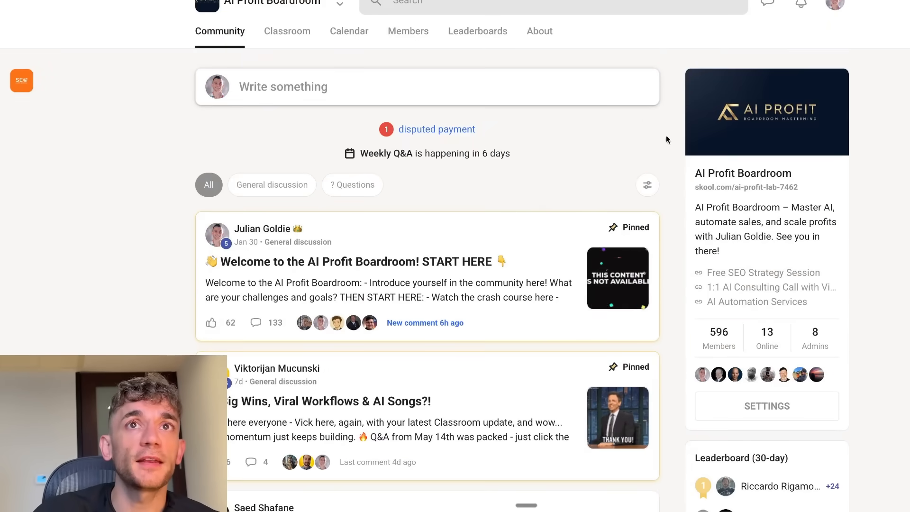
{"action": "mouse_move", "coordinate": [426, 458]}
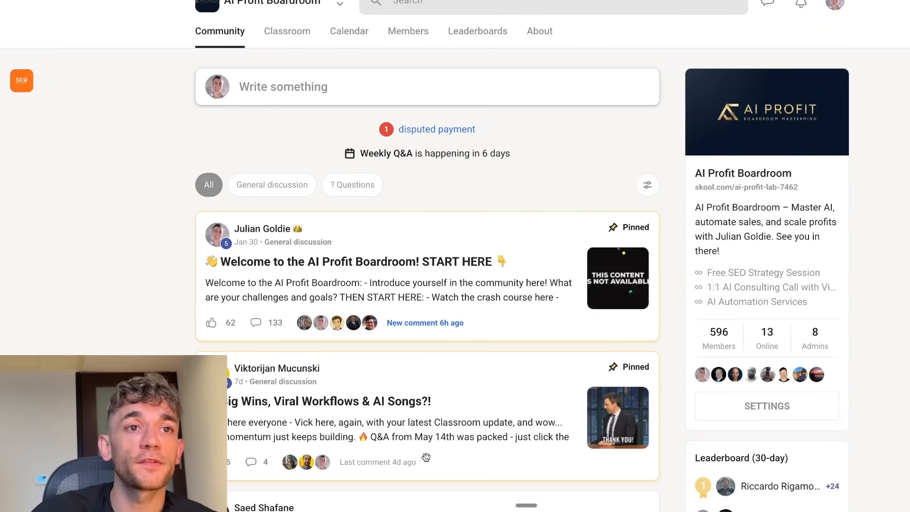